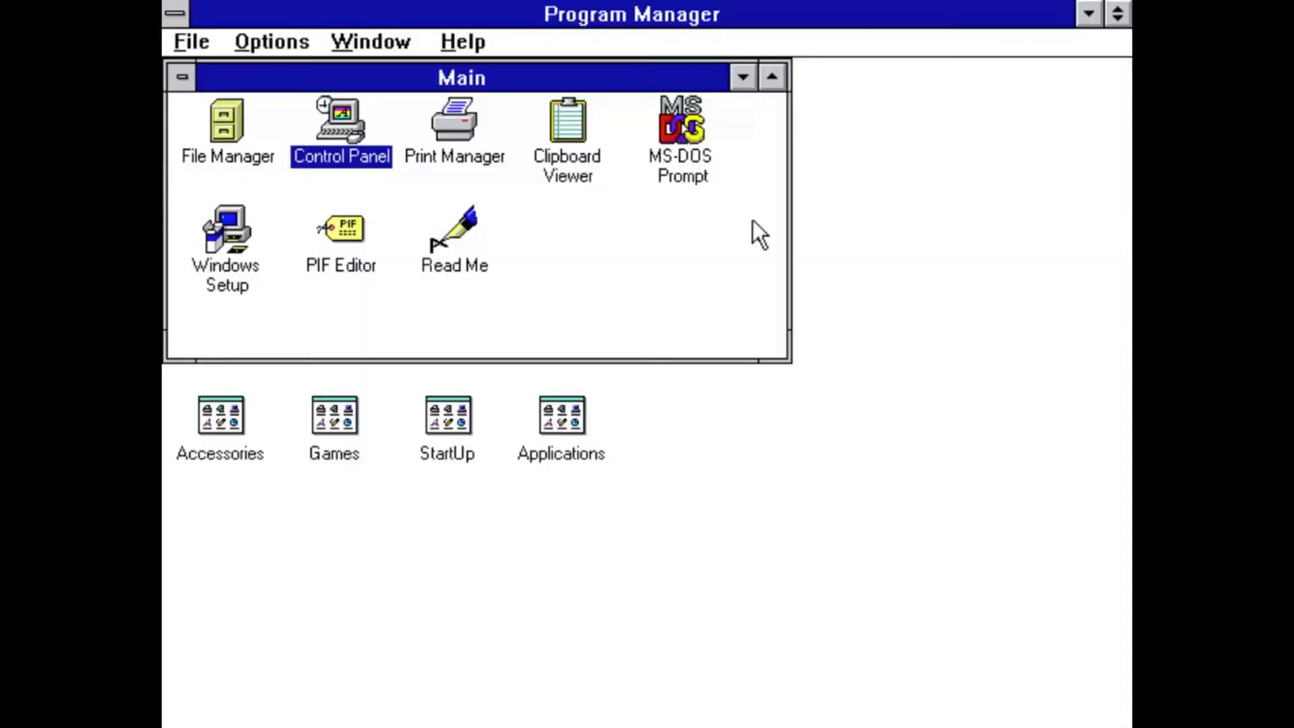
# Step: Exit Windows with Ctrl+Alt+Del back to the DOS prompt in SWOTL
pyautogui.press('ctrl+alt+delete')
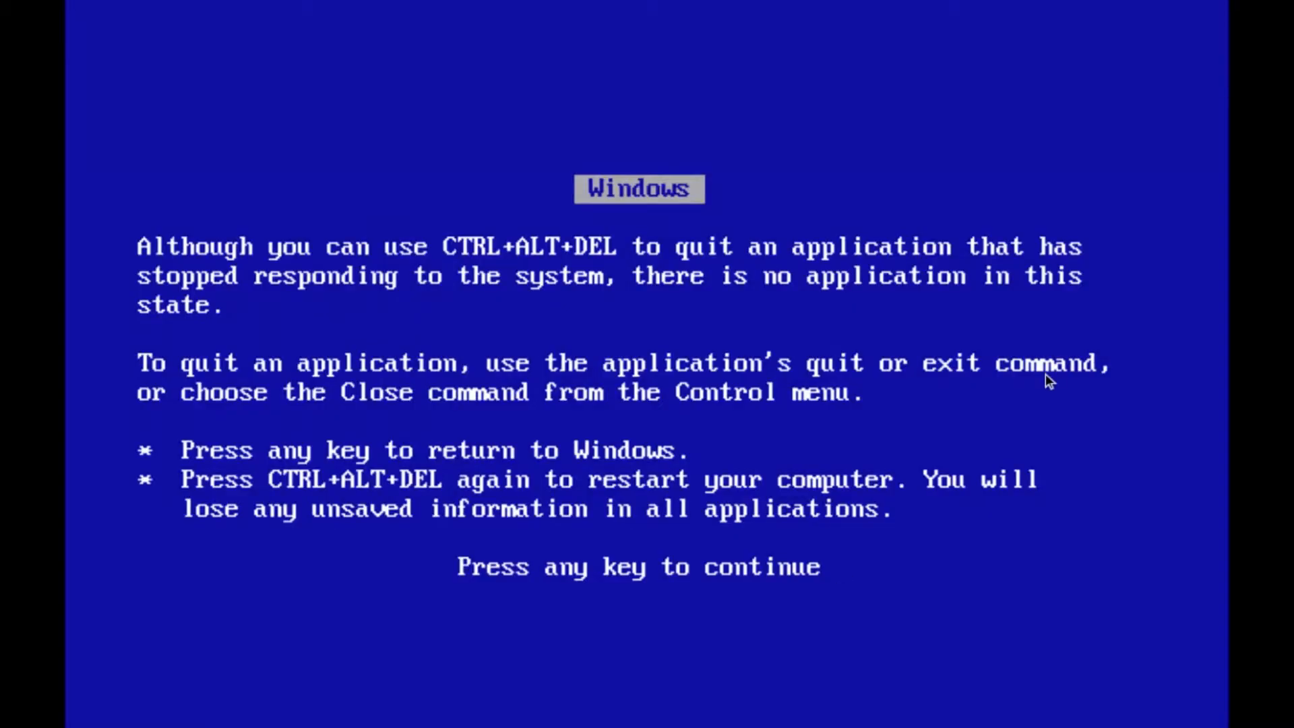
pyautogui.press('enter')
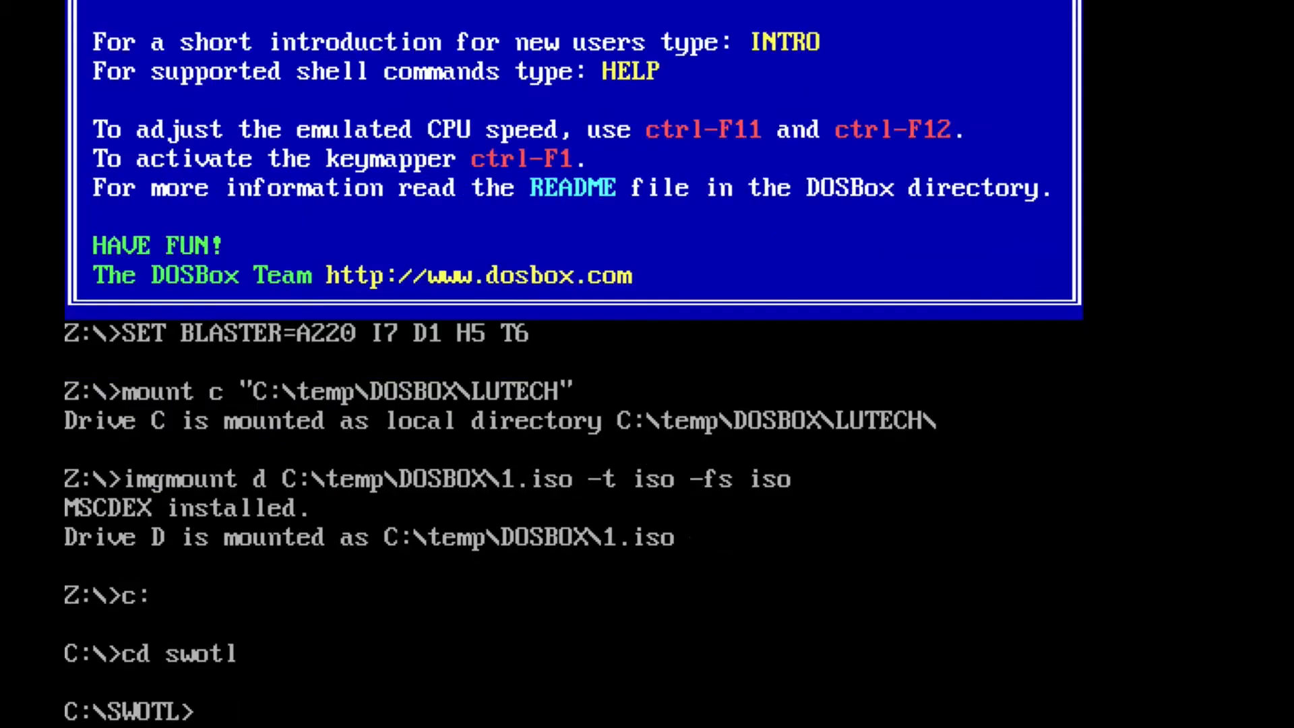
# Step: Run the install command to start Windows 3.1 Setup
pyautogui.write('instal')
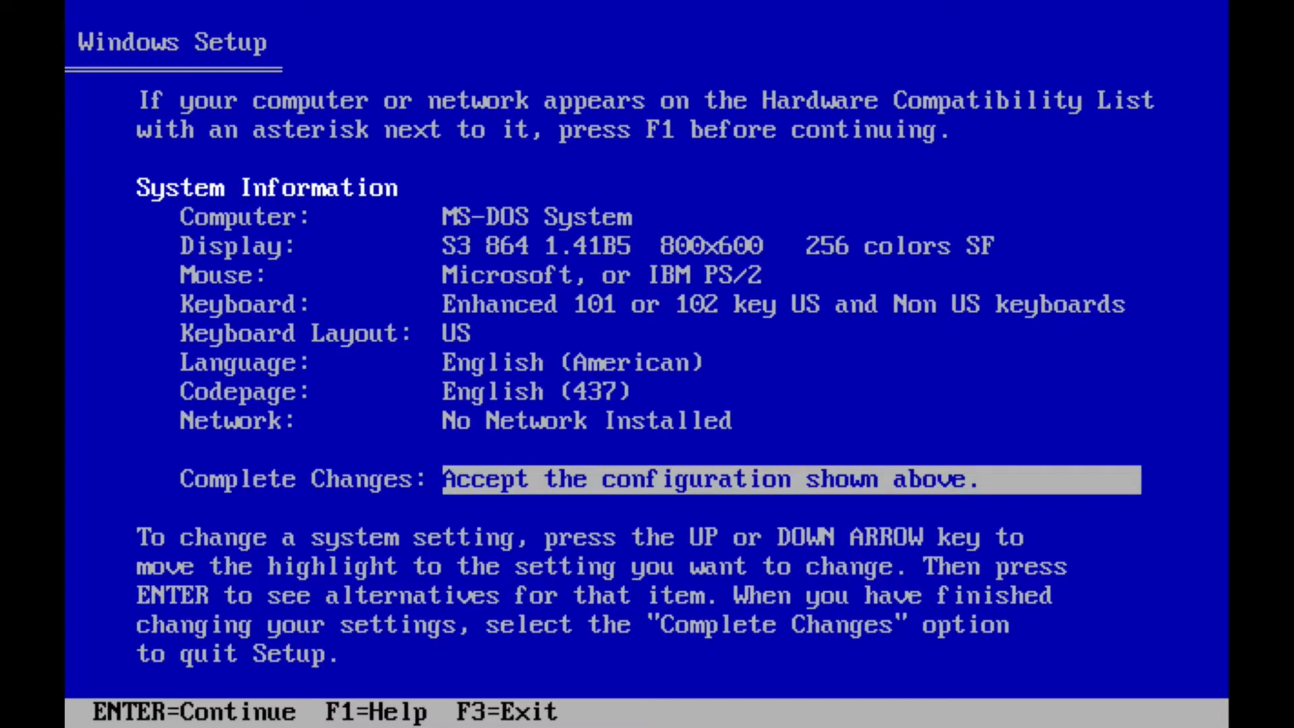
# Step: Select the Display setting in Setup to list alternative display drivers
pyautogui.press('up')
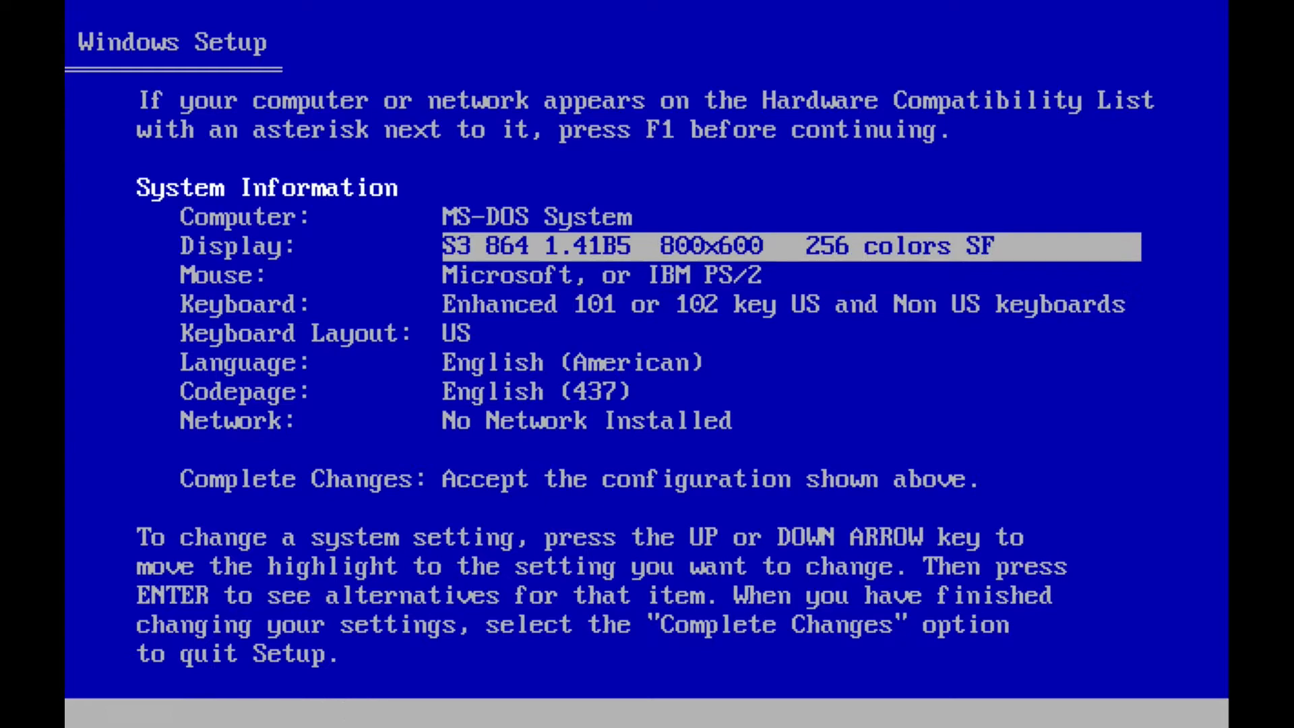
pyautogui.press('enter')
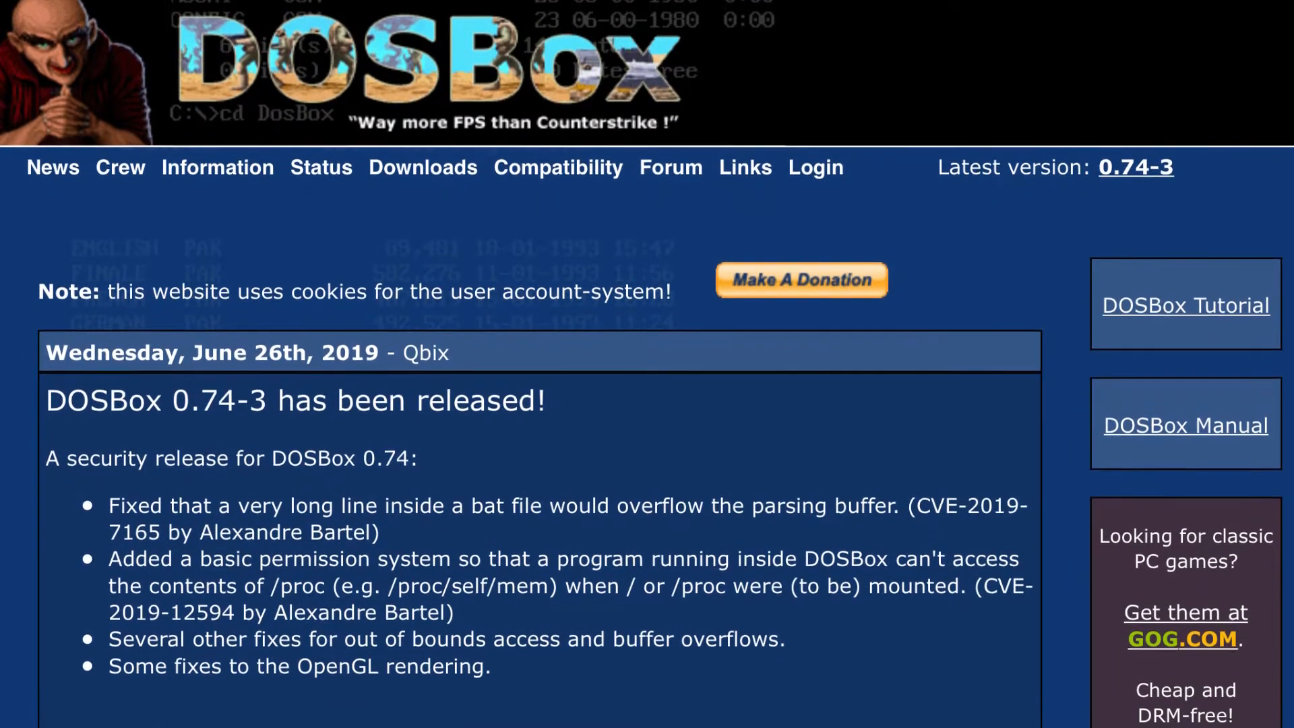
# Step: Scroll through the 0.74-3 release news and the configuration file settings
pyautogui.scroll(-3)
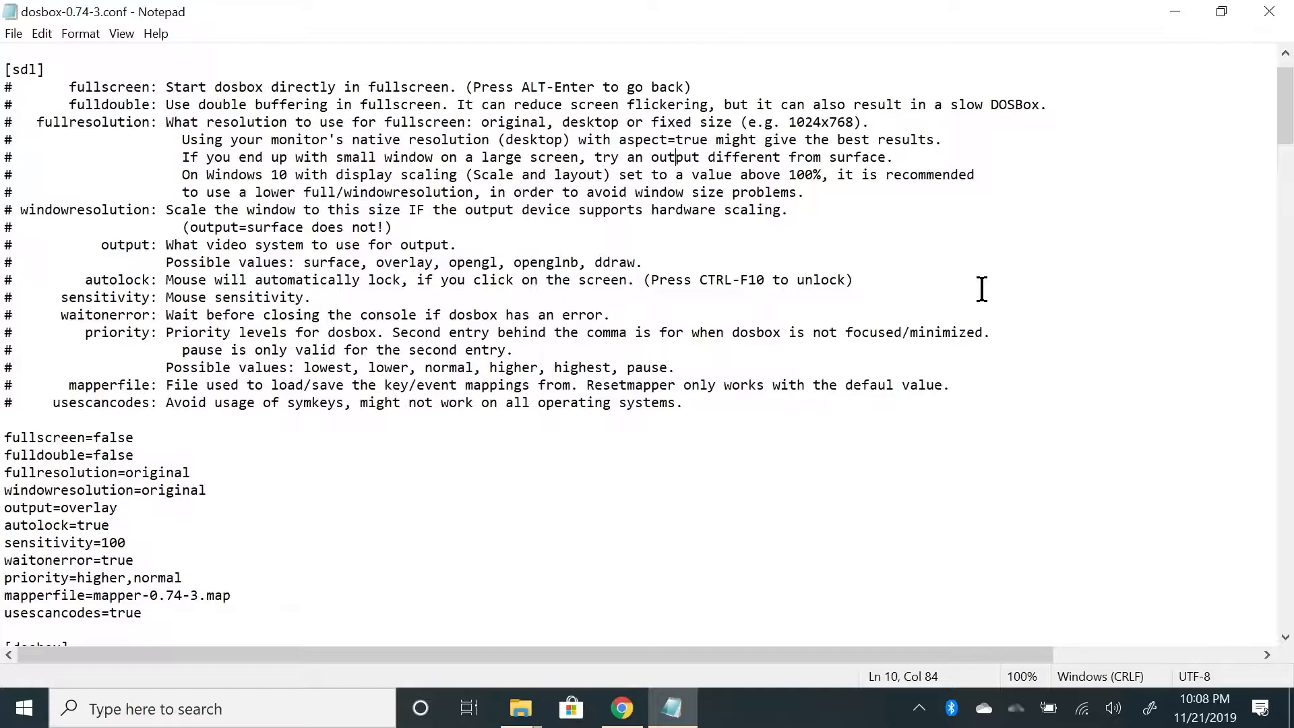
pyautogui.scroll(-3)
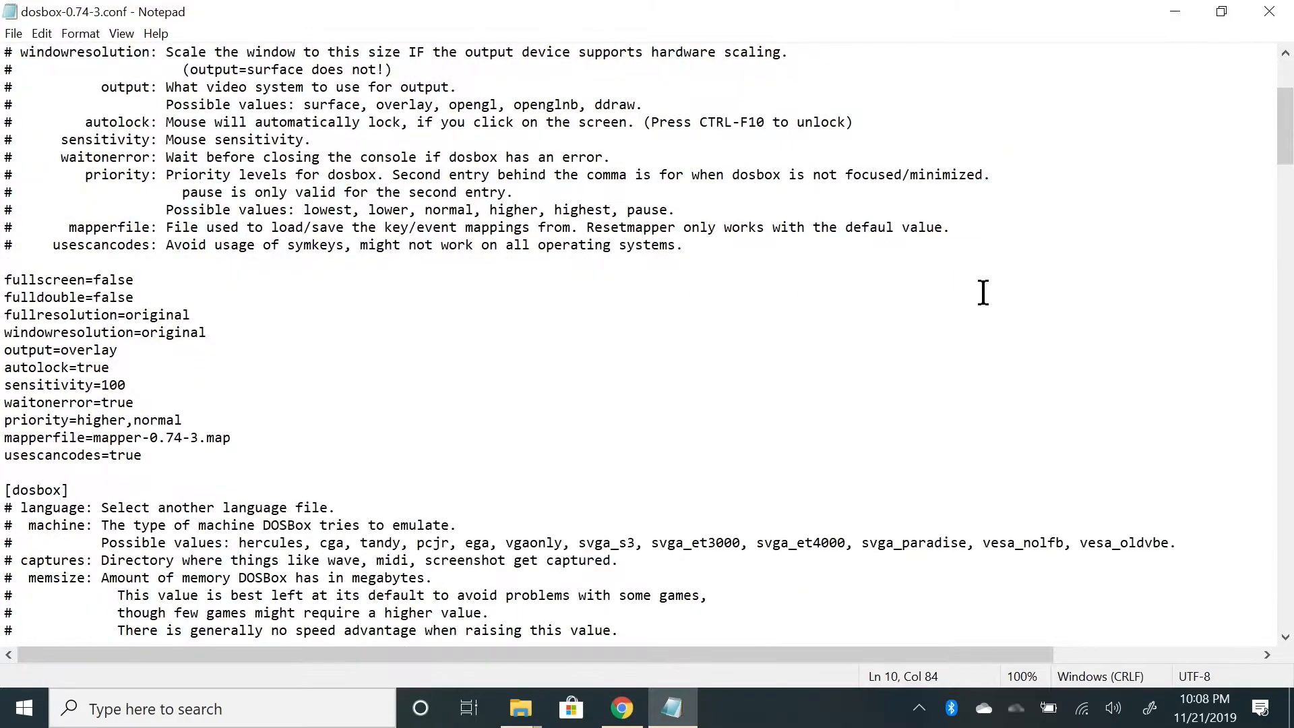
pyautogui.scroll(-3)
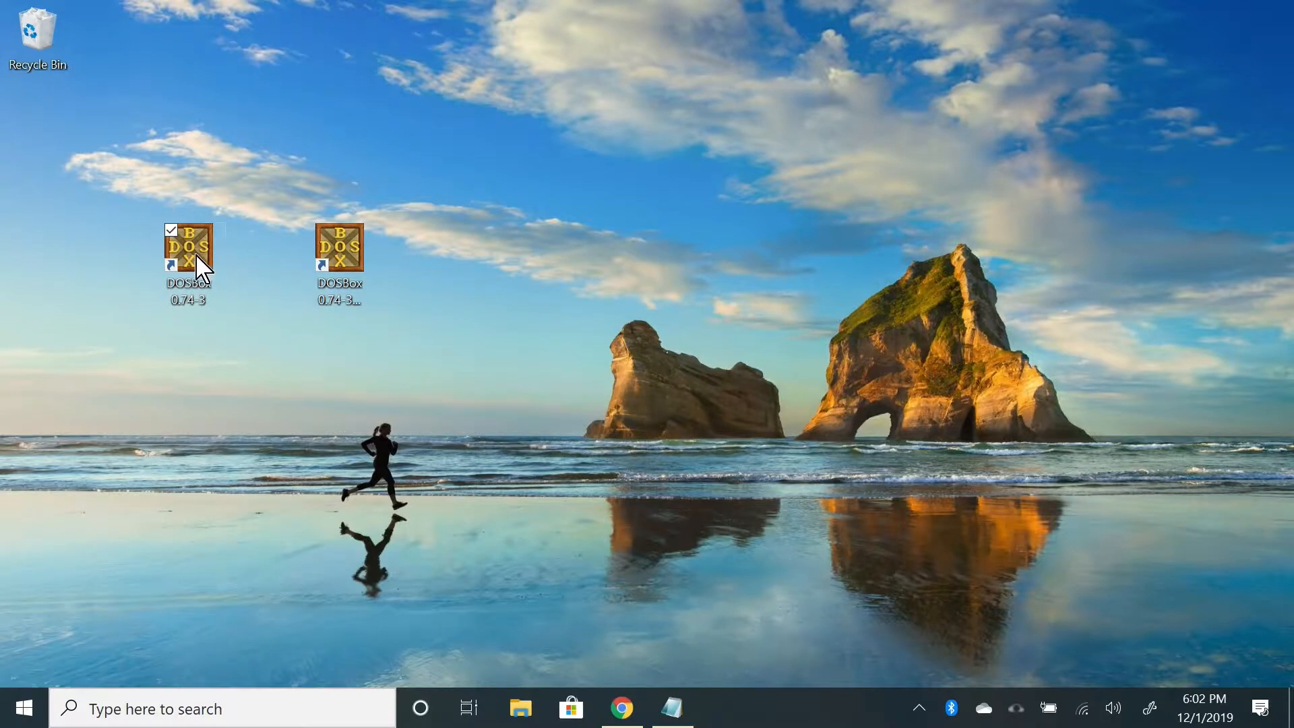
# Step: Start DOSBox 0.74-3 and open Windows' Main group and Control Panel
pyautogui.doubleClick(187, 251)
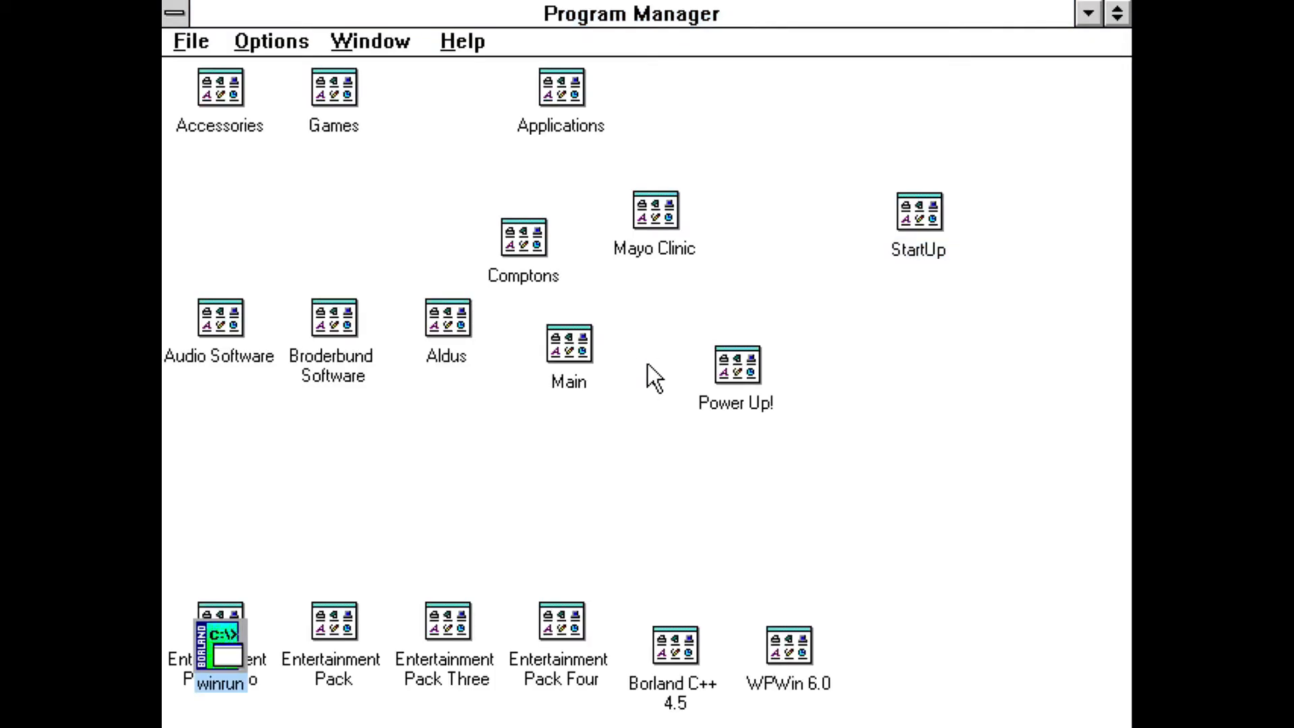
pyautogui.moveTo(586, 360)
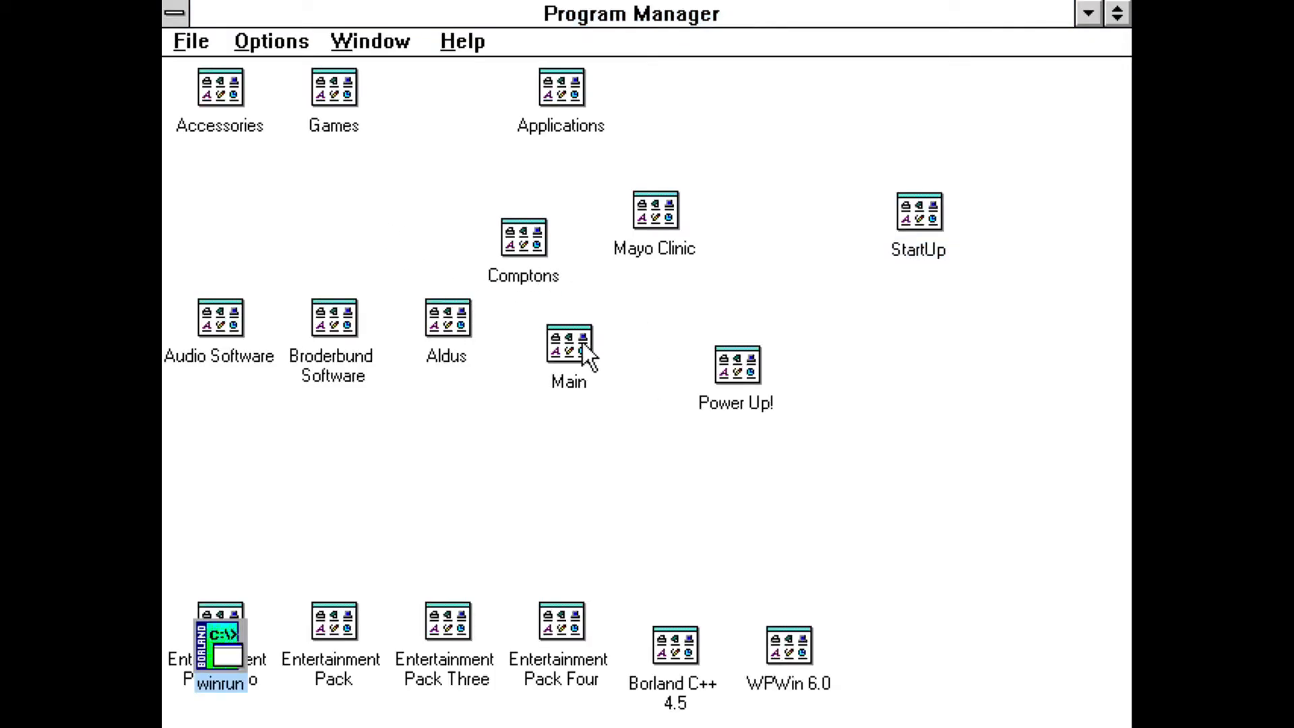
pyautogui.doubleClick(567, 342)
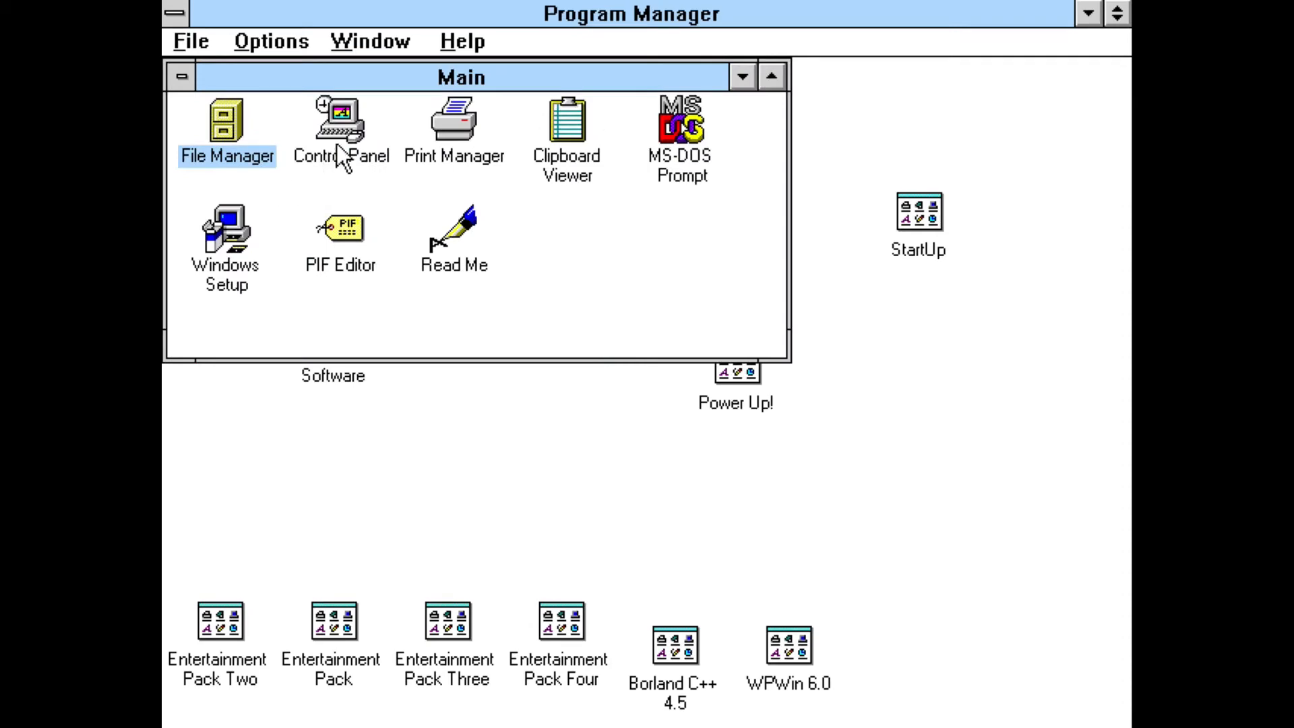
pyautogui.doubleClick(340, 128)
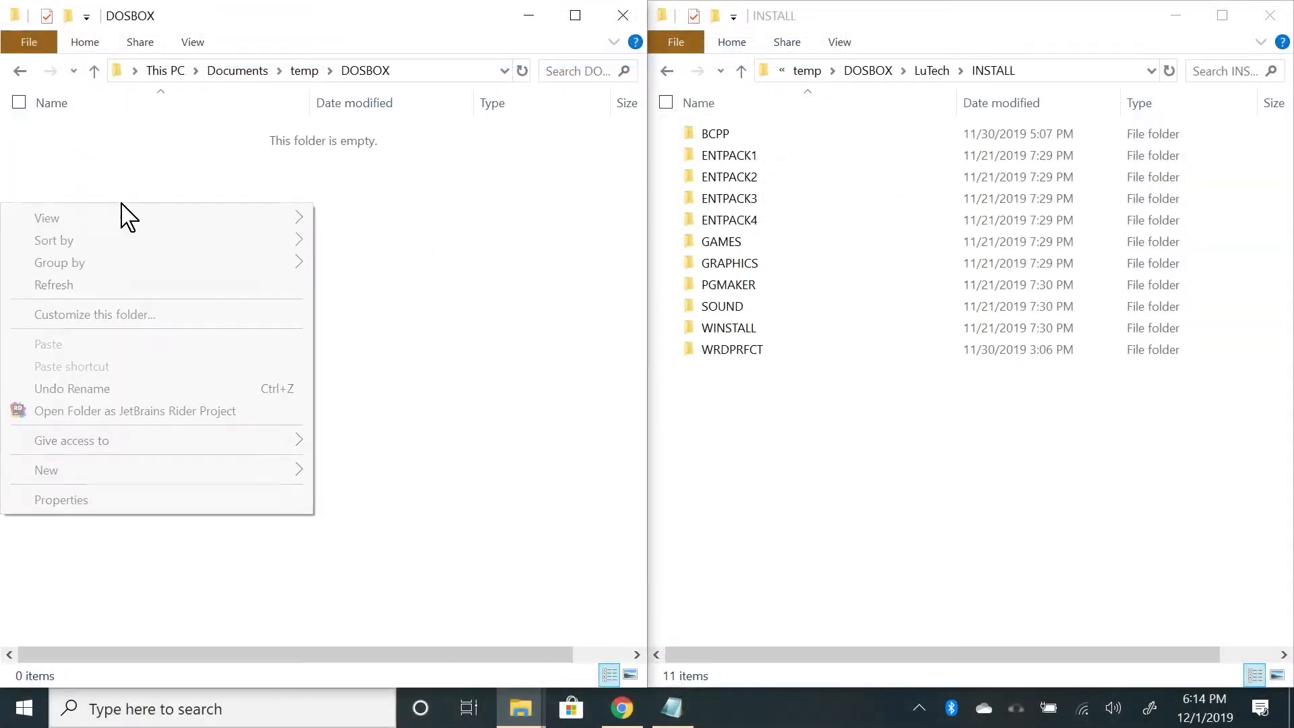
# Step: Create an INSTALL folder in DOSBOX and copy the eleven folders into it
pyautogui.click(47, 470)
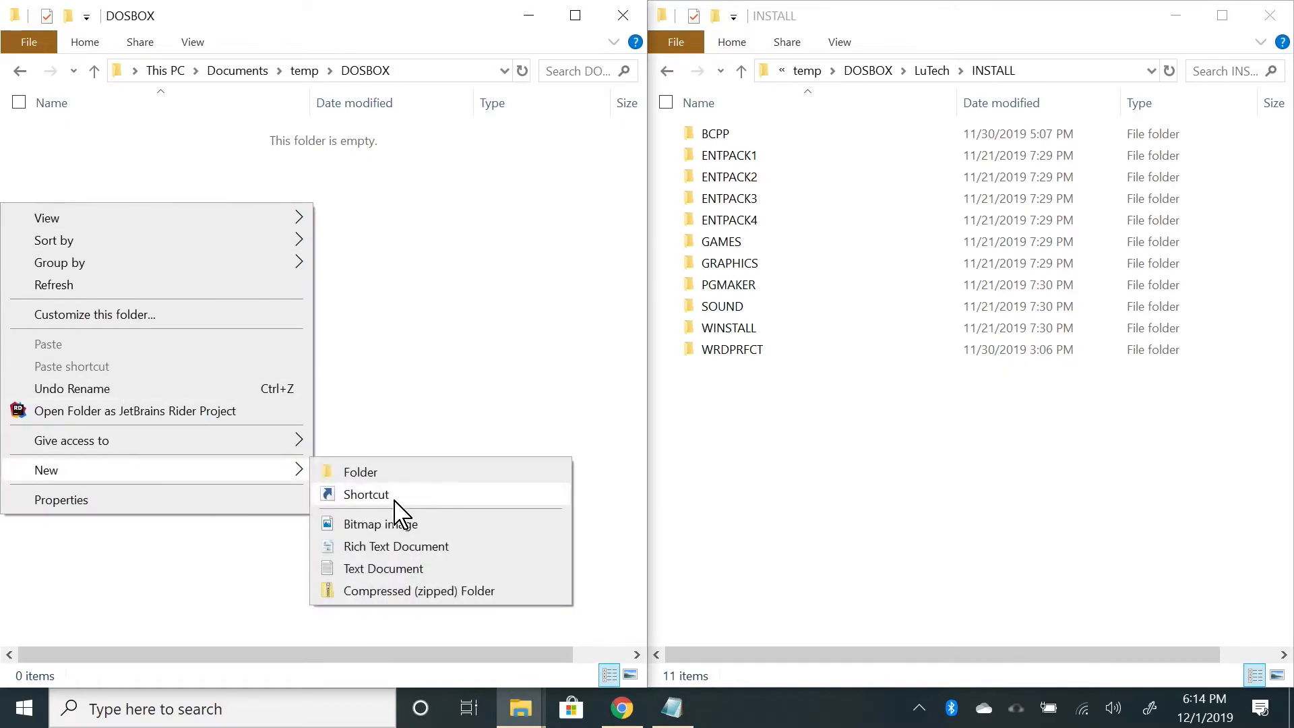
pyautogui.click(359, 472)
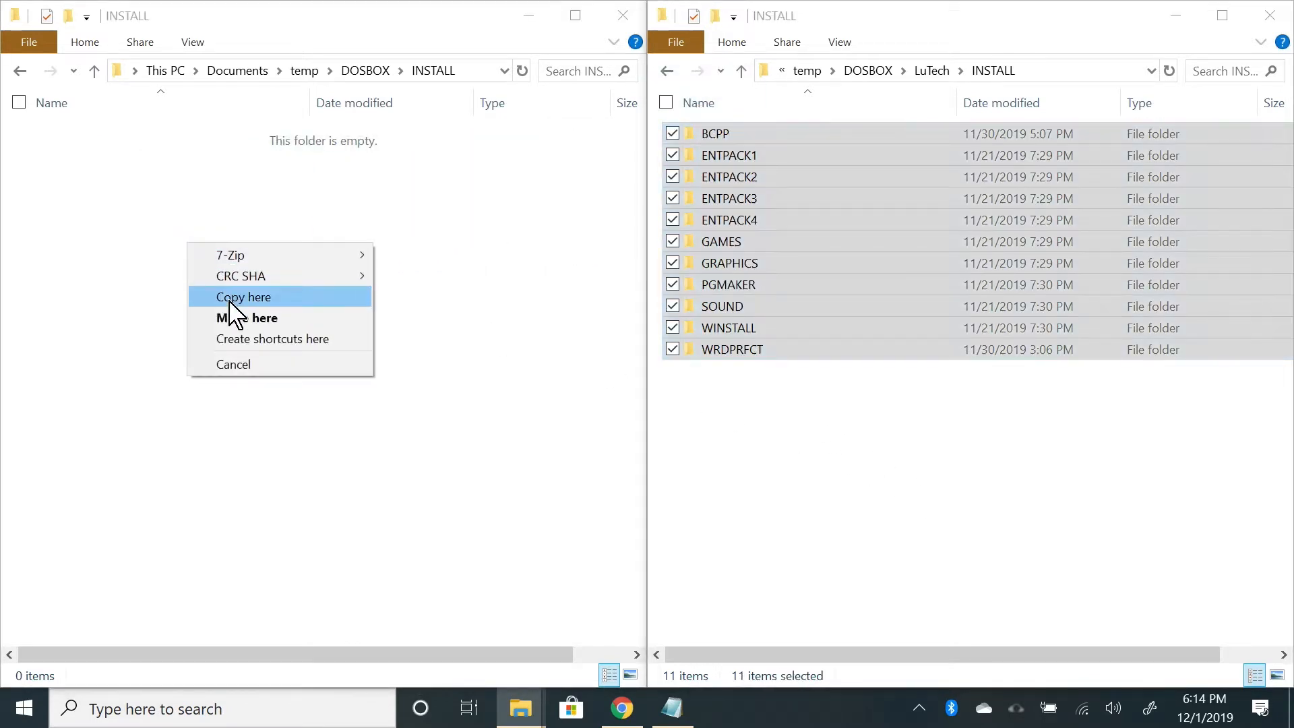
pyautogui.click(244, 296)
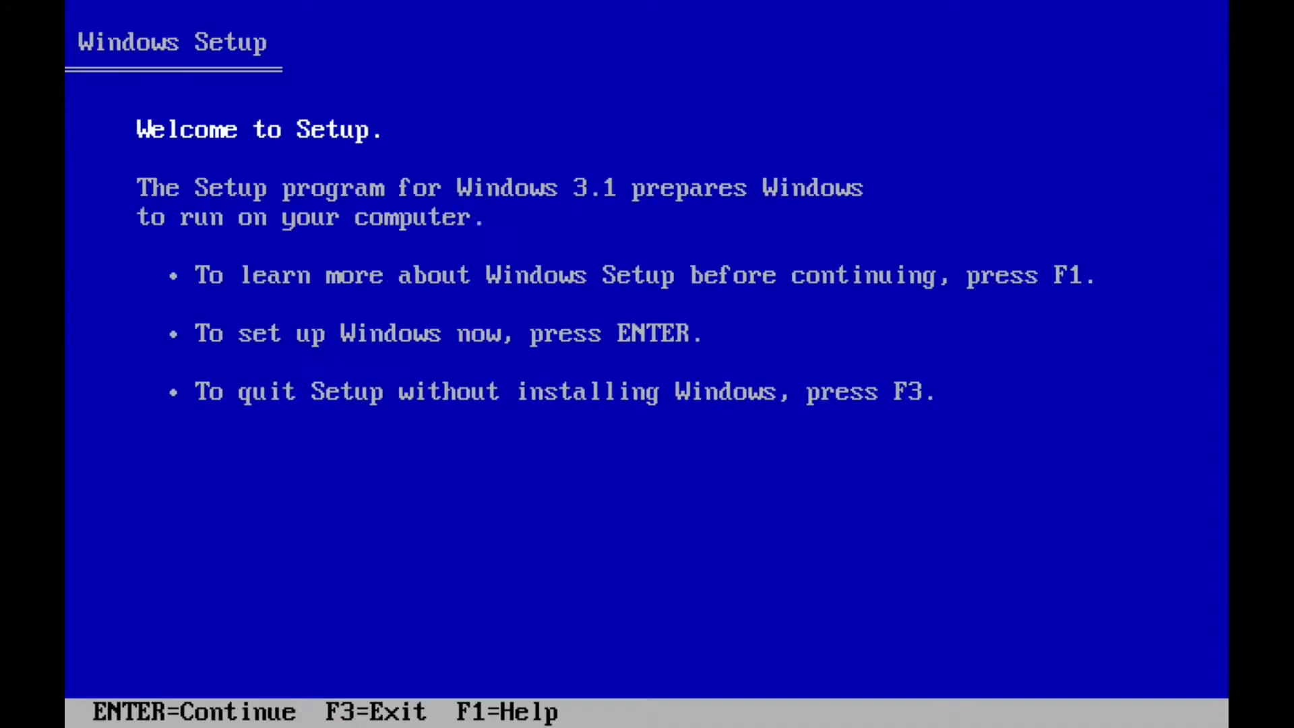
# Step: Continue Setup past welcome and name confirmation, then browse the S3 driver downloads
pyautogui.press('enter')
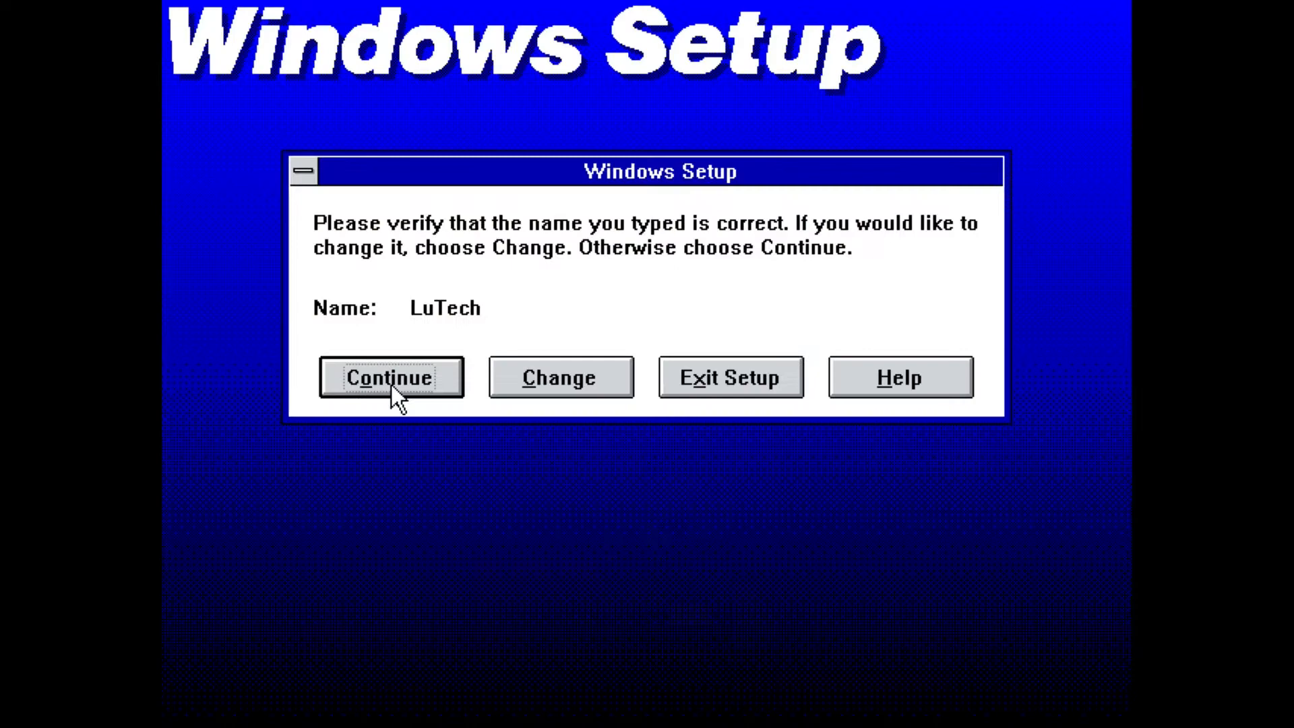
pyautogui.click(390, 377)
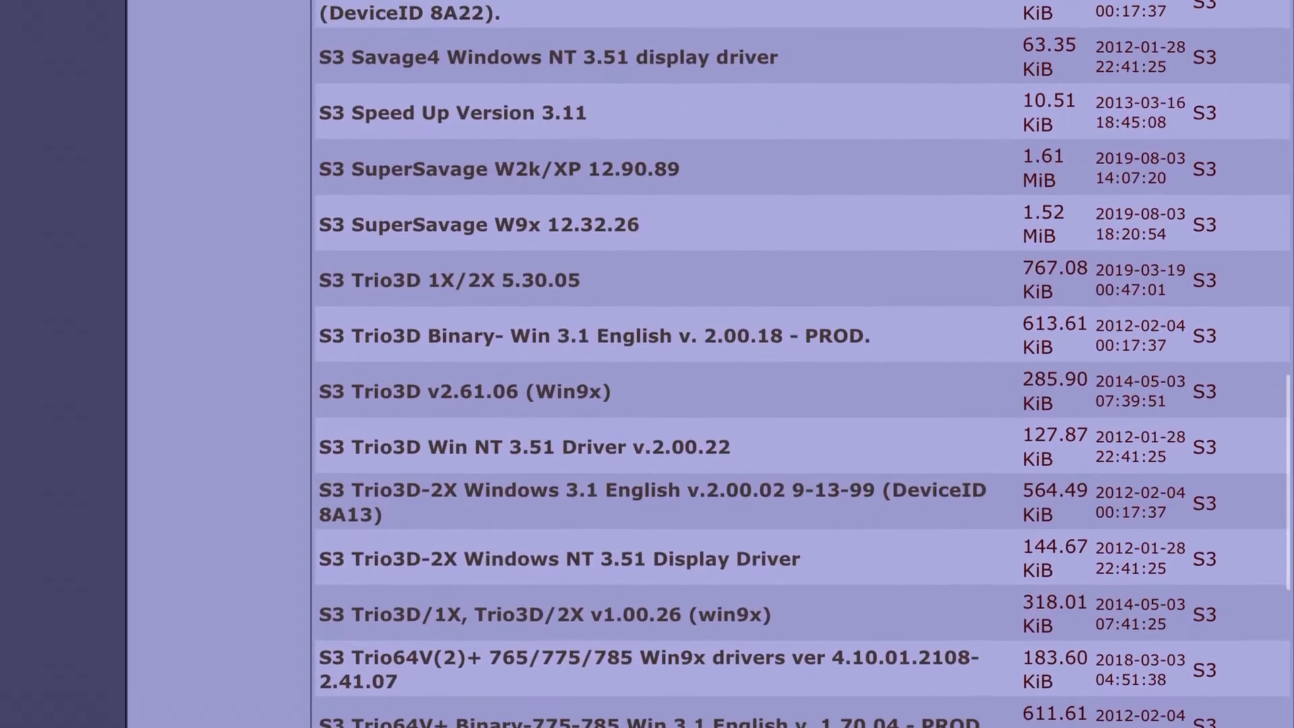
pyautogui.scroll(-3)
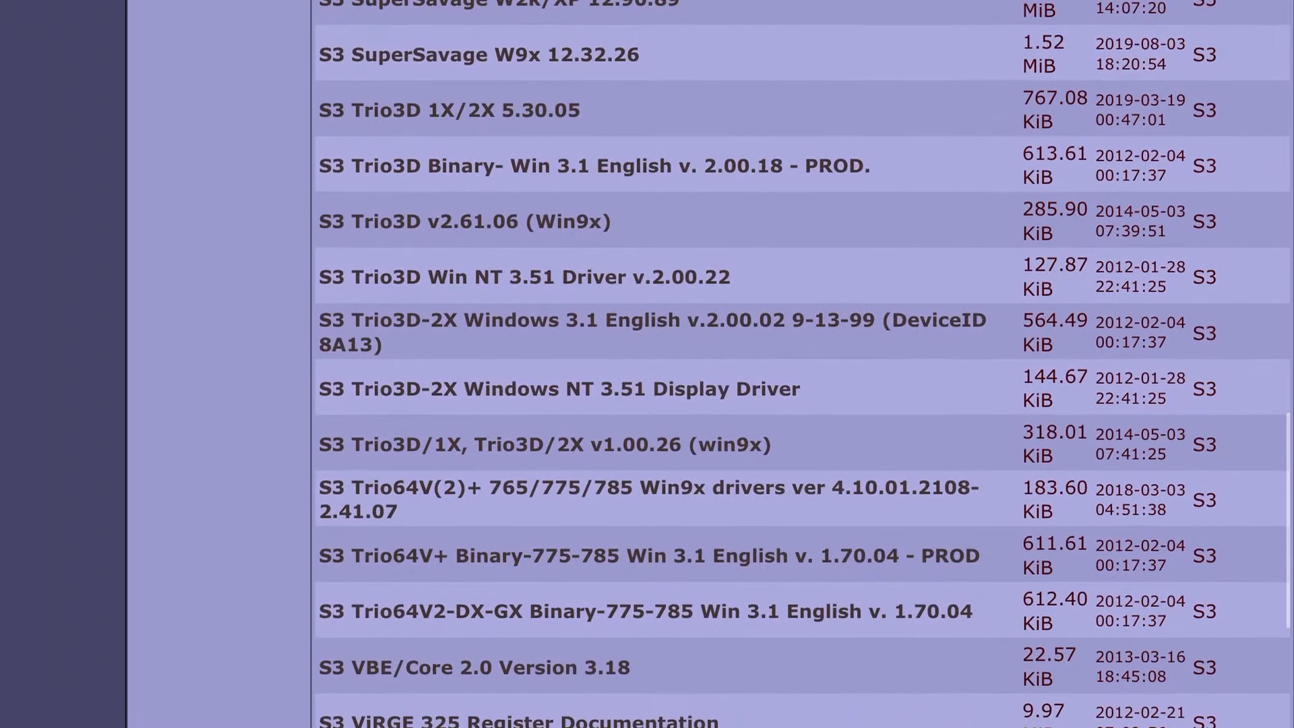
pyautogui.scroll(-3)
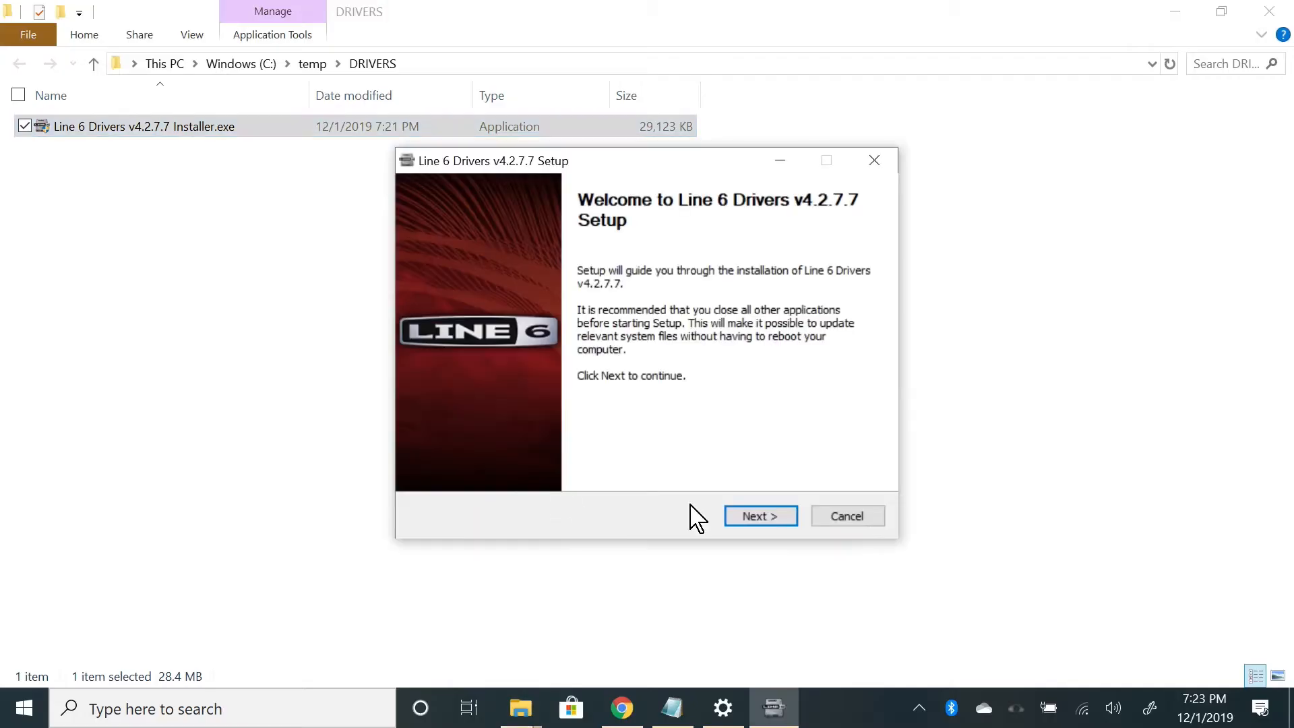
# Step: Install Line 6 Drivers v4.2.7.7 through welcome, components and completion pages
pyautogui.click(758, 516)
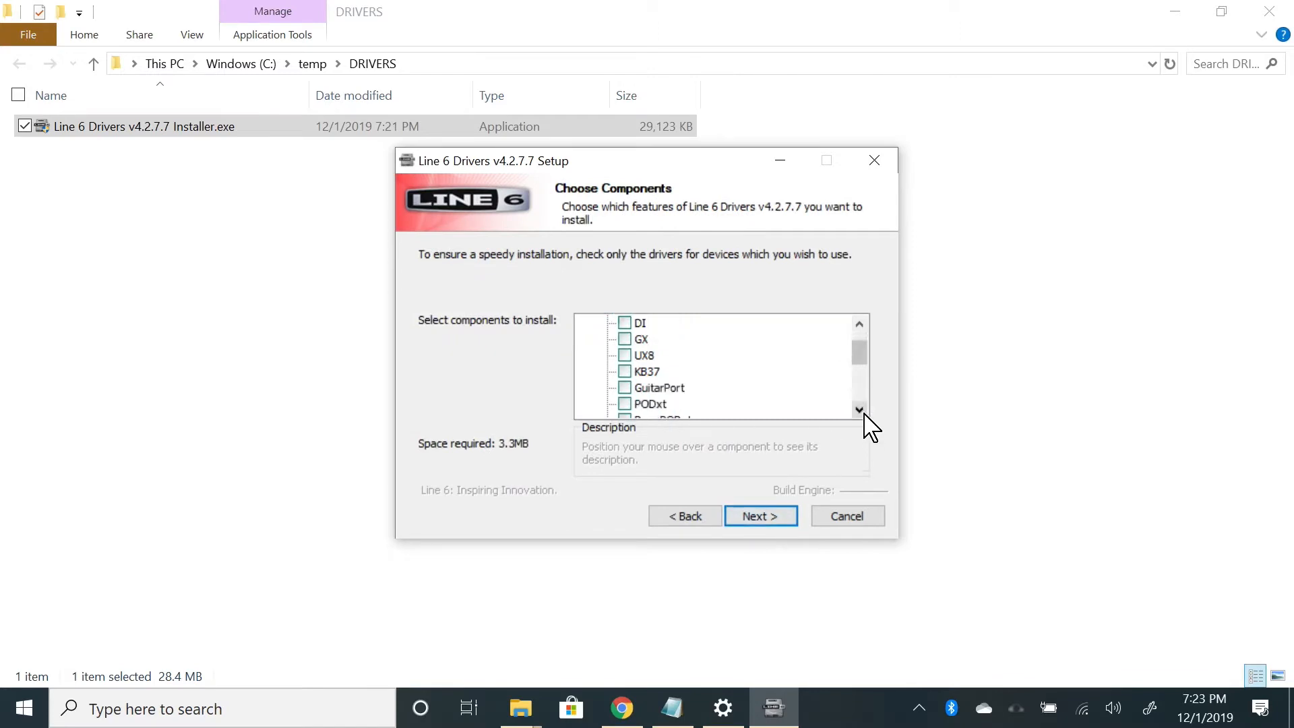
pyautogui.click(760, 516)
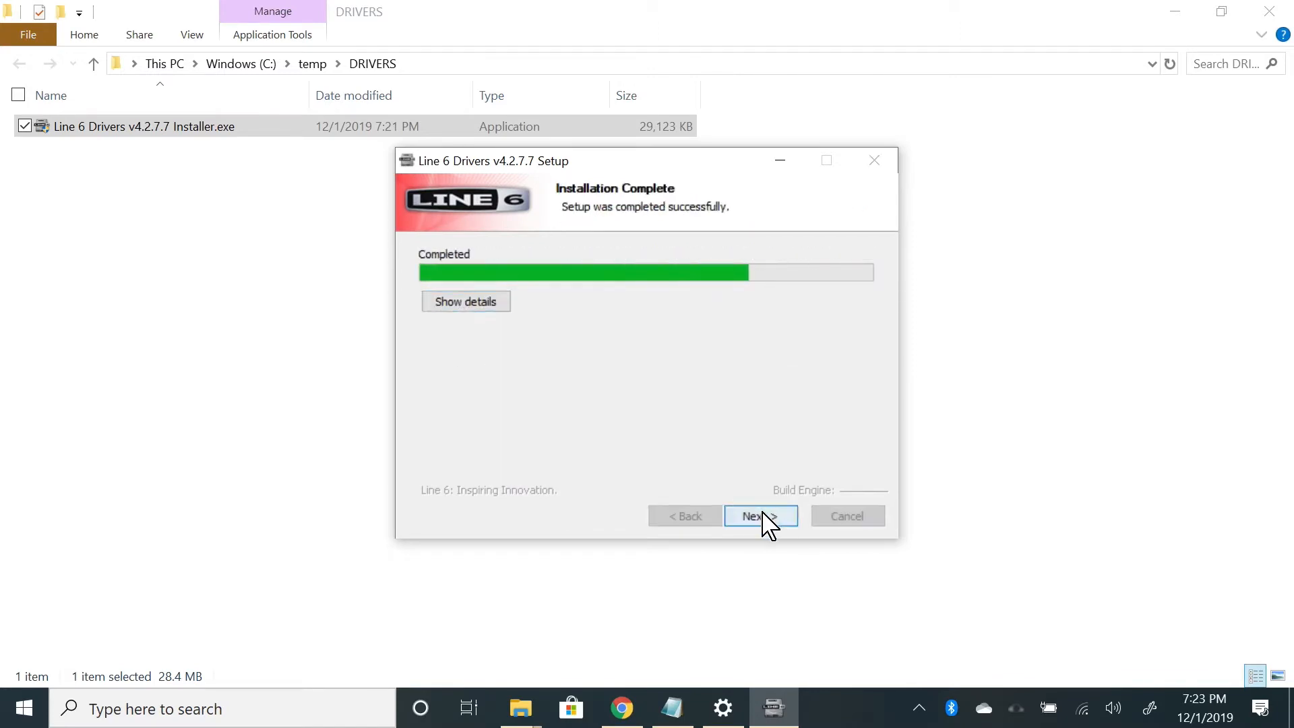
pyautogui.click(755, 515)
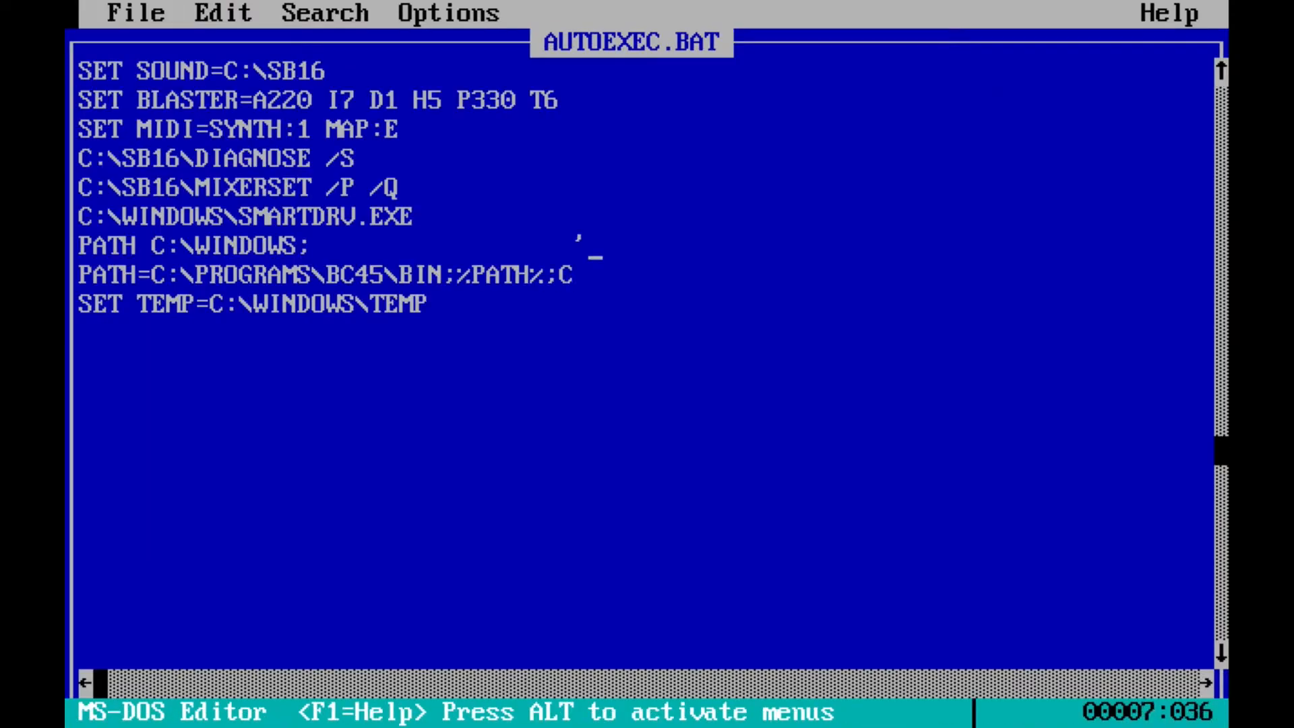
# Step: Append :\windows to the PATH=C:\PROGRAMS\BC45\BIN line in AUTOEXEC.BAT
pyautogui.write(':\\windows')
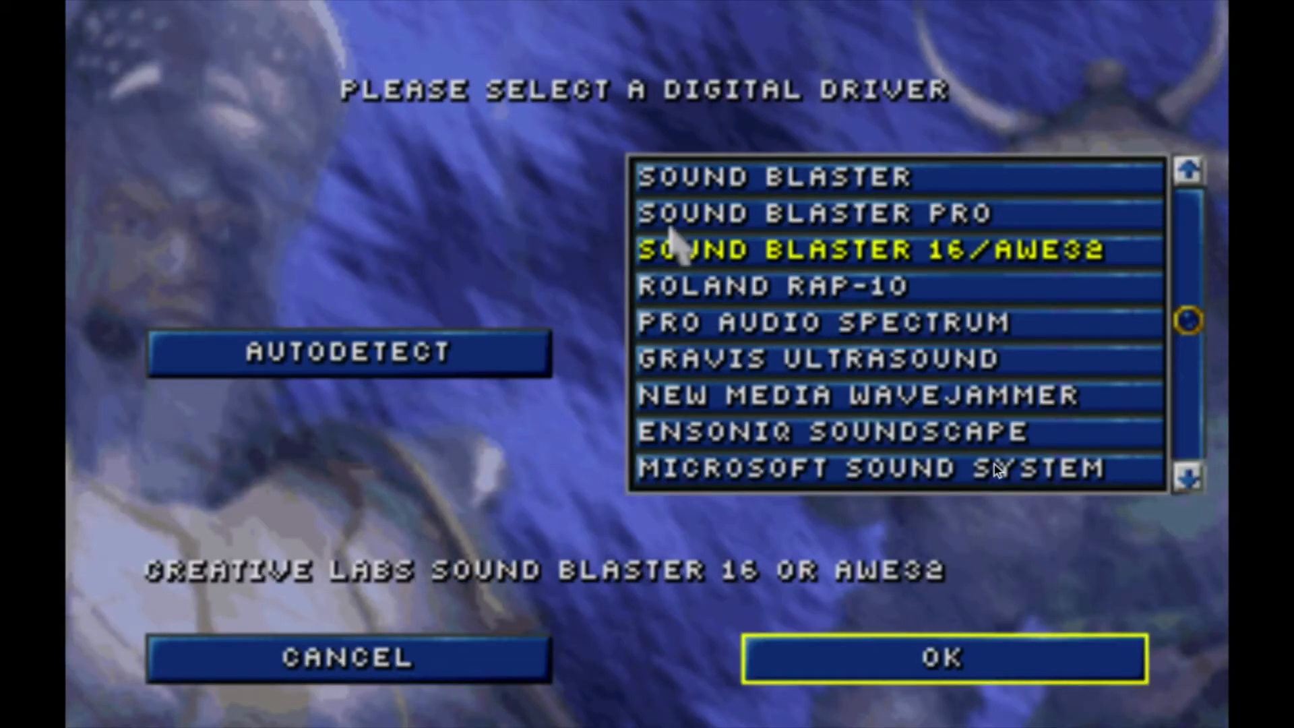
pyautogui.moveTo(805, 665)
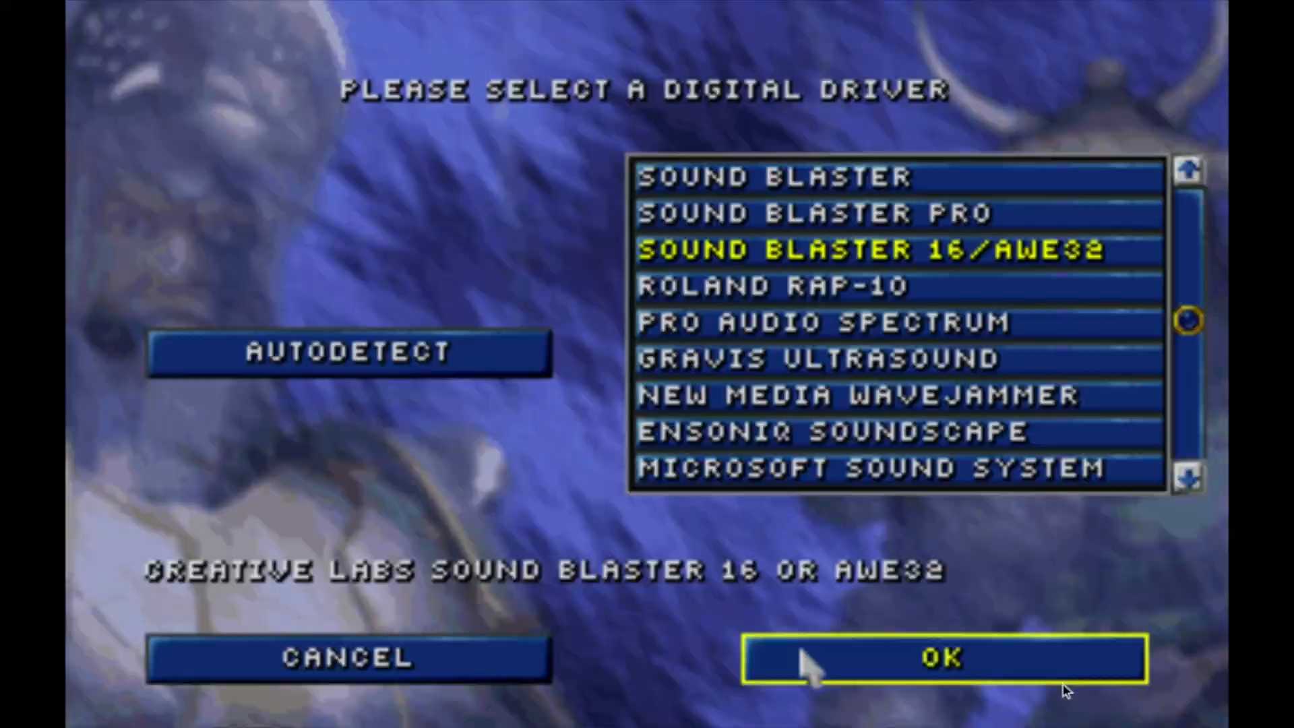
# Step: Confirm Sound Blaster 16/AWE32 as digital driver and accept card initialization
pyautogui.click(944, 658)
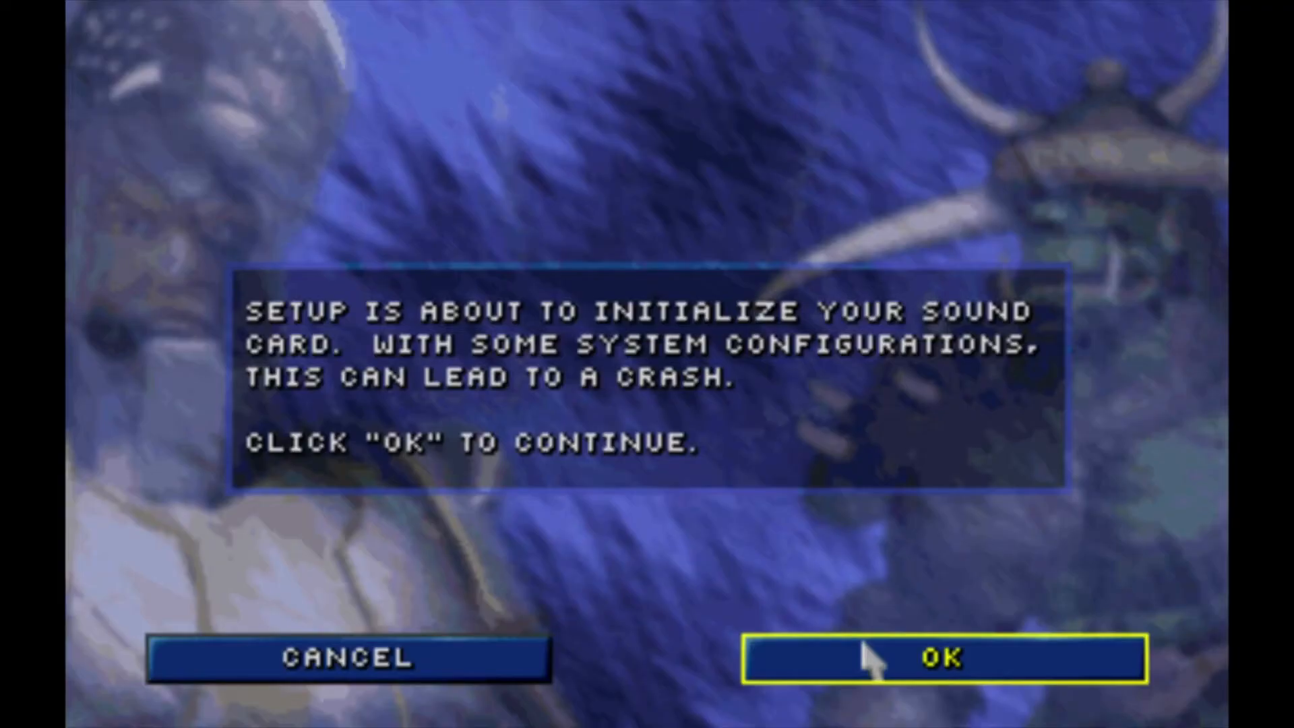
pyautogui.click(942, 658)
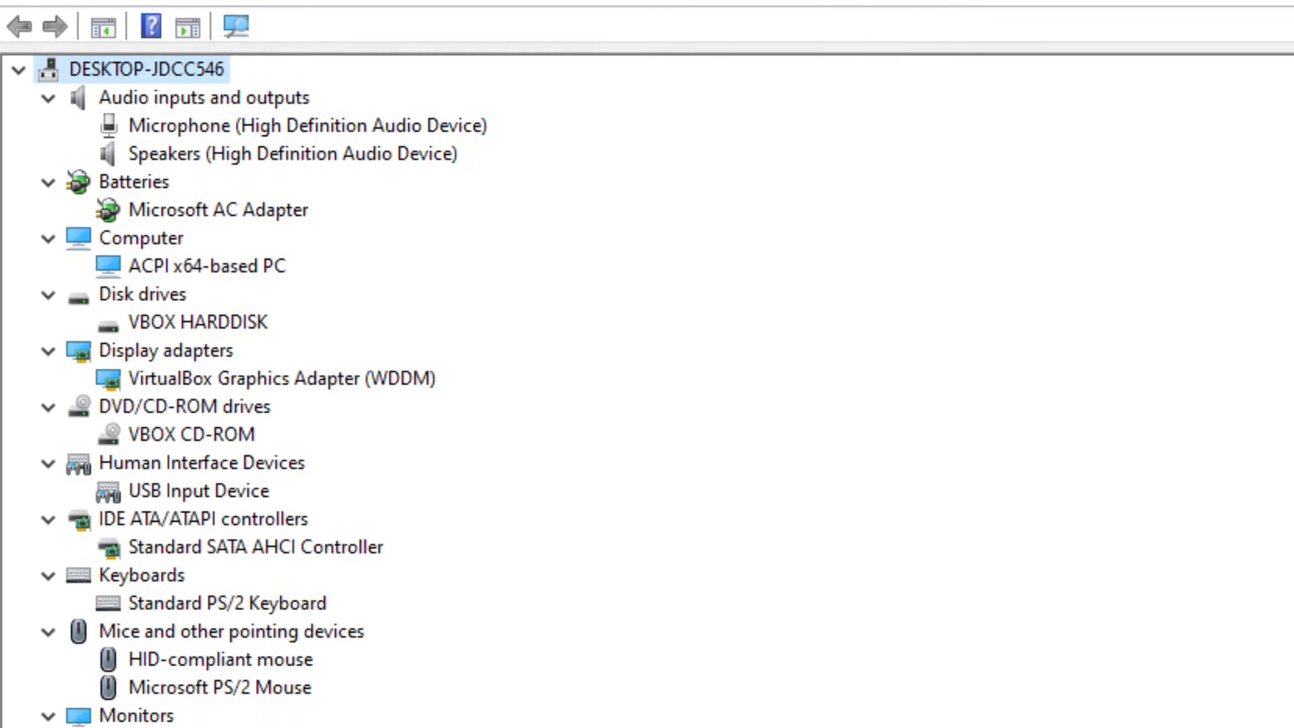
pyautogui.scroll(-3)
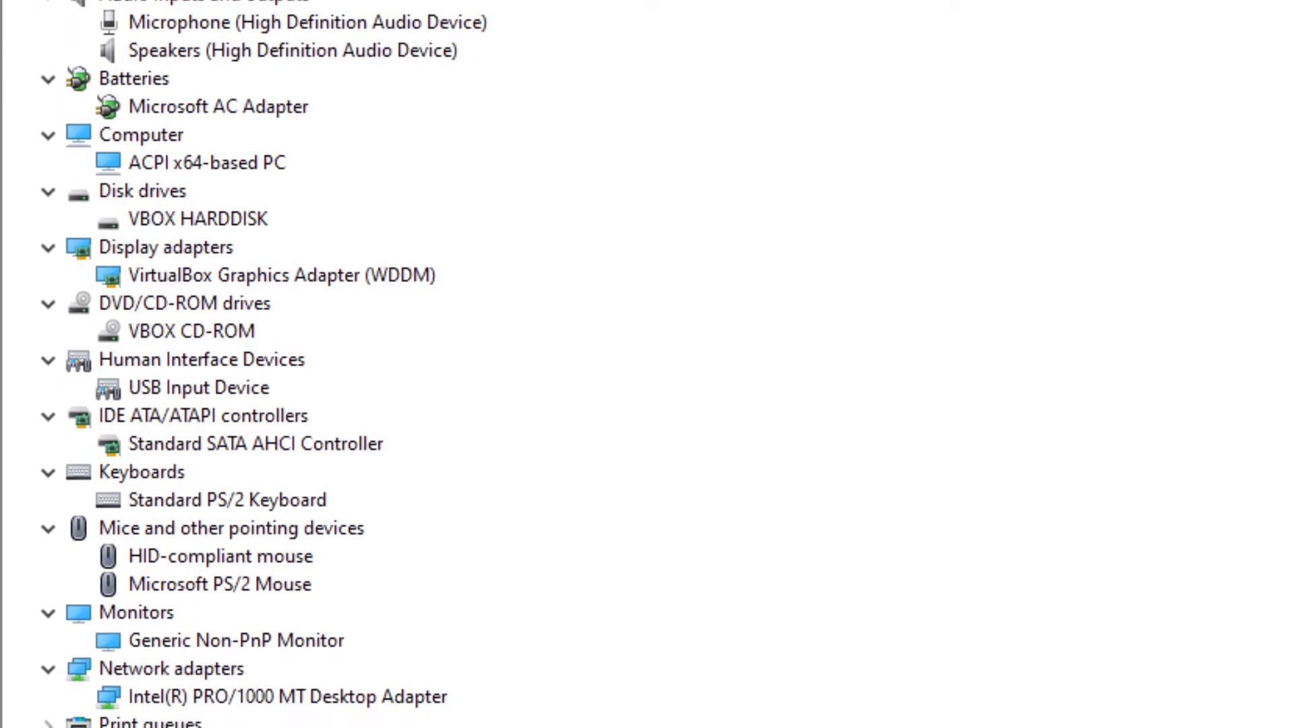
pyautogui.scroll(-3)
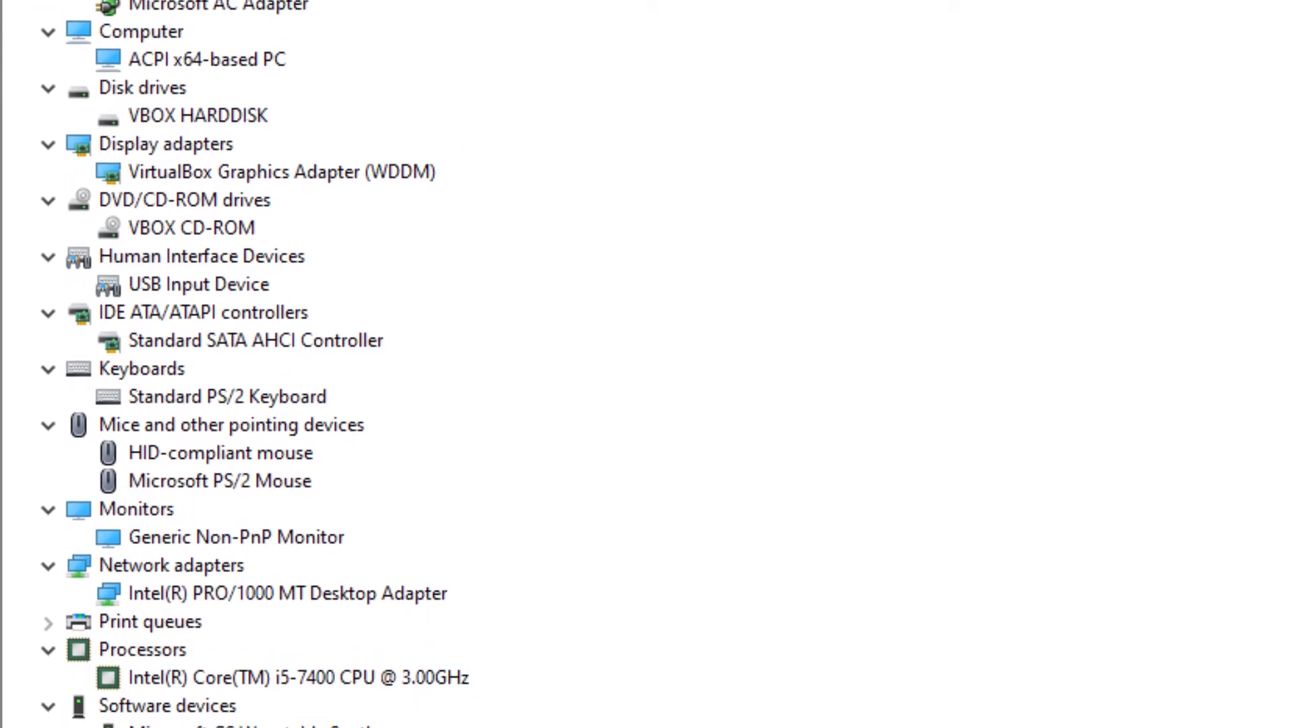
pyautogui.scroll(-3)
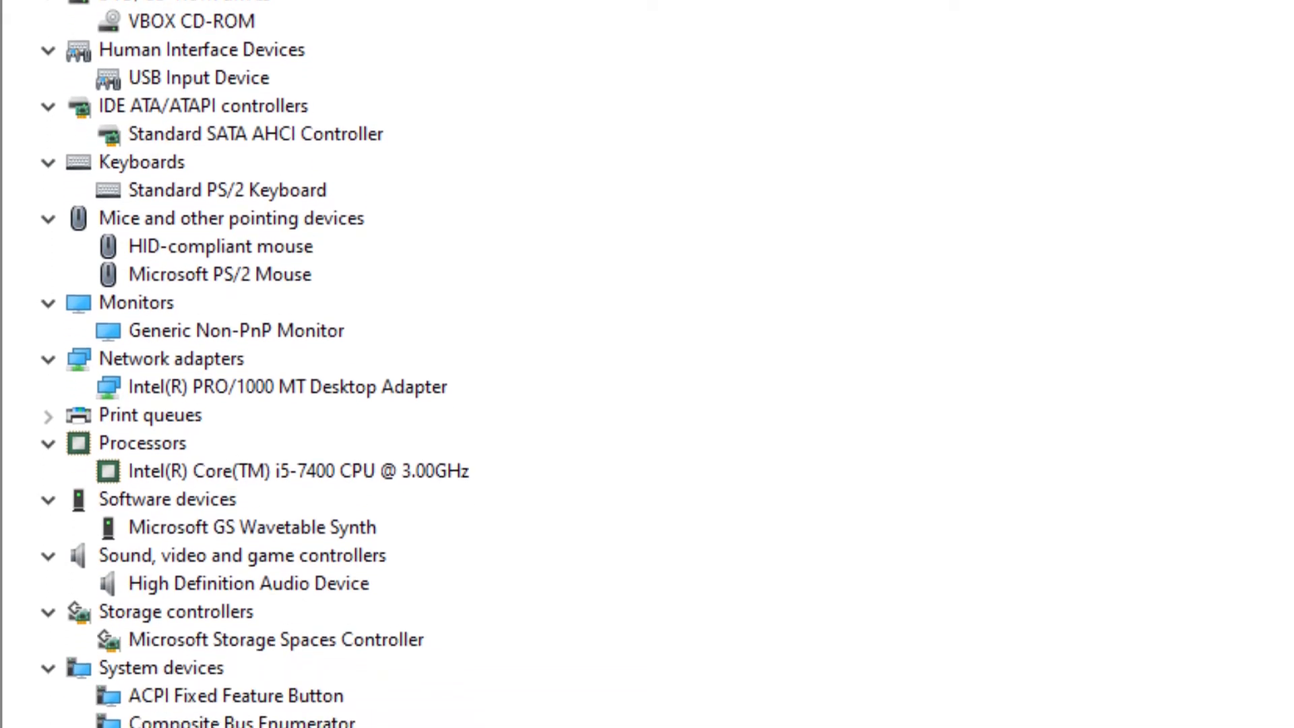
pyautogui.scroll(-3)
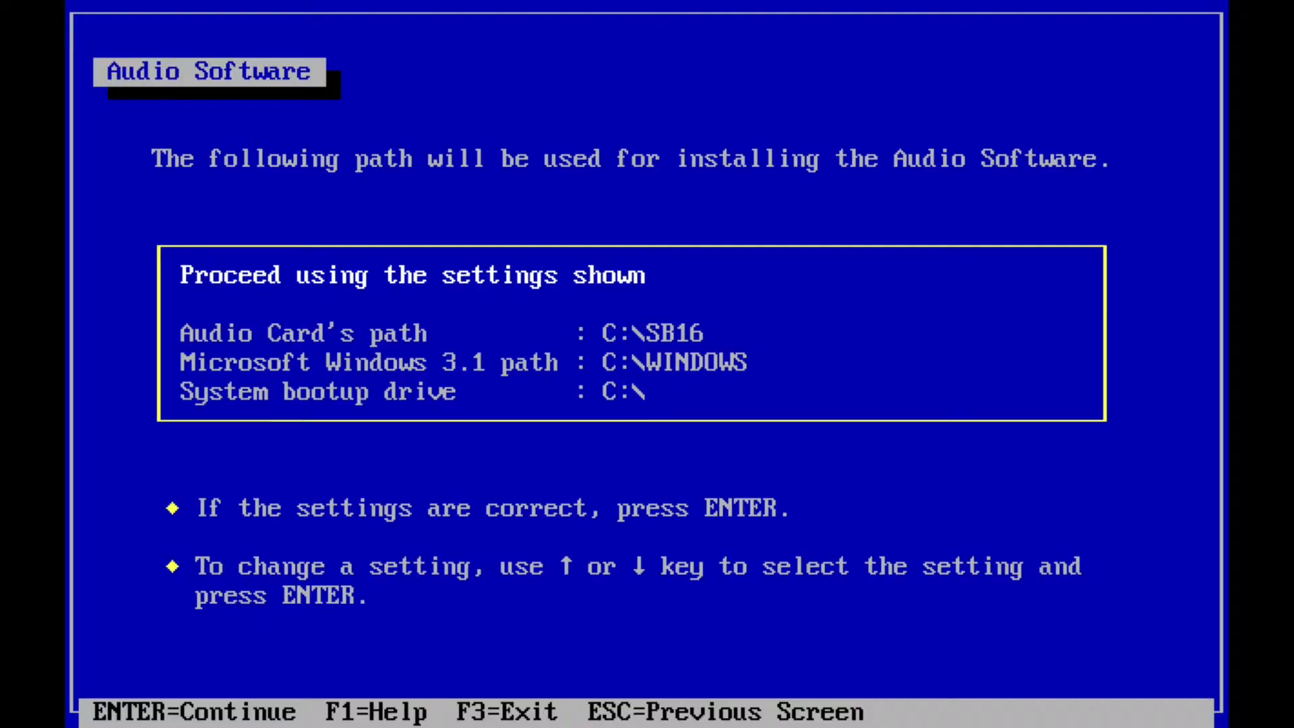
# Step: Accept the audio install paths and confirm I/O 220, IRQ 5, DMA 1/5 hardware settings
pyautogui.press('enter')
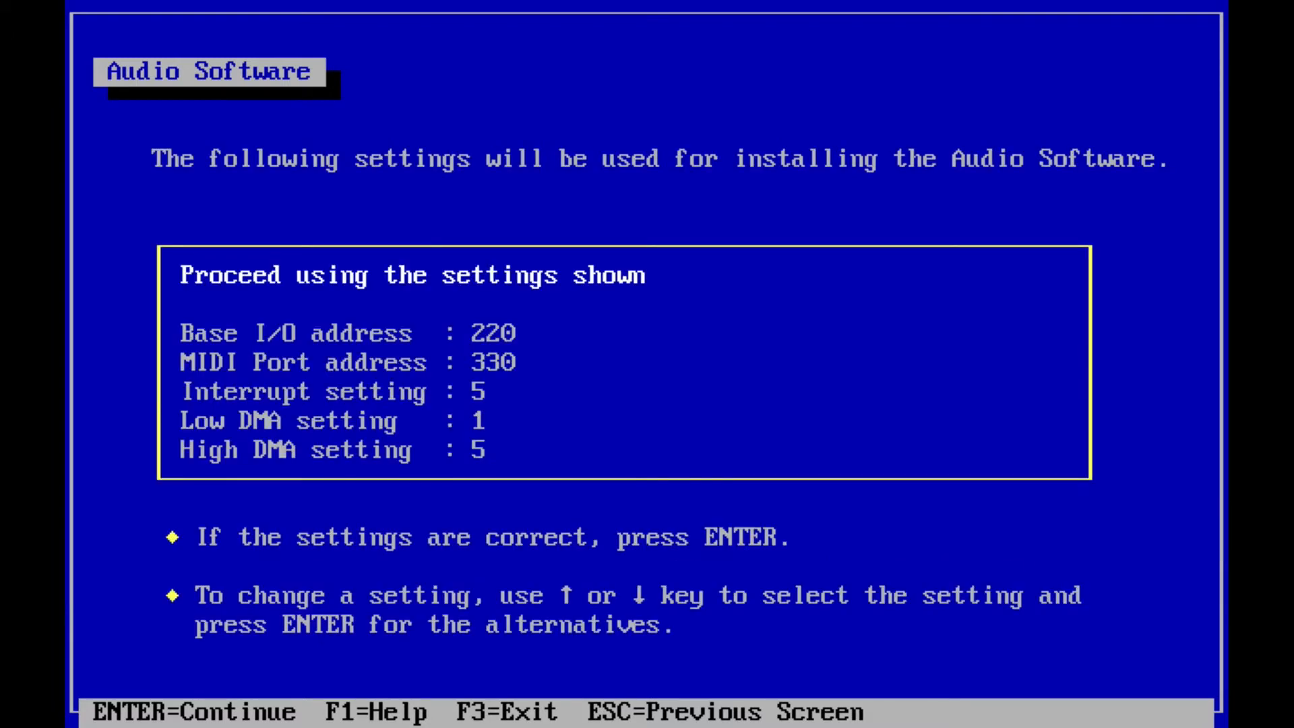
pyautogui.press('Down')
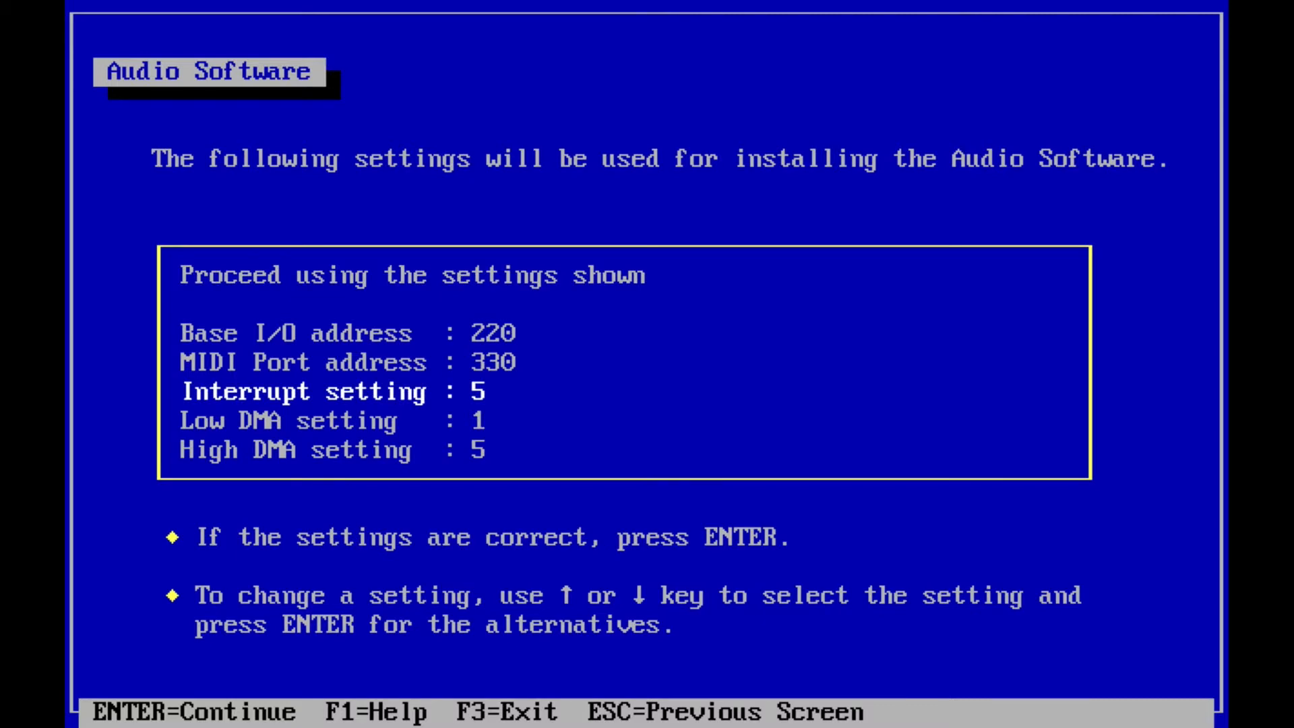
pyautogui.press('enter')
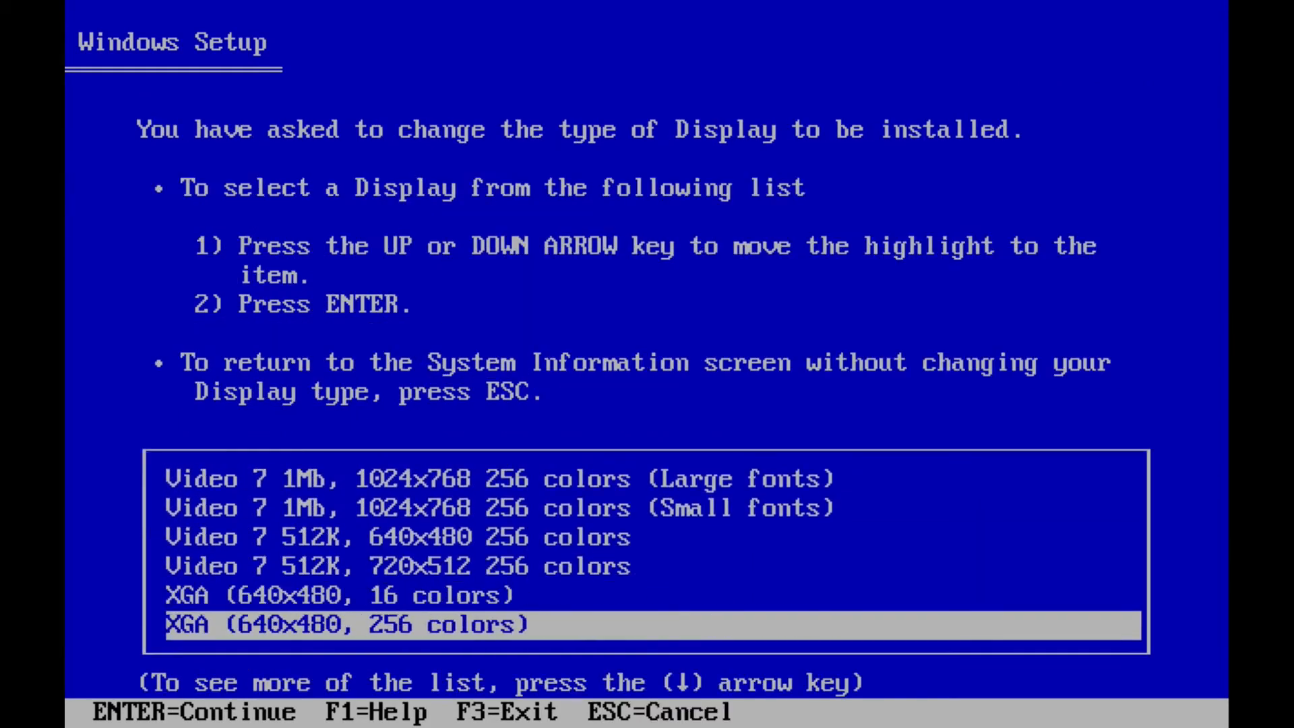
# Step: Choose Other, read drivers from c:\install\graphics, and pick S3 864 640x480 32K colors
pyautogui.press('enter')
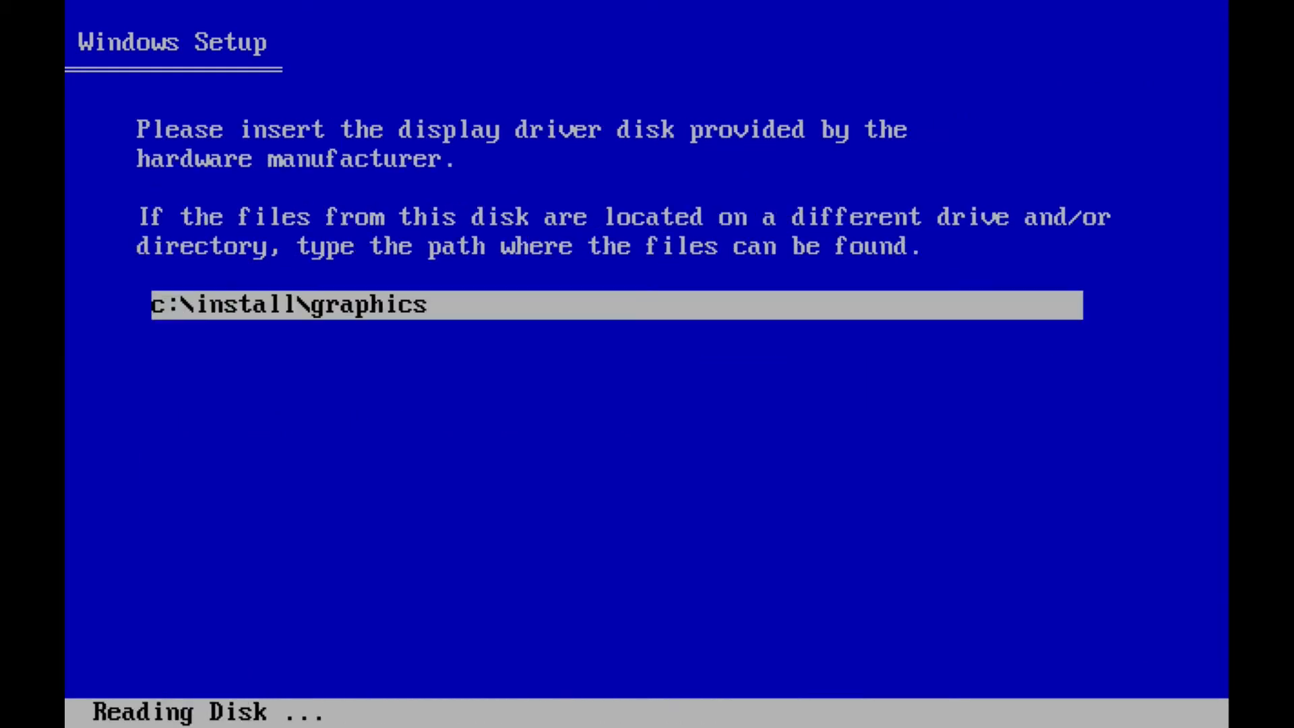
pyautogui.press('enter')
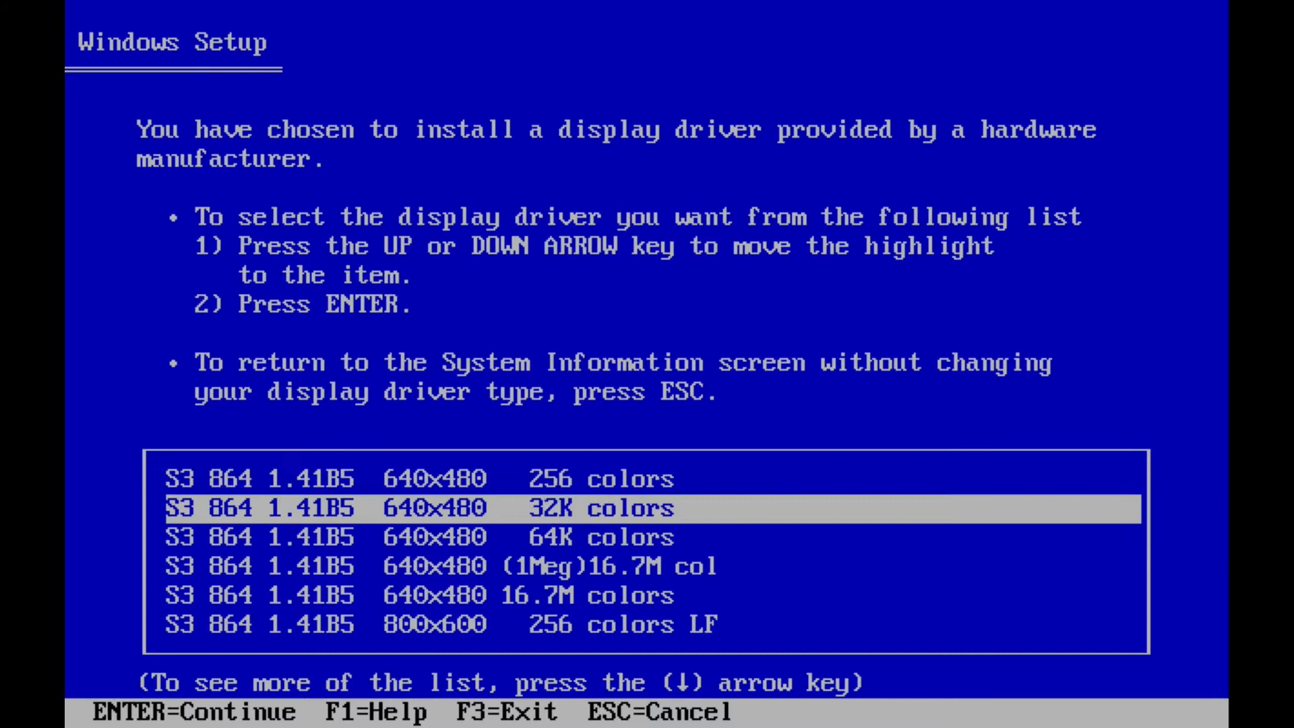
pyautogui.press('Down')
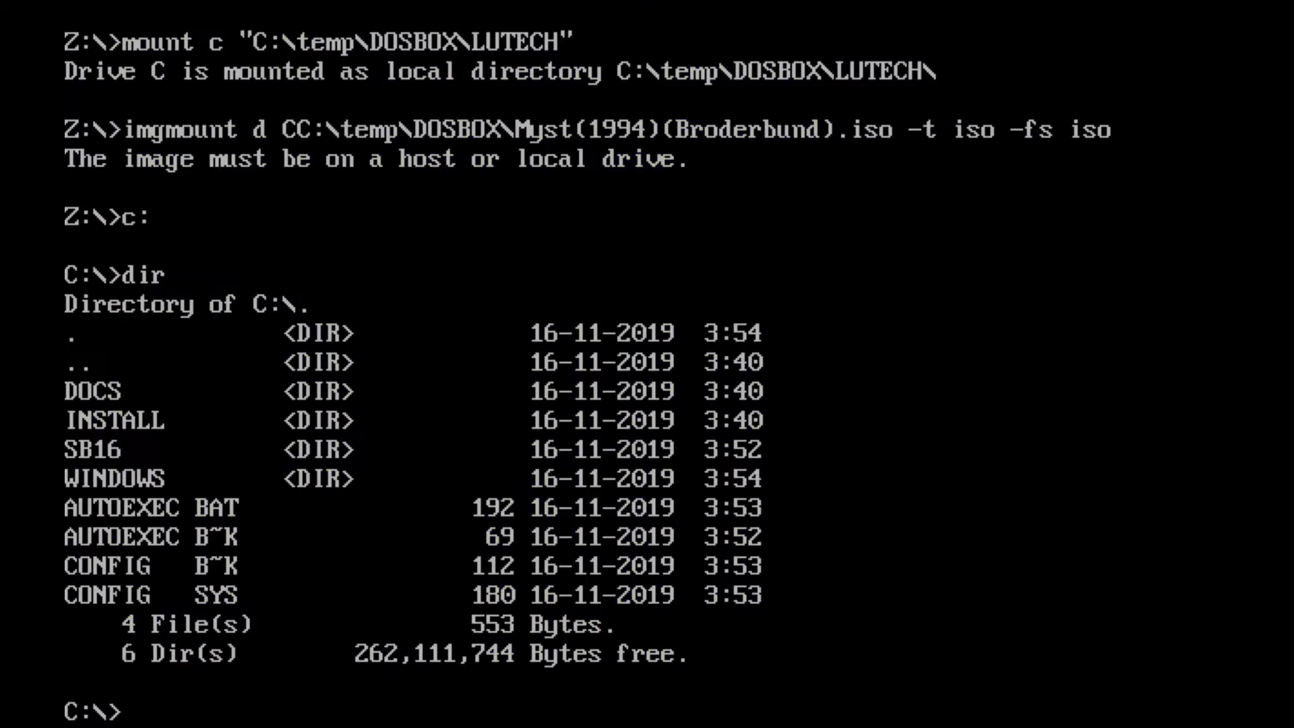
# Step: Use the cd command at the DOS prompt to run the audio setup to completion
pyautogui.write('cd')
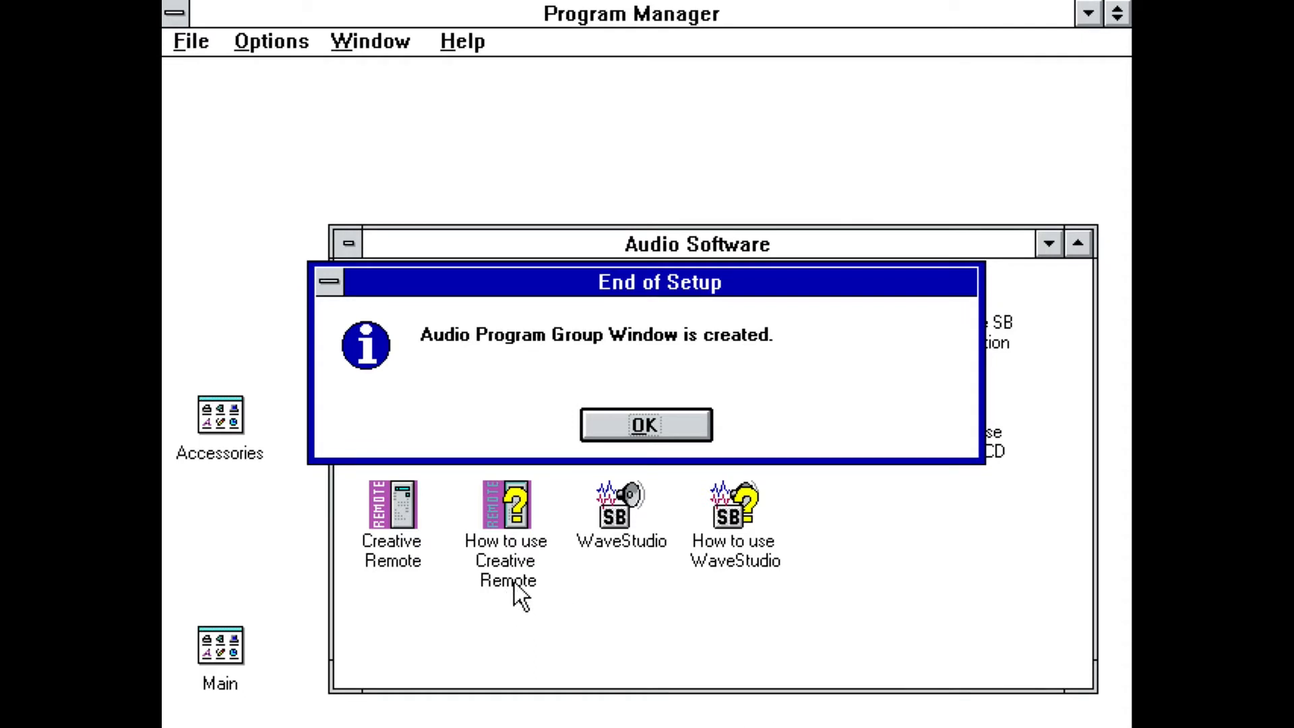
# Step: Dismiss the setup notice and play minuet.mid from sb16\samples in Creative MIDI
pyautogui.click(646, 425)
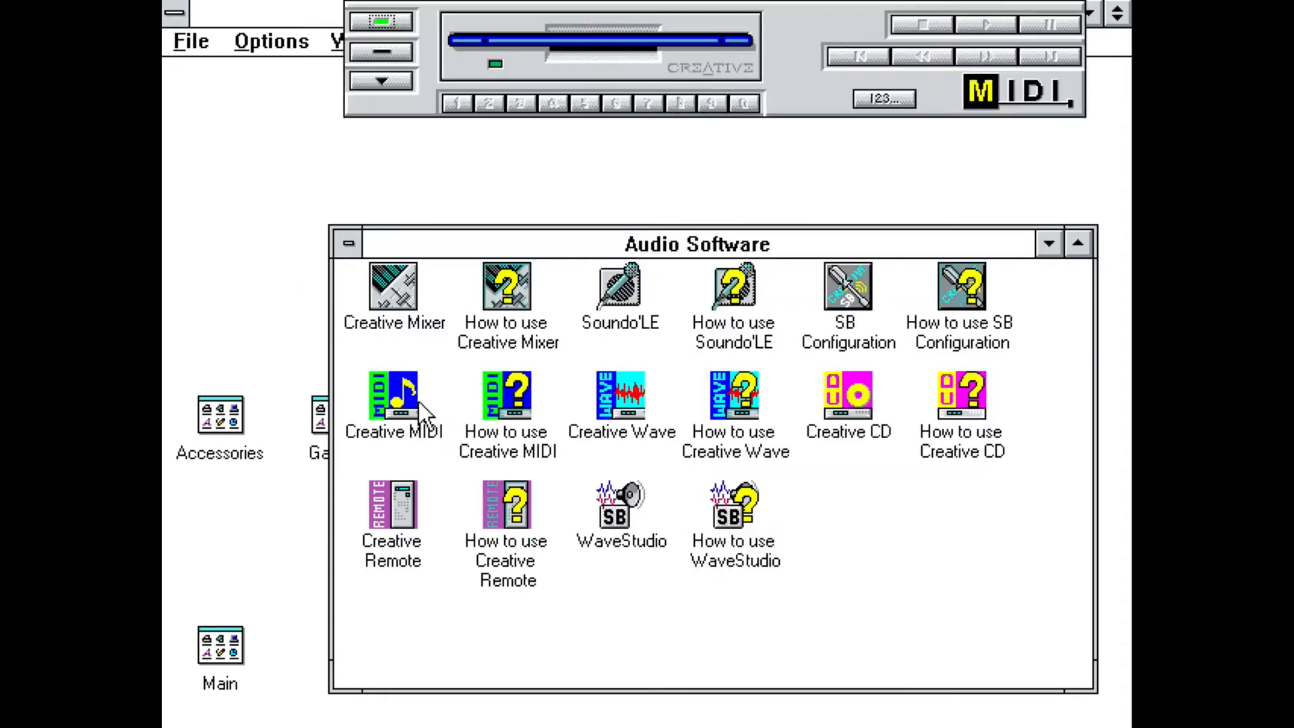
pyautogui.click(882, 98)
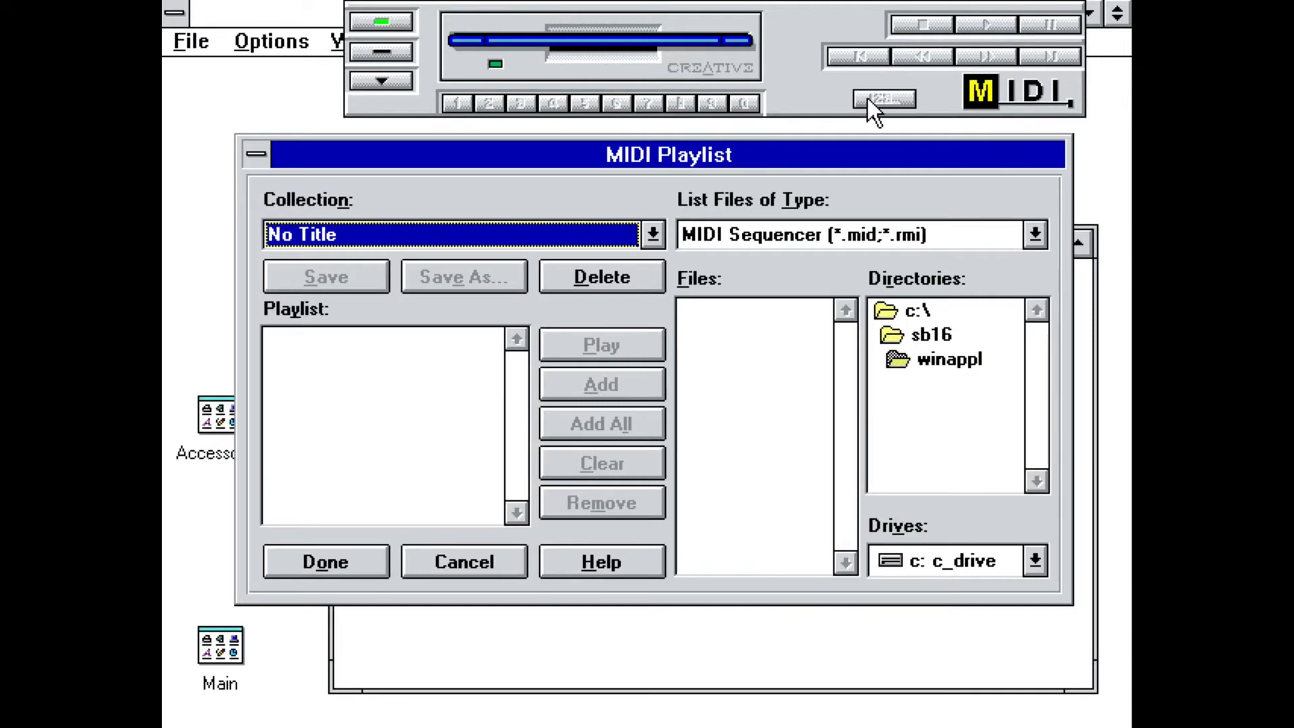
pyautogui.doubleClick(935, 334)
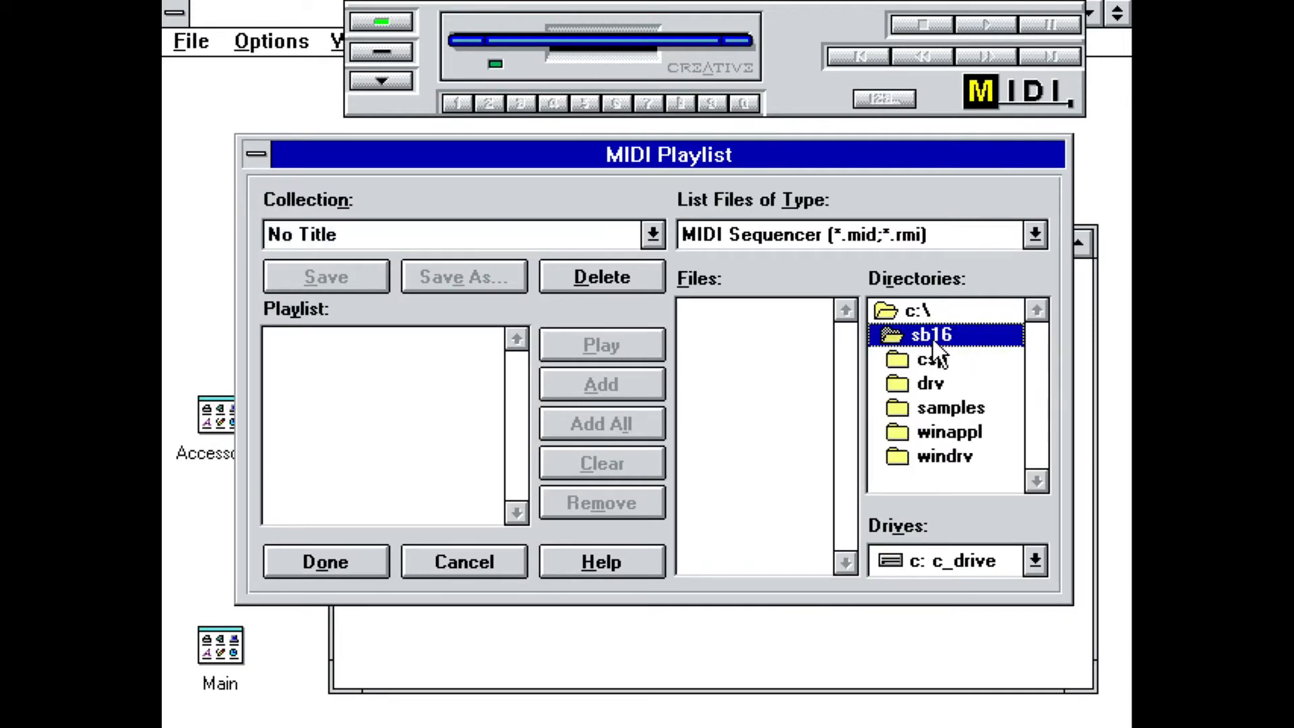
pyautogui.doubleClick(929, 335)
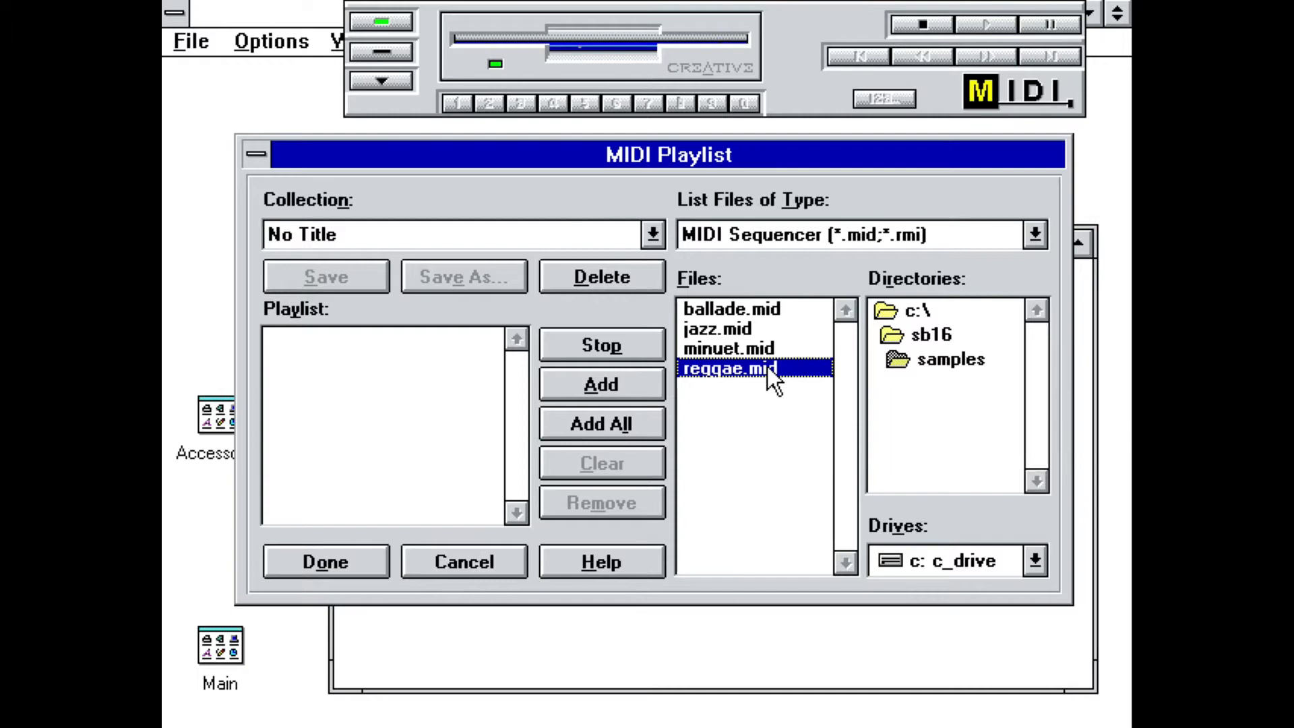
pyautogui.click(728, 348)
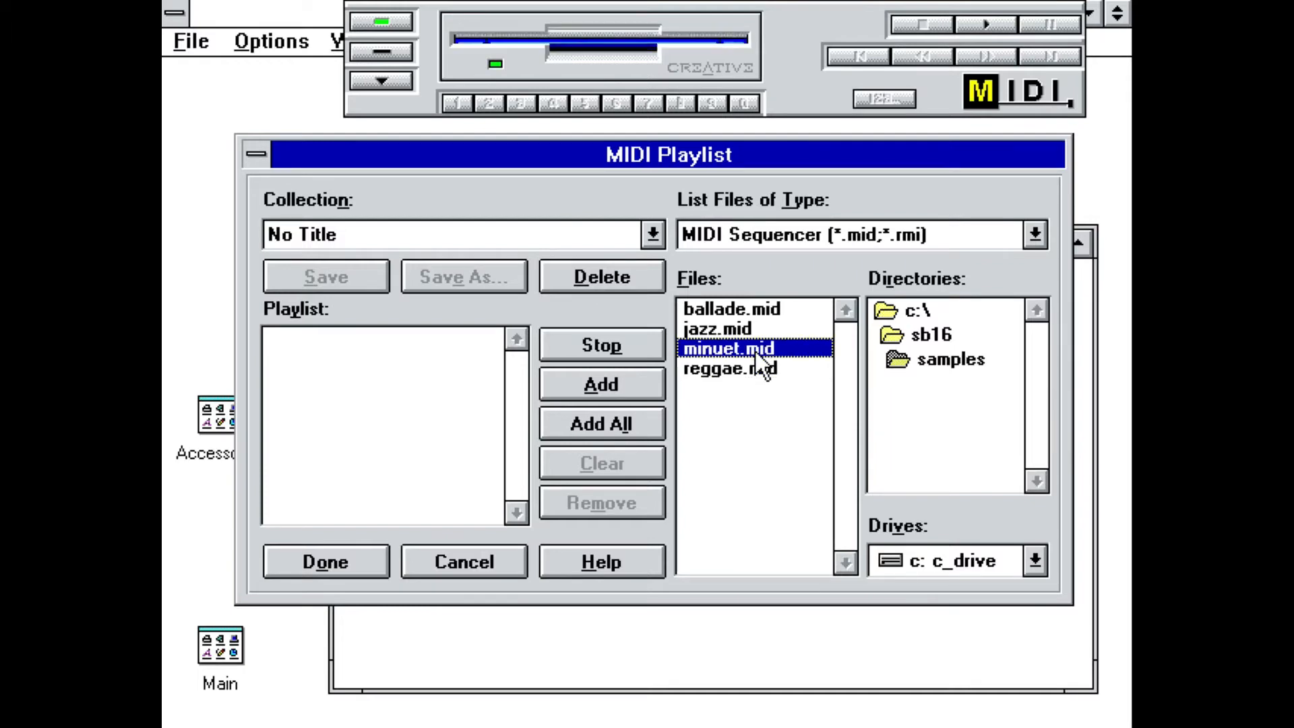
pyautogui.click(986, 23)
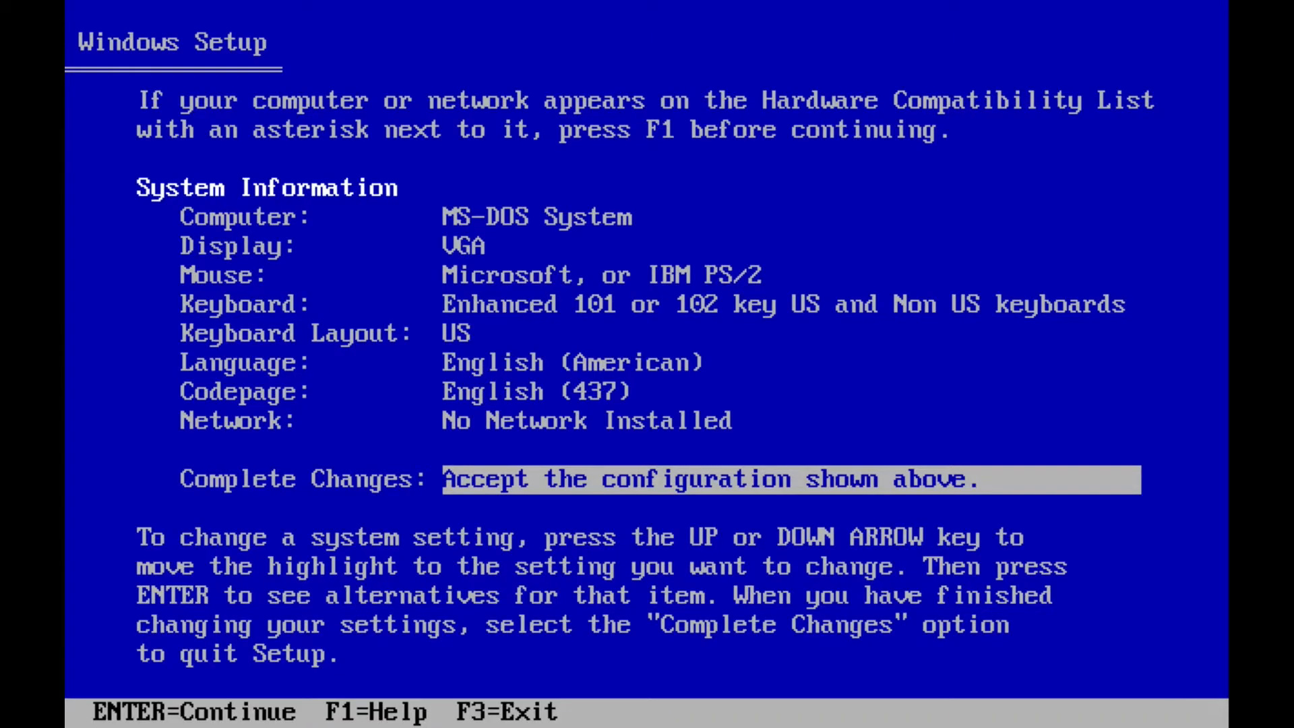
# Step: Select Other display, read drivers from c:\install\graphics, and choose S3 864 640x480 256 colors
pyautogui.press('Enter')
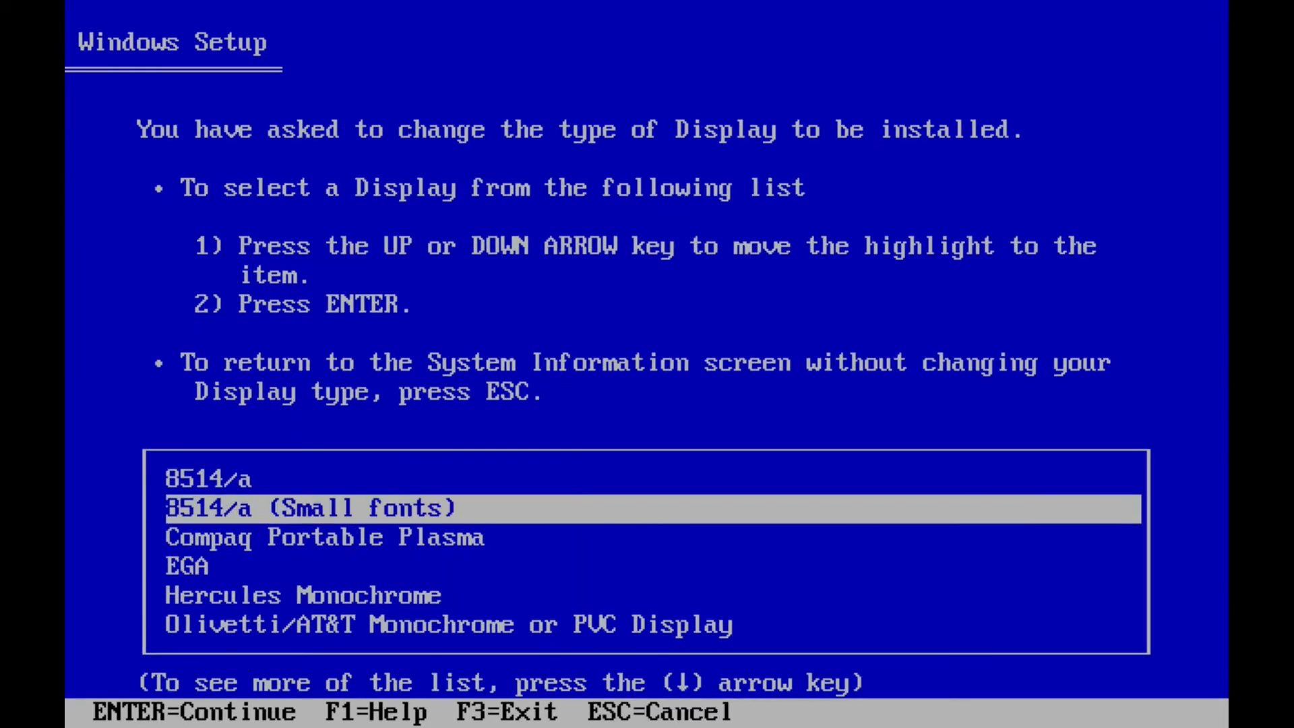
pyautogui.press('Down')
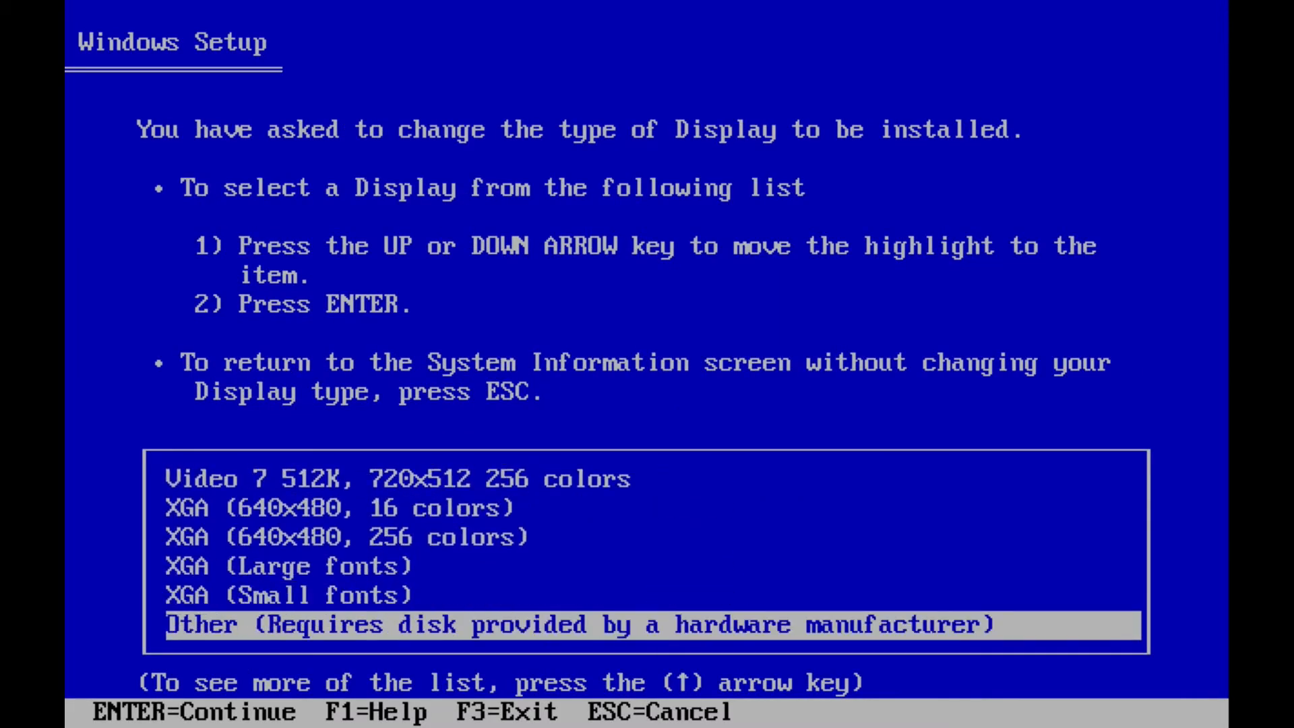
pyautogui.press('Enter')
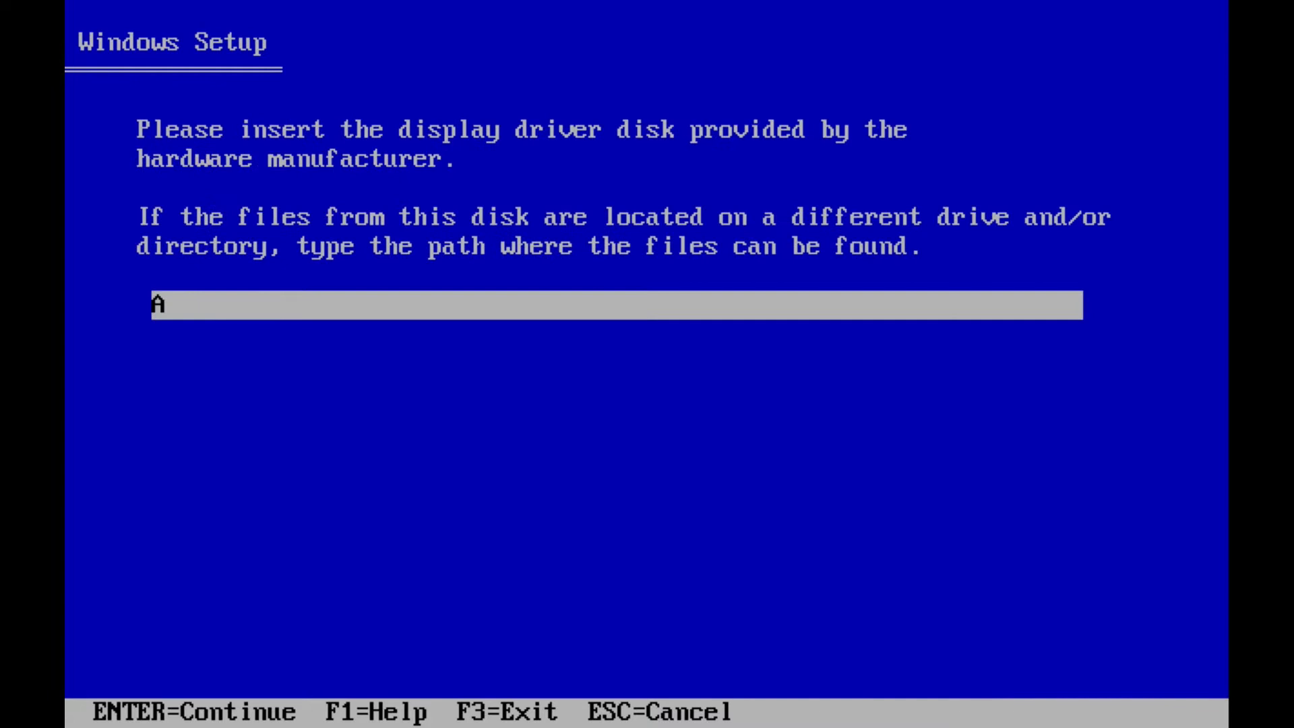
pyautogui.write('c:\\')
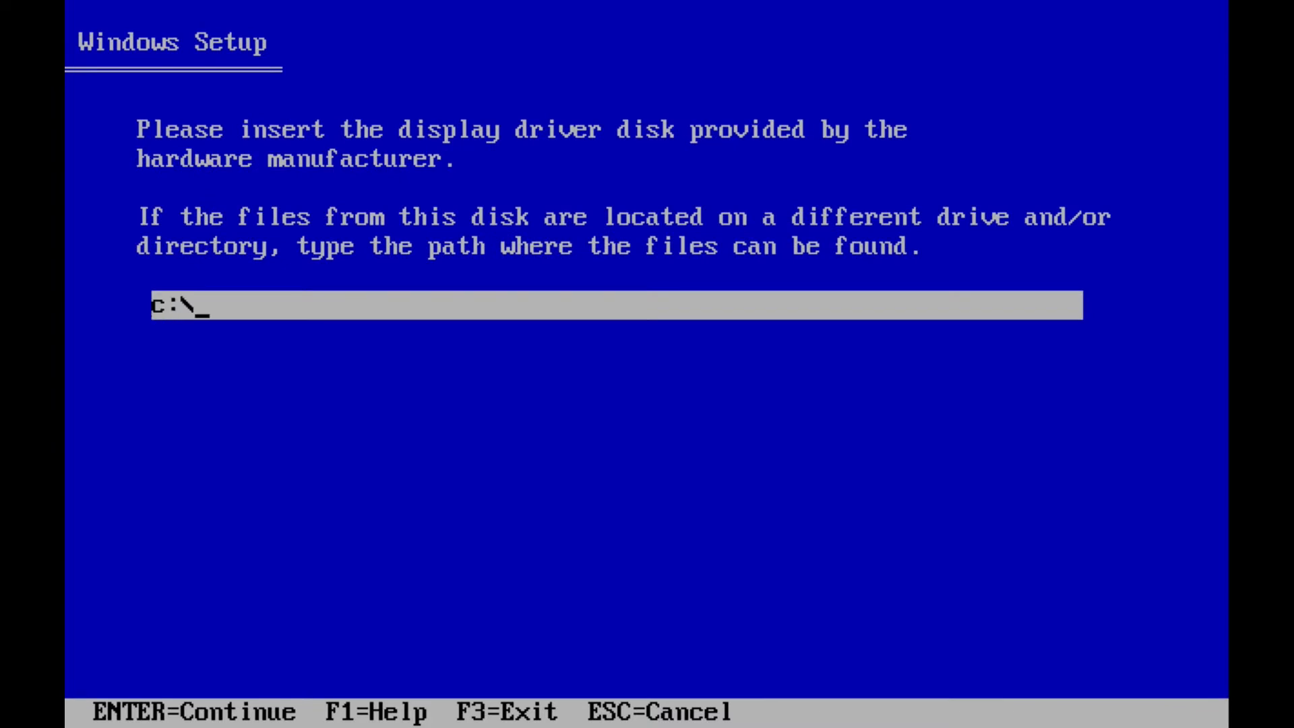
pyautogui.write('install\\g')
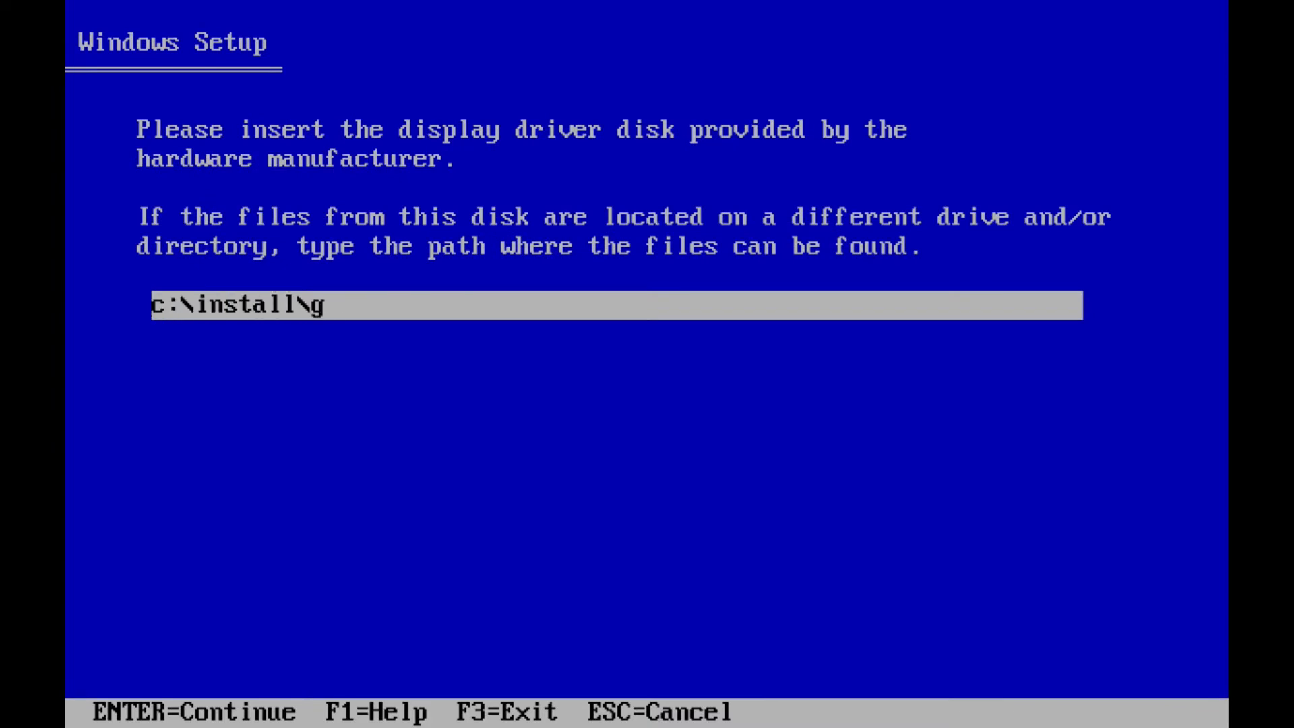
pyautogui.write('raphics')
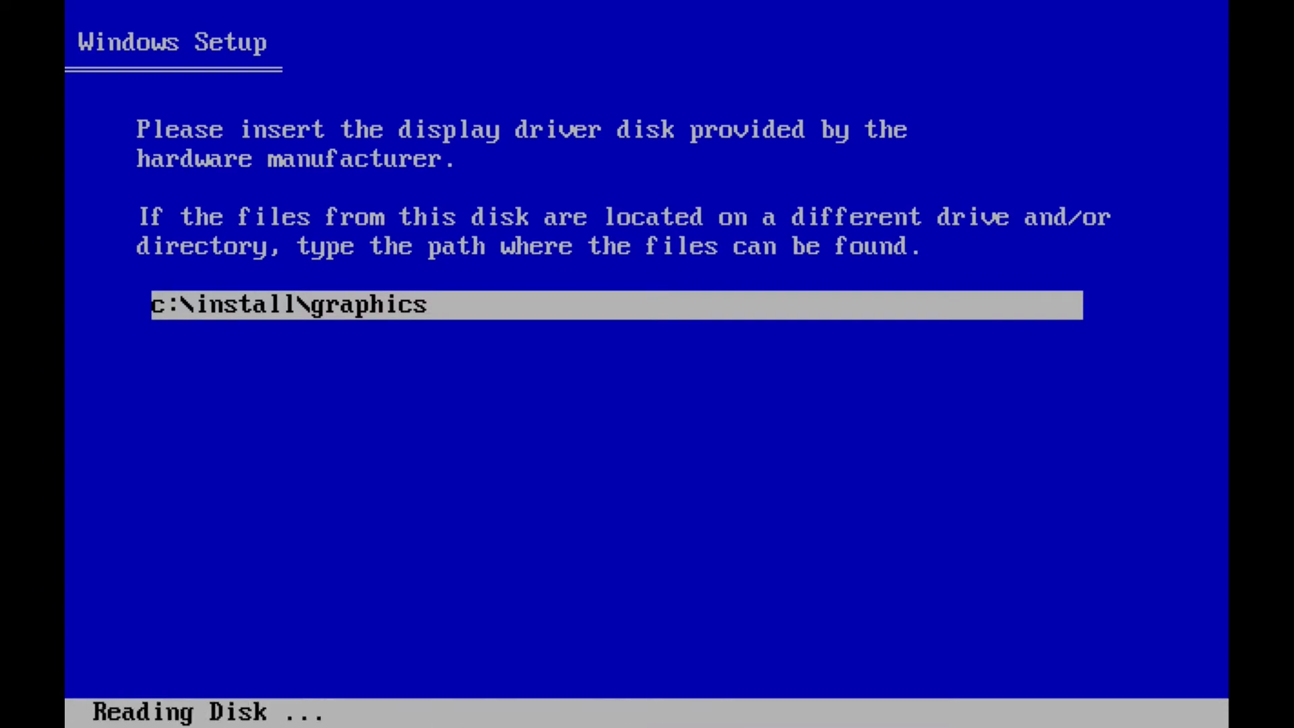
pyautogui.press('enter')
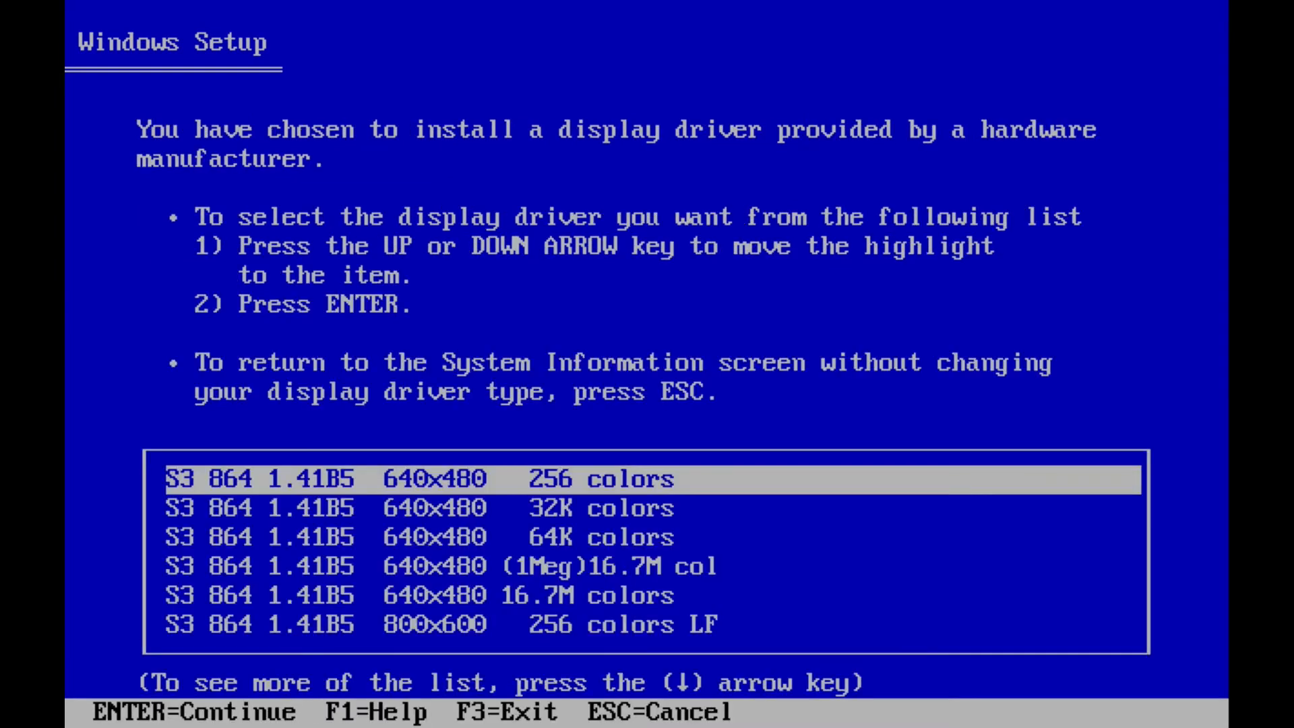
pyautogui.press('Down')
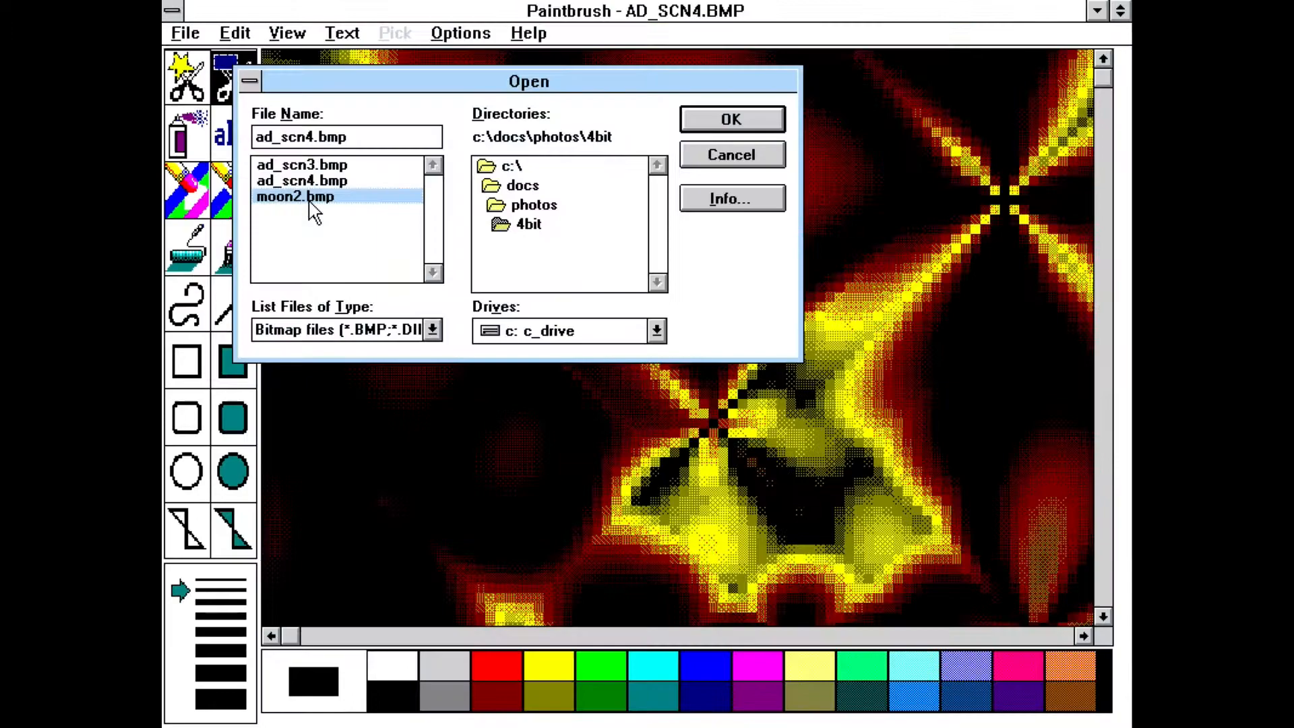
# Step: Select moon2.bmp in c:\docs\photos\4bit to show the moon-behind-clouds photo
pyautogui.click(729, 118)
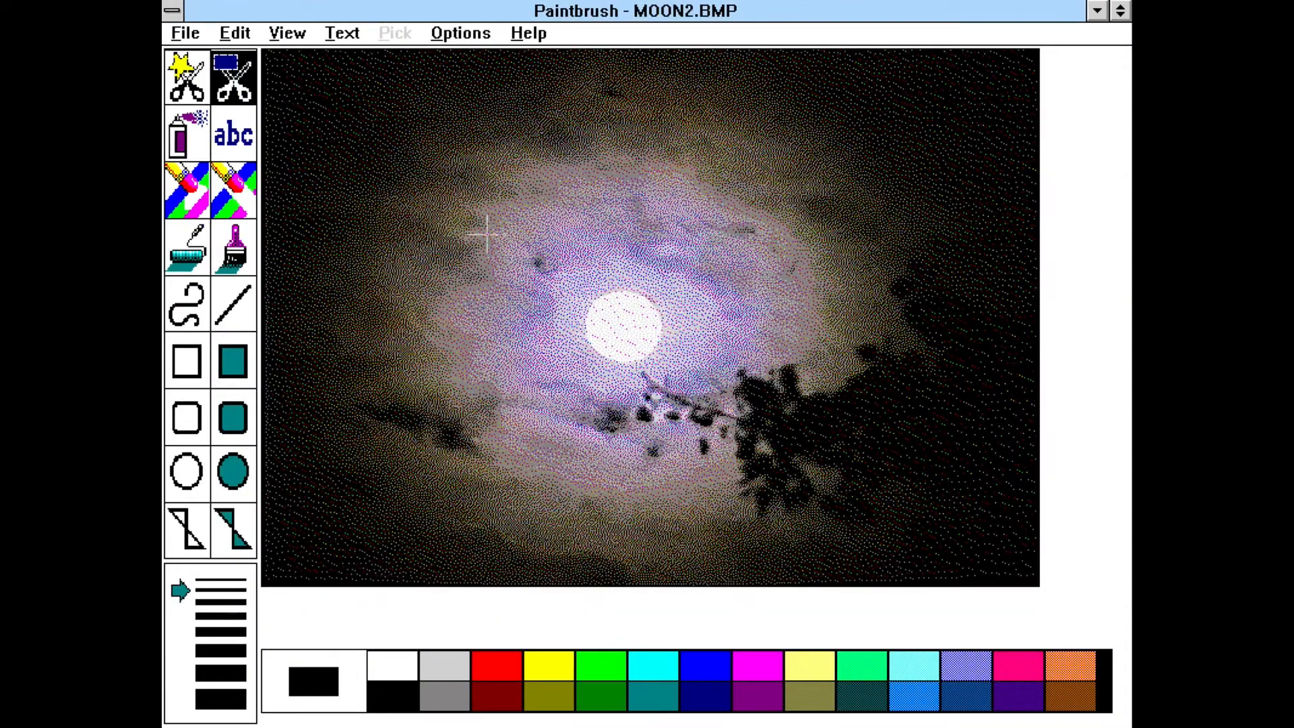
pyautogui.moveTo(462, 219)
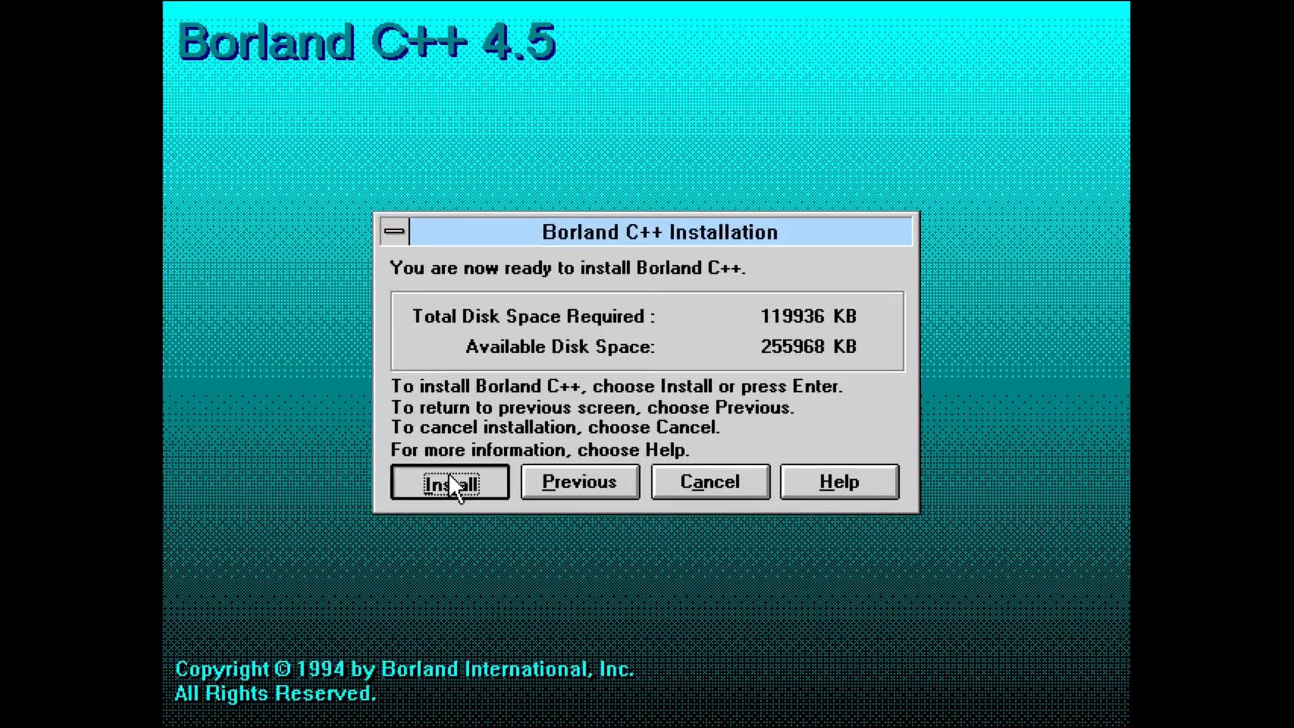
# Step: Start the Borland C++ 4.5 install from the Installation dialog and let it finish
pyautogui.click(448, 481)
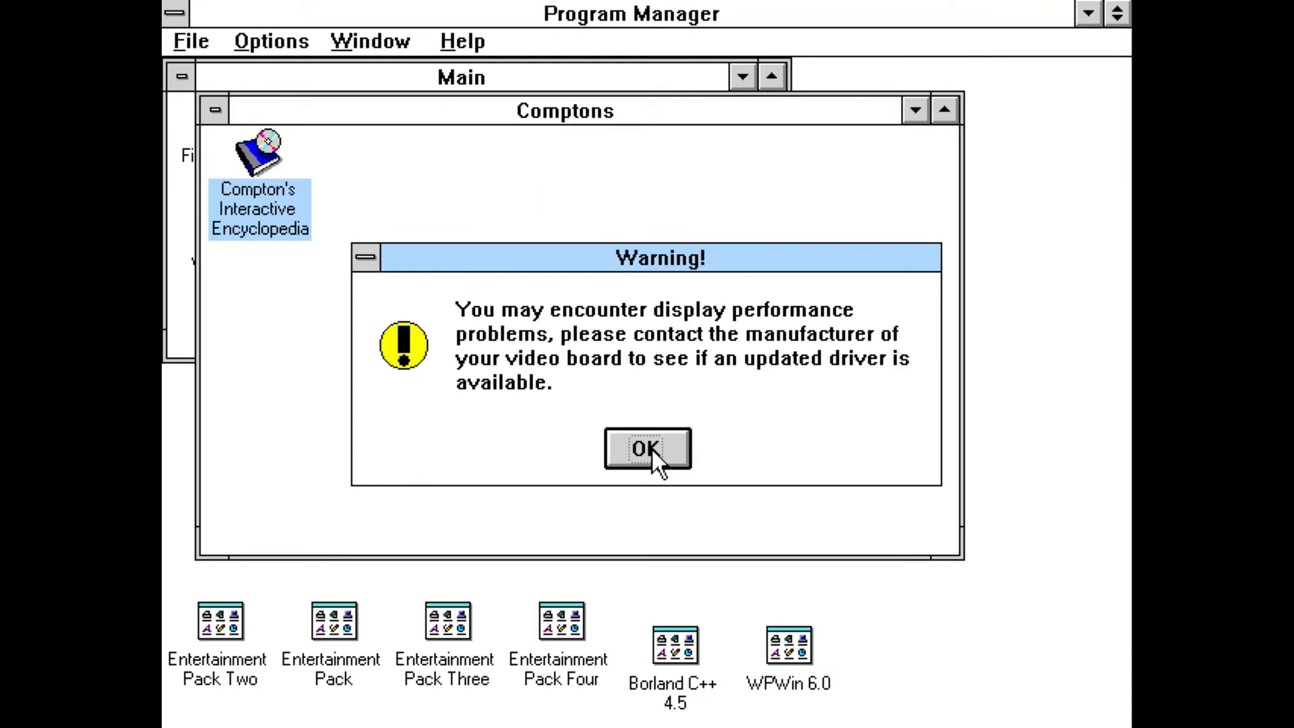
# Step: Dismiss the Borland C++ display performance warning
pyautogui.click(646, 448)
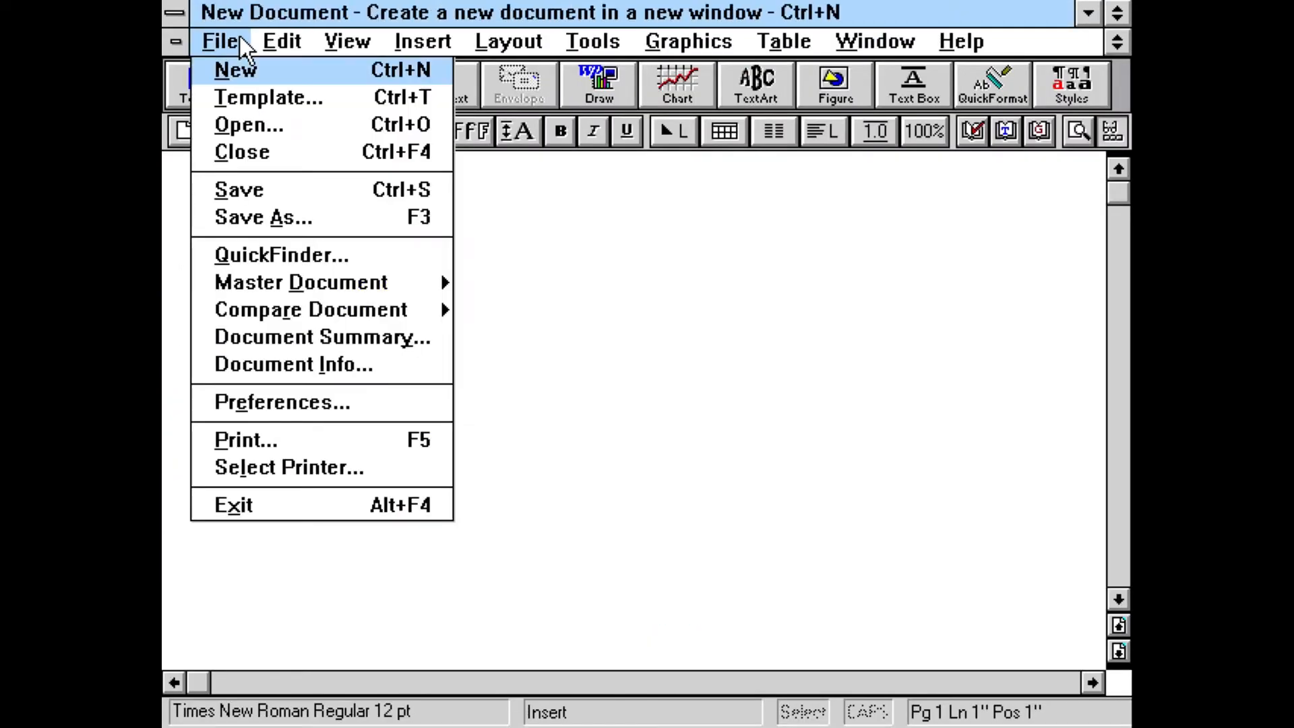
pyautogui.moveTo(268, 97)
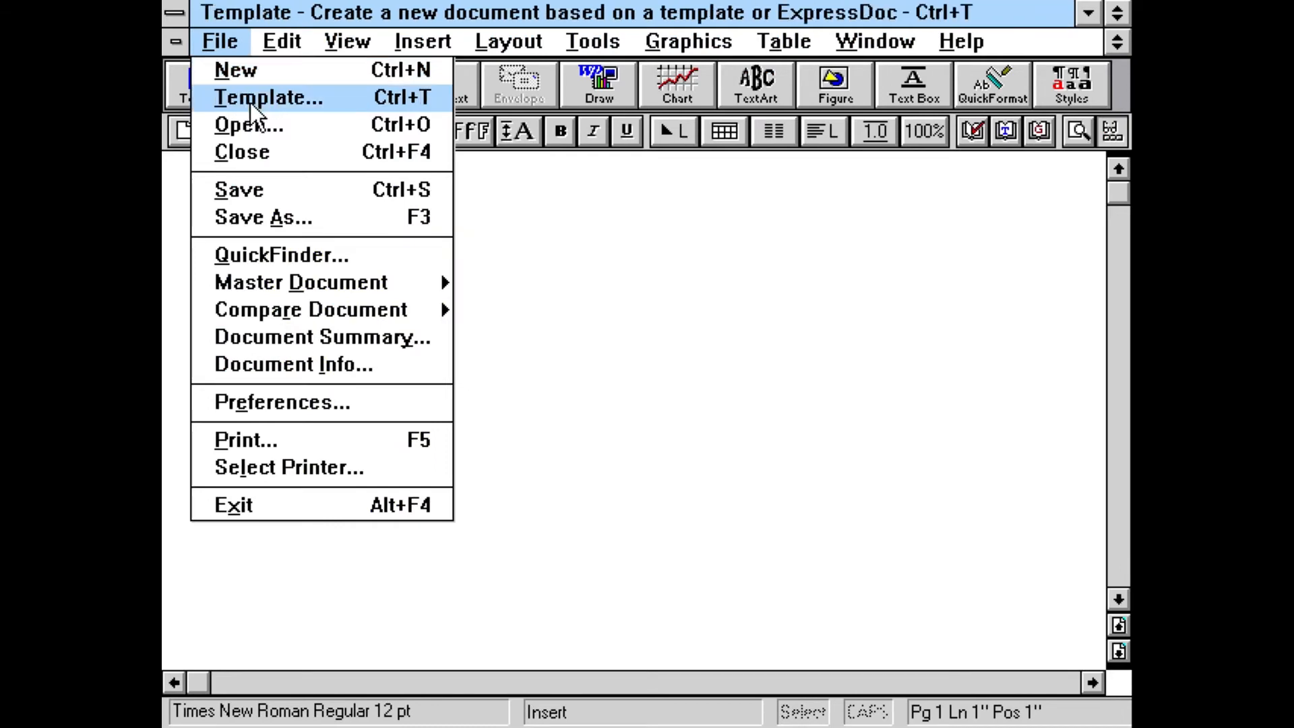
# Step: Open the term paper template, launch Graphics > Draw, then dismiss the Retrieve Figure dialog
pyautogui.click(269, 97)
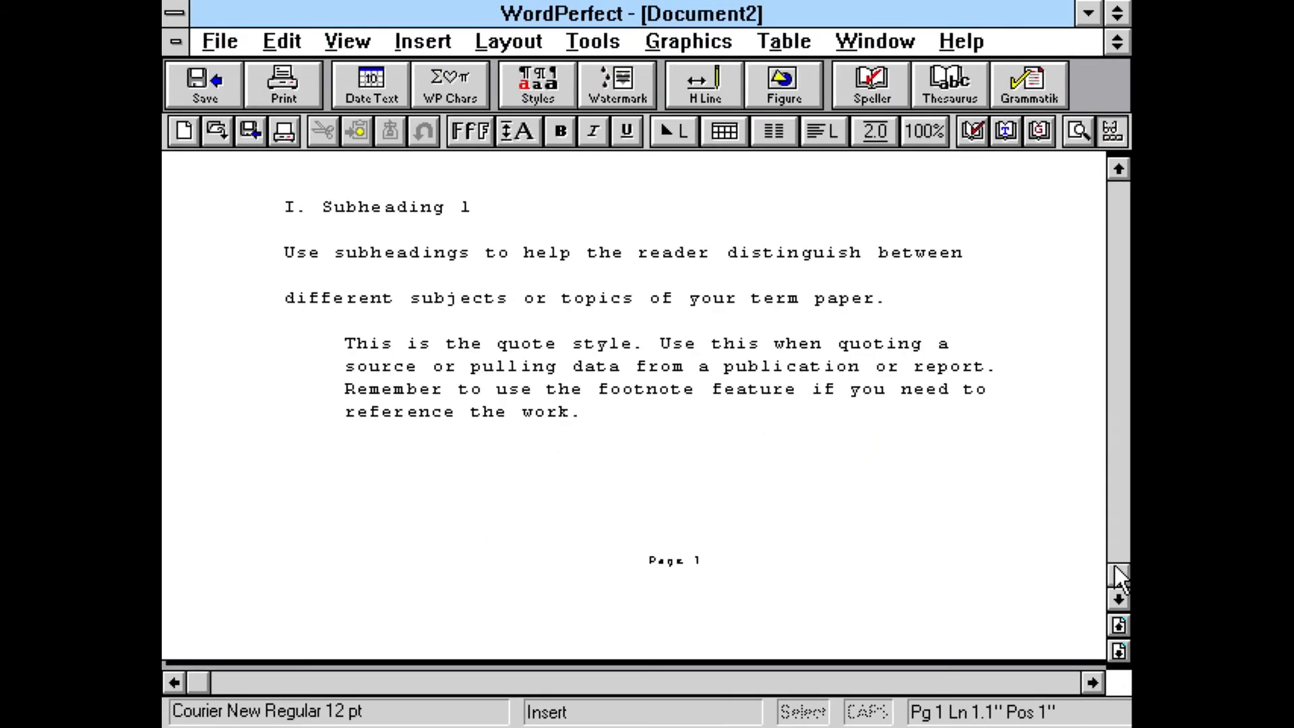
pyautogui.click(688, 40)
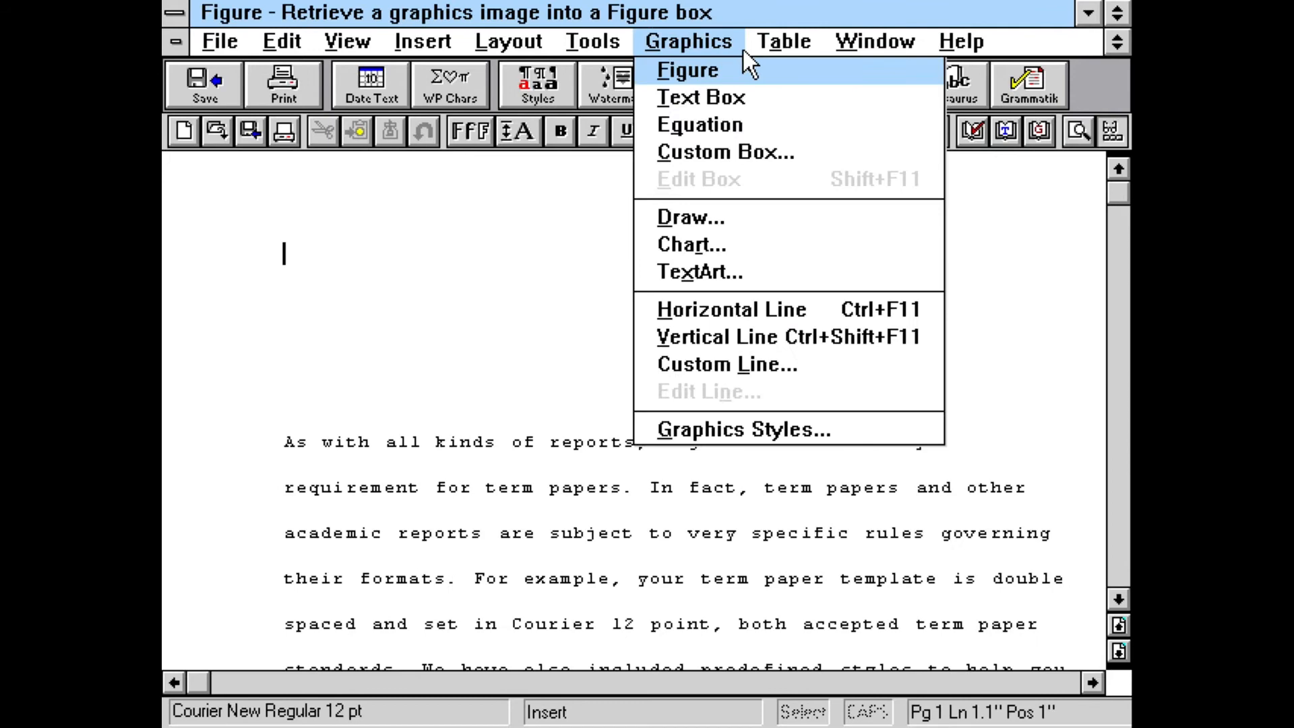
pyautogui.moveTo(698, 229)
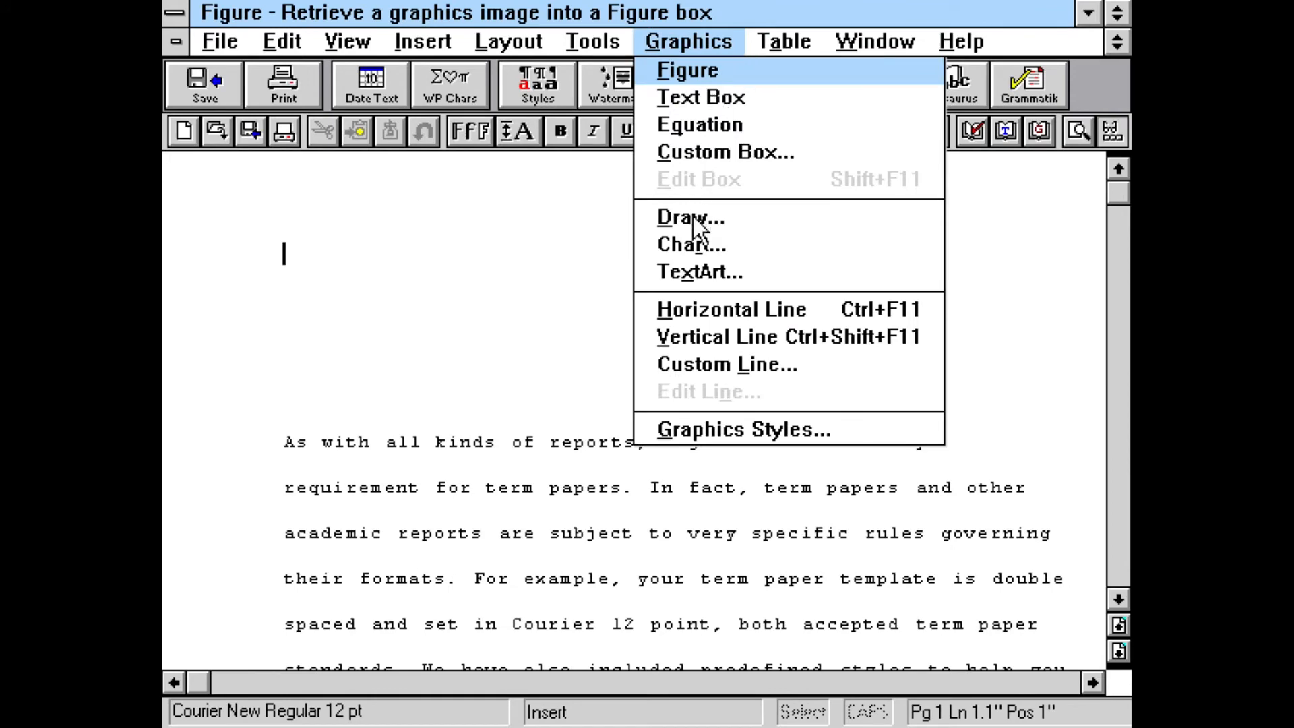
pyautogui.click(687, 70)
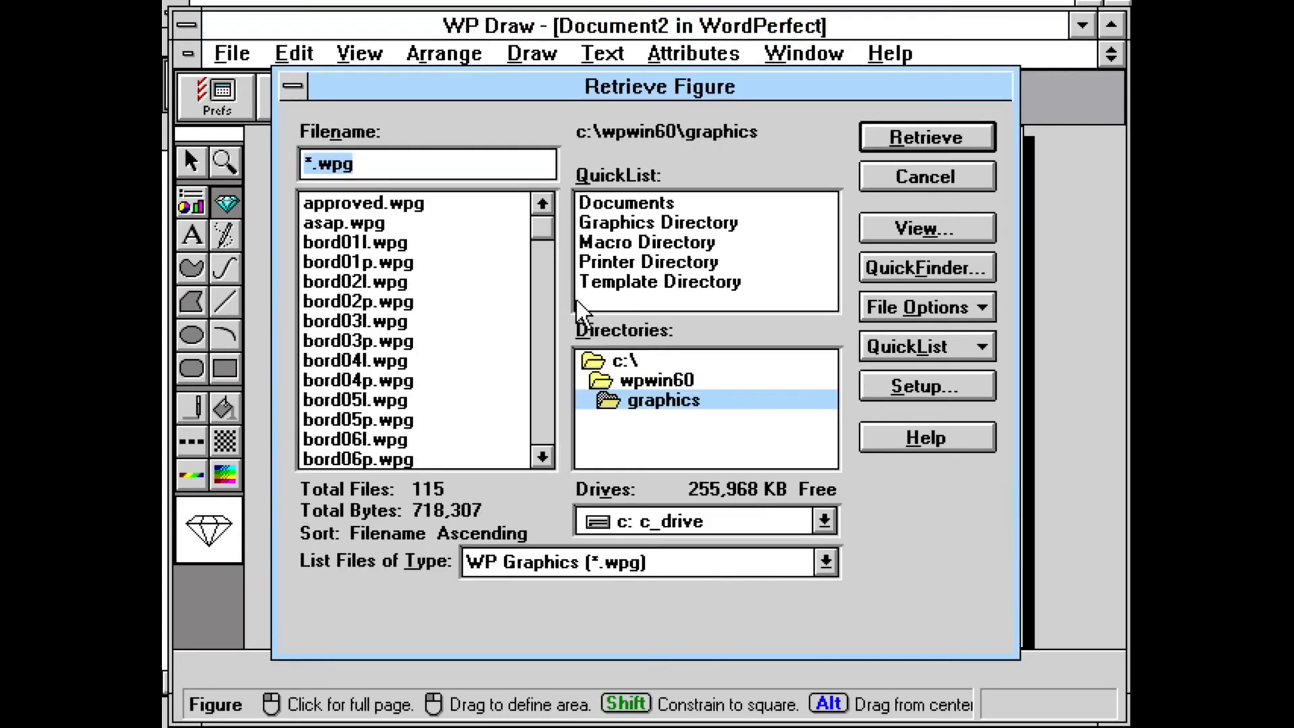
pyautogui.click(924, 137)
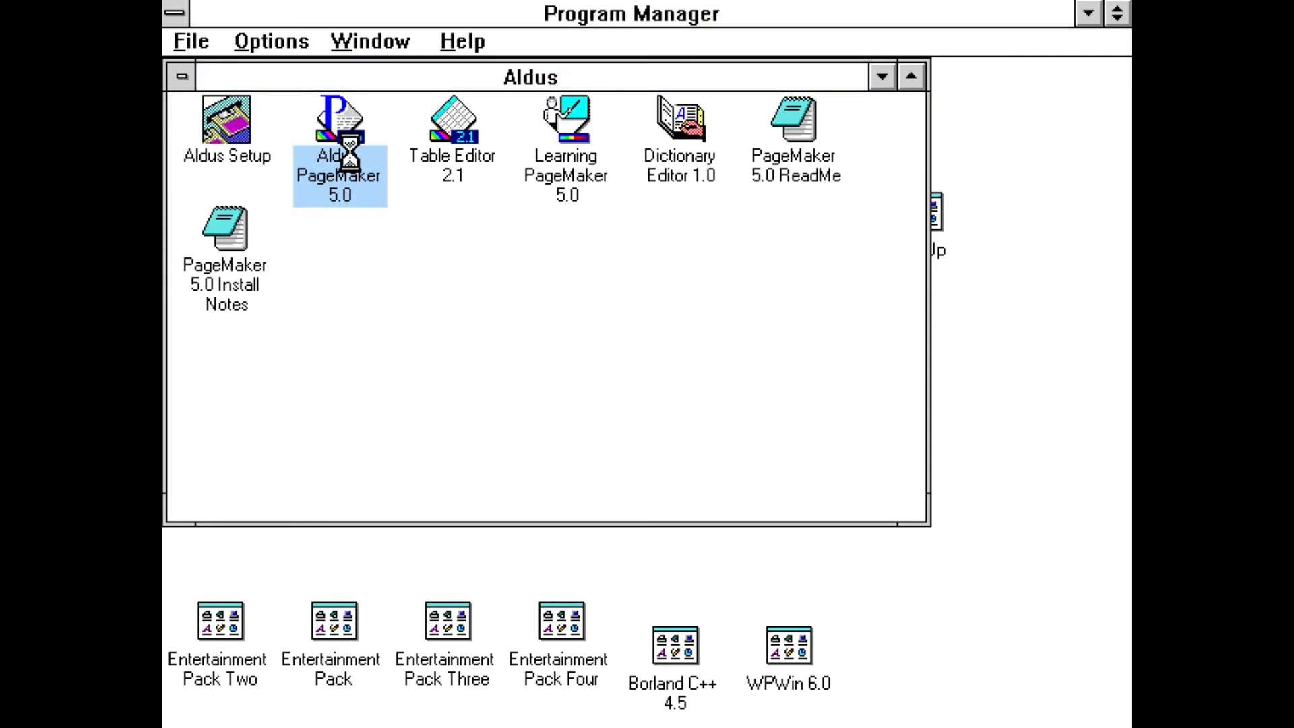
# Step: Launch PageMaker 5.0, select the LUTECH.PM5 keyboard illustration, then show Borland C++ 4.5's About box
pyautogui.doubleClick(339, 124)
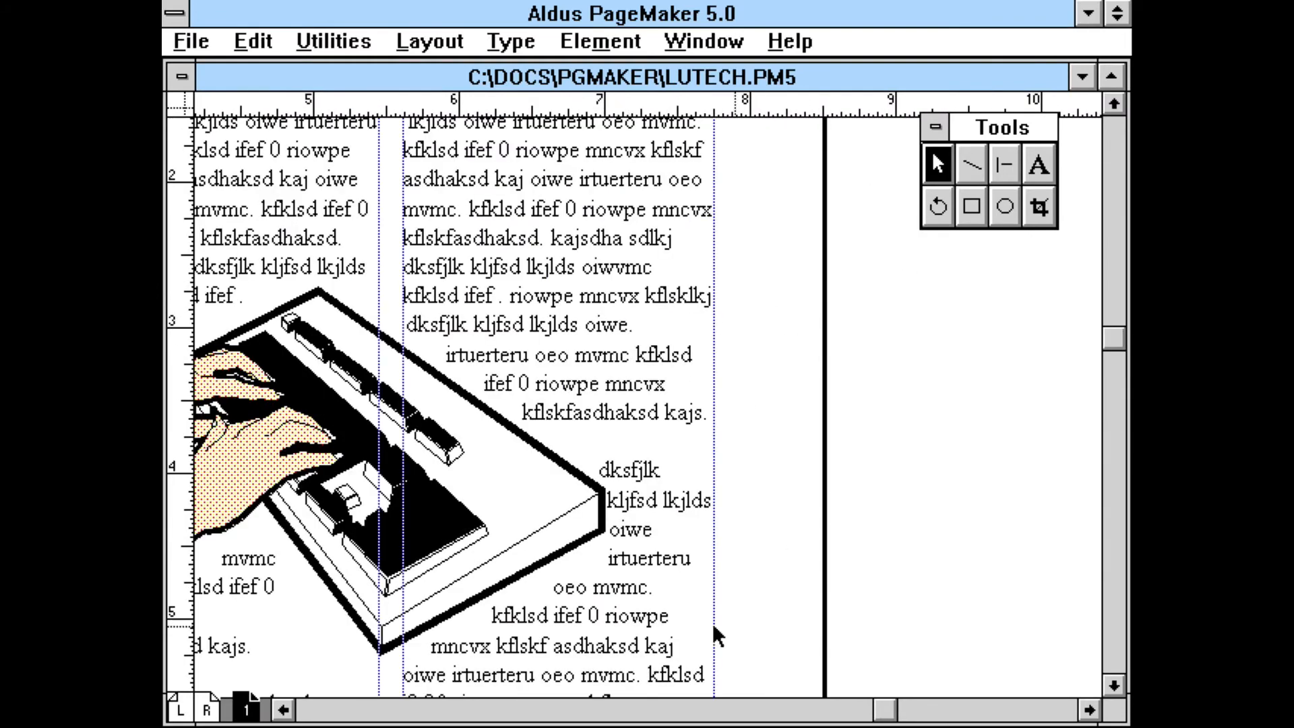
pyautogui.click(284, 710)
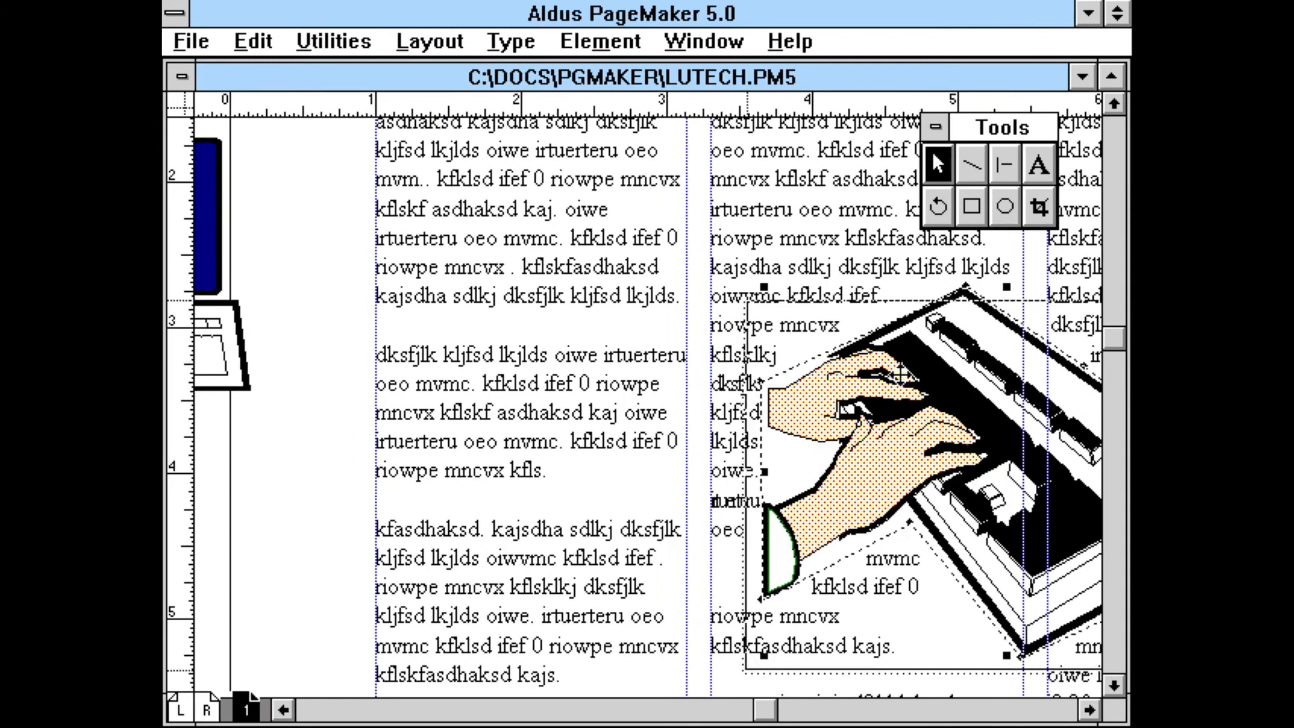
pyautogui.click(334, 40)
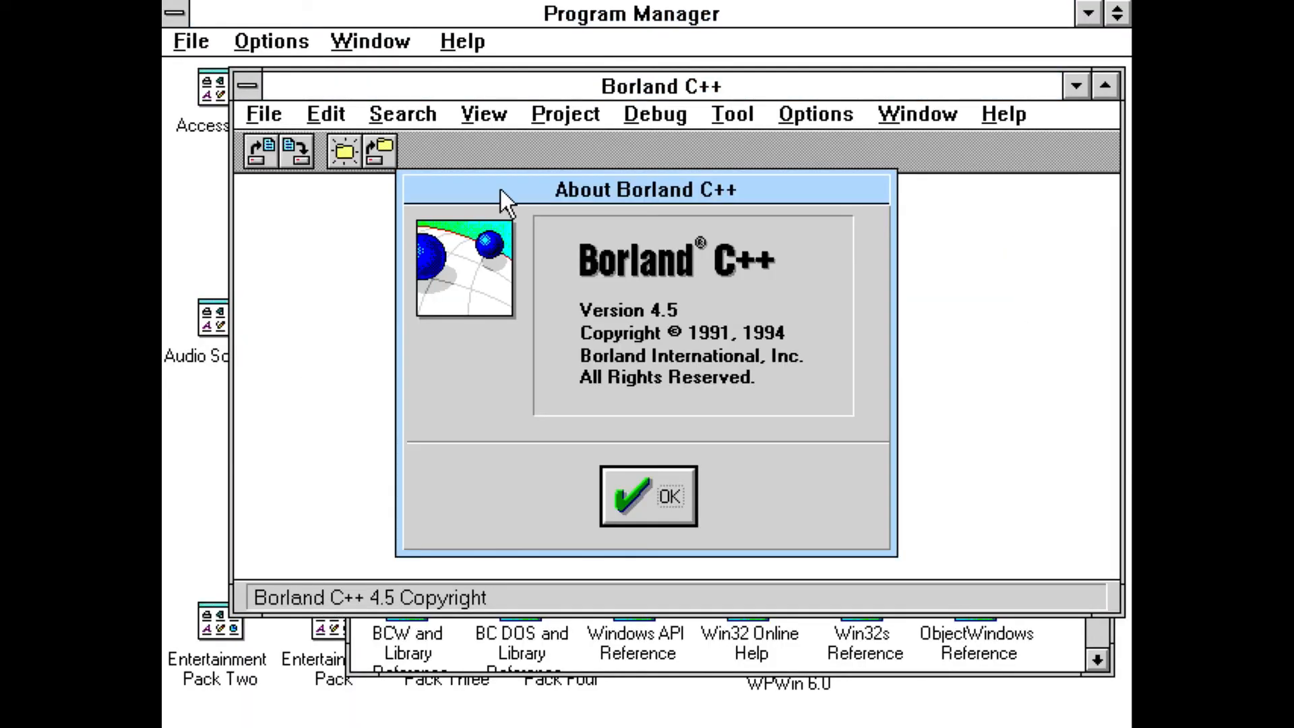
# Step: Dismiss the About box, maximize noname00.cpp, and add #include <iostream.h>
pyautogui.click(648, 495)
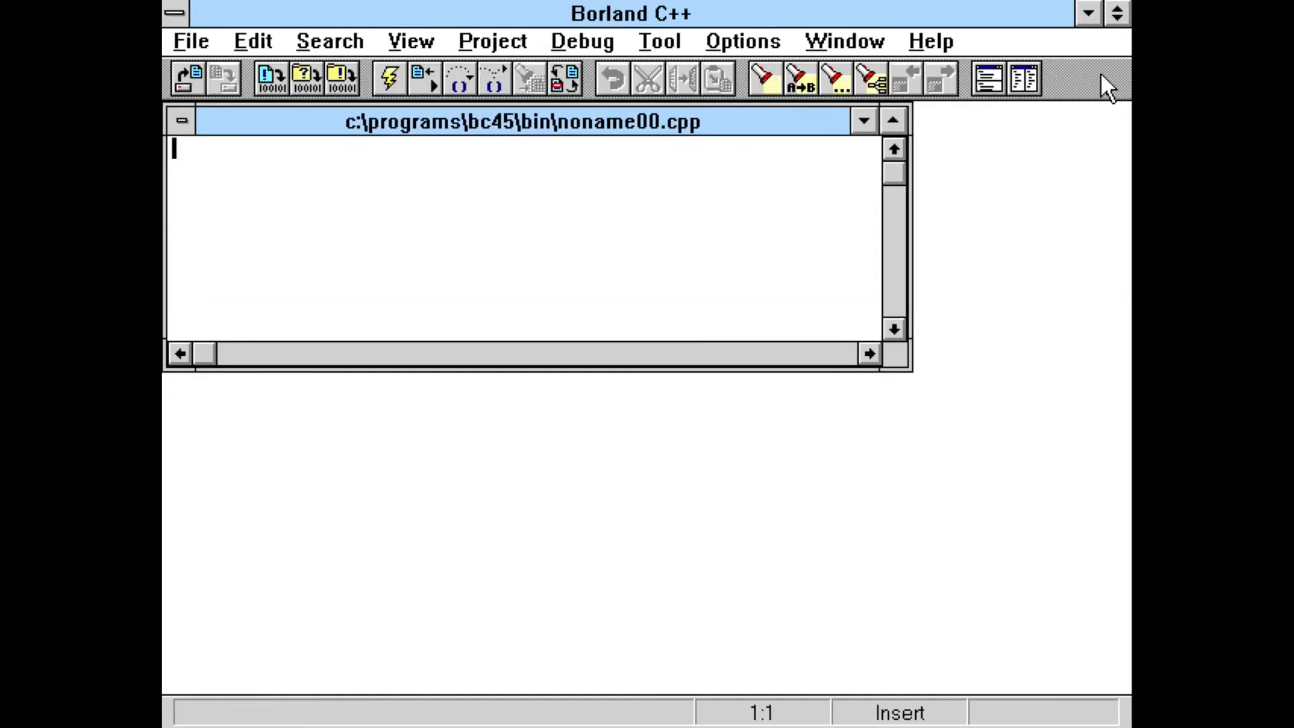
pyautogui.click(864, 120)
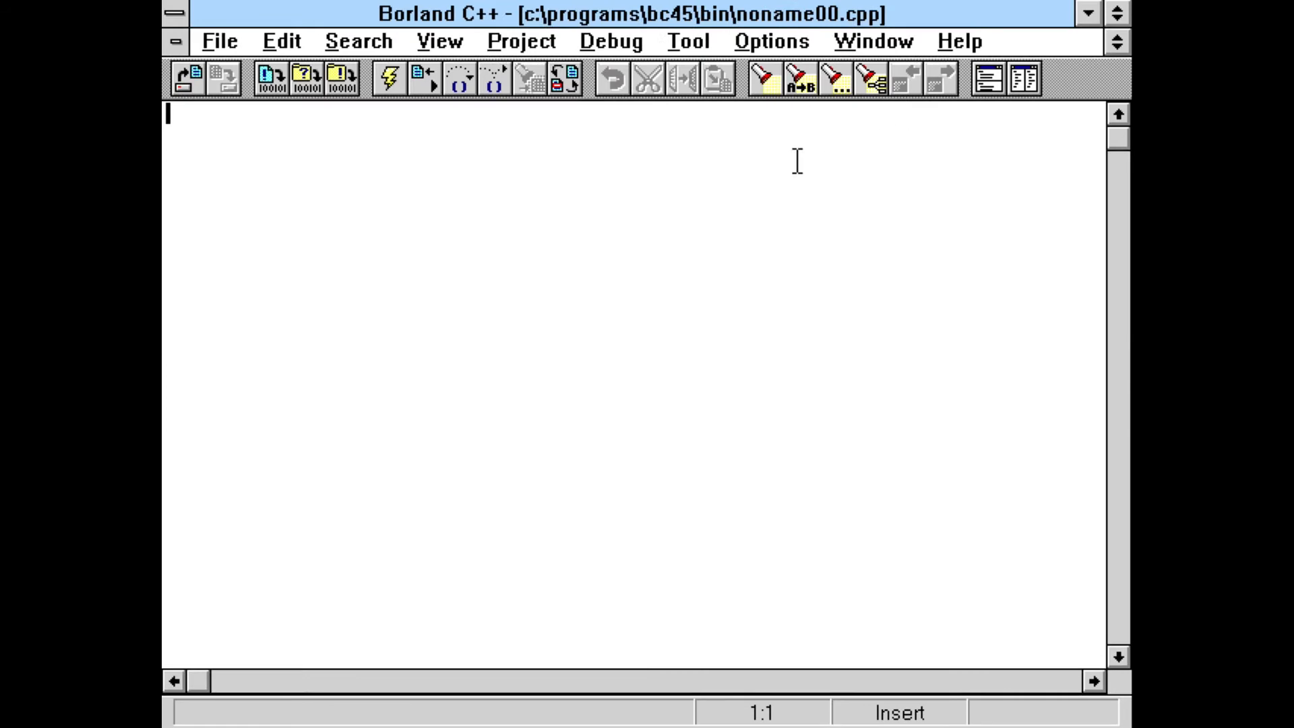
pyautogui.write('#include')
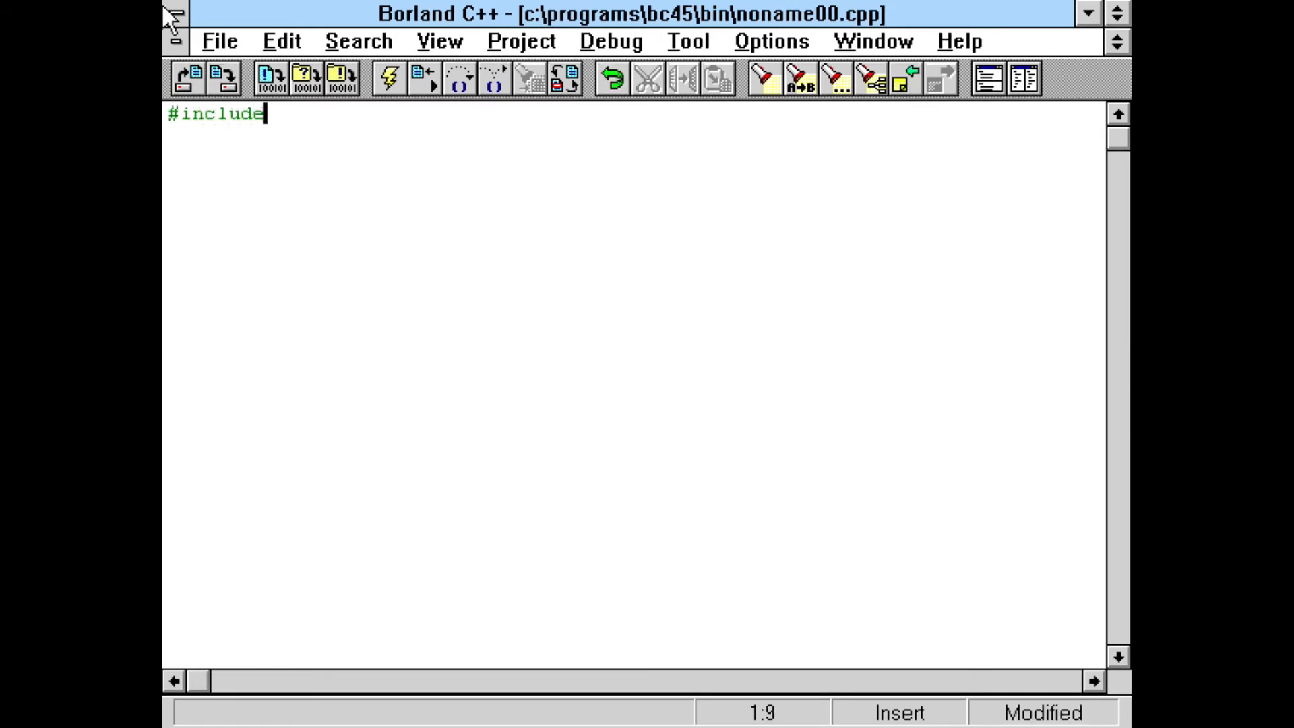
pyautogui.write('<iostr')
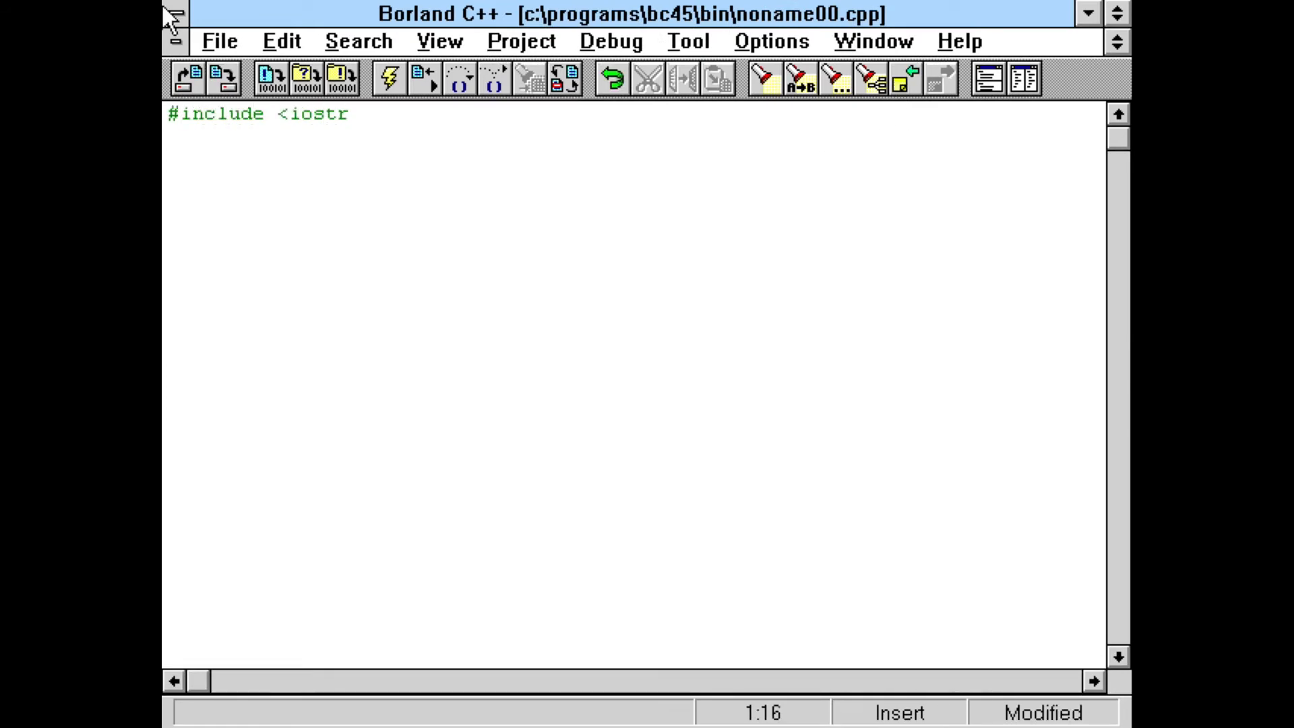
pyautogui.write('eam.h>')
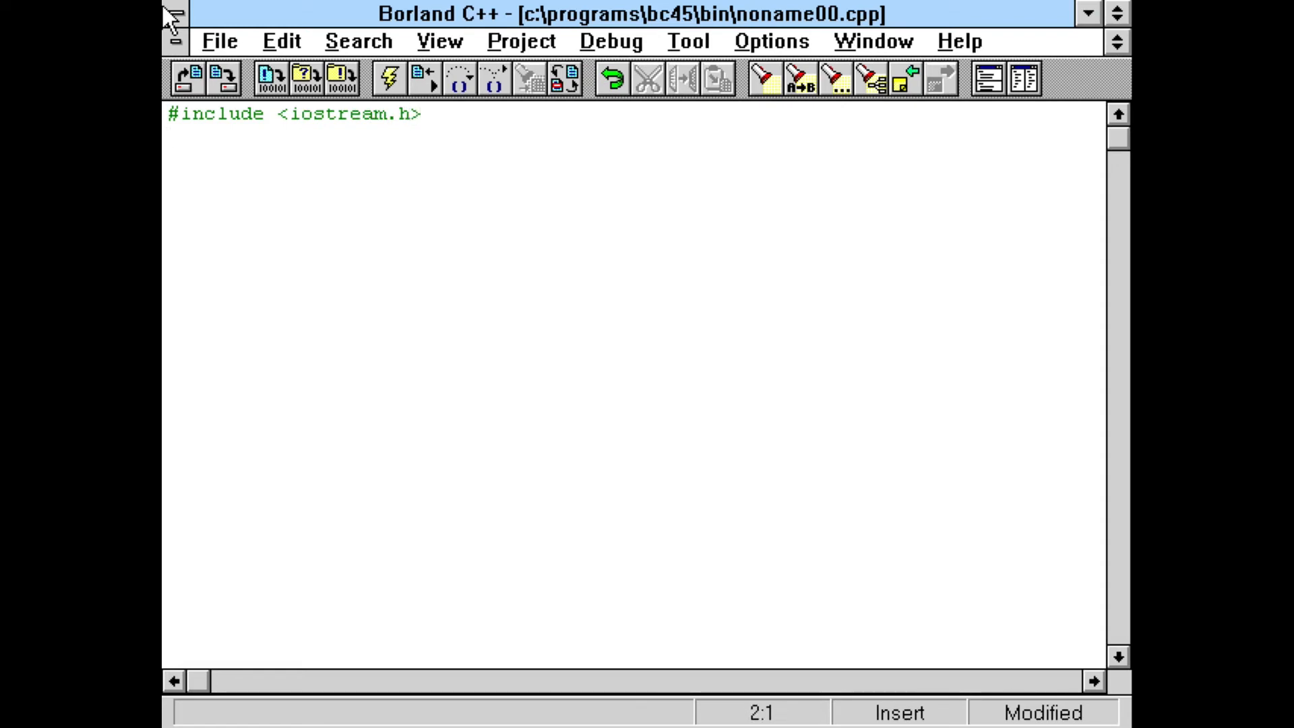
# Step: Write int main with a cout << "Hello World!"; statement
pyautogui.write('int main(')
pyautogui.write('}')
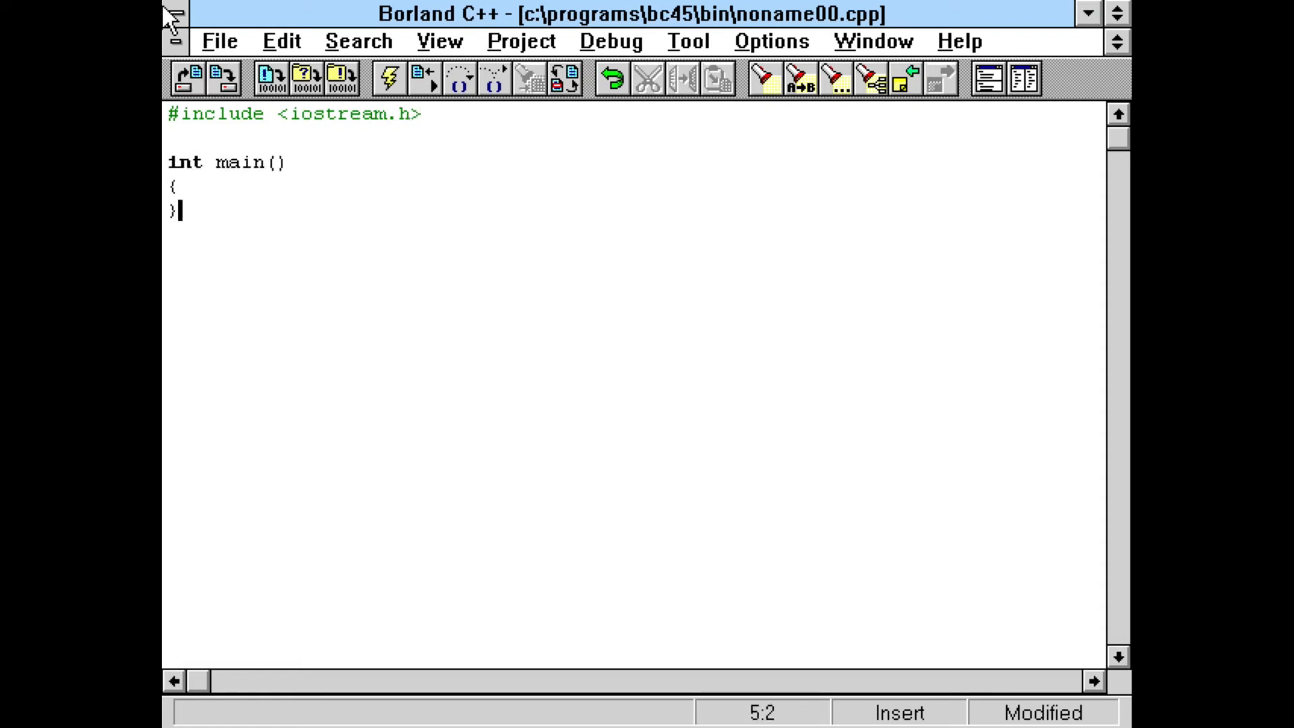
pyautogui.write('cout')
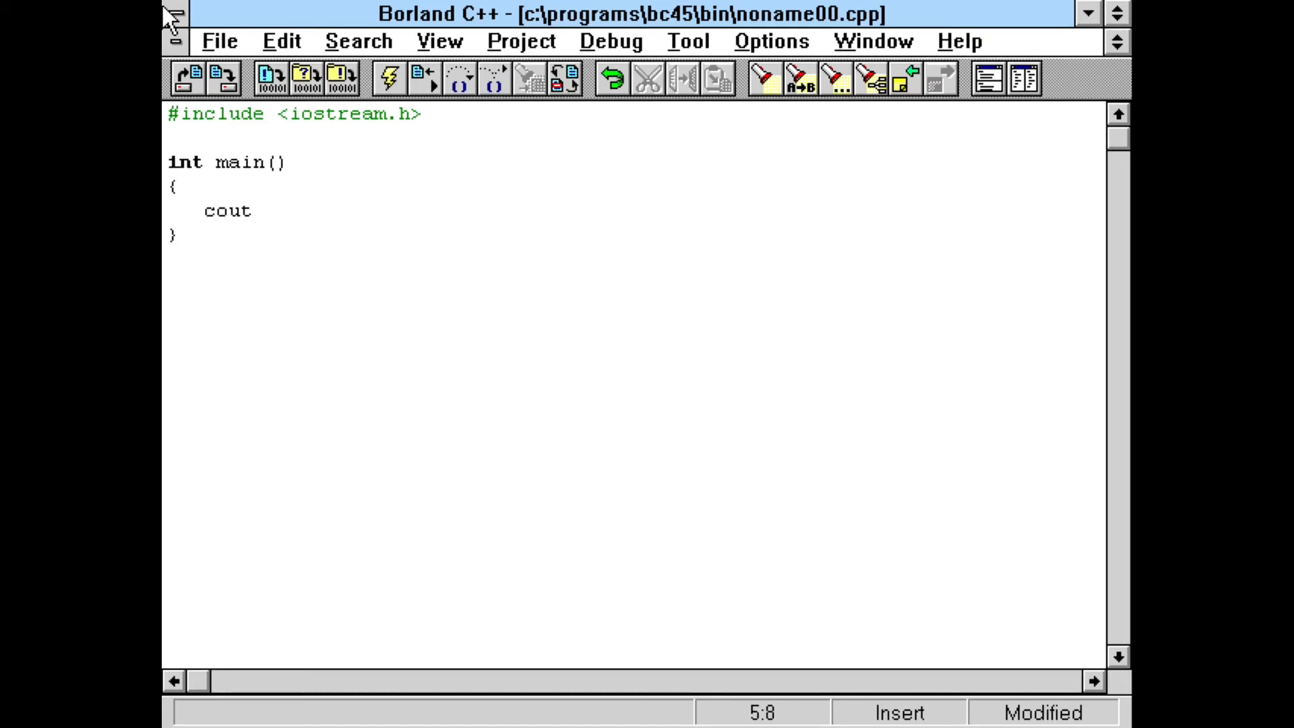
pyautogui.write('<<"Hel')
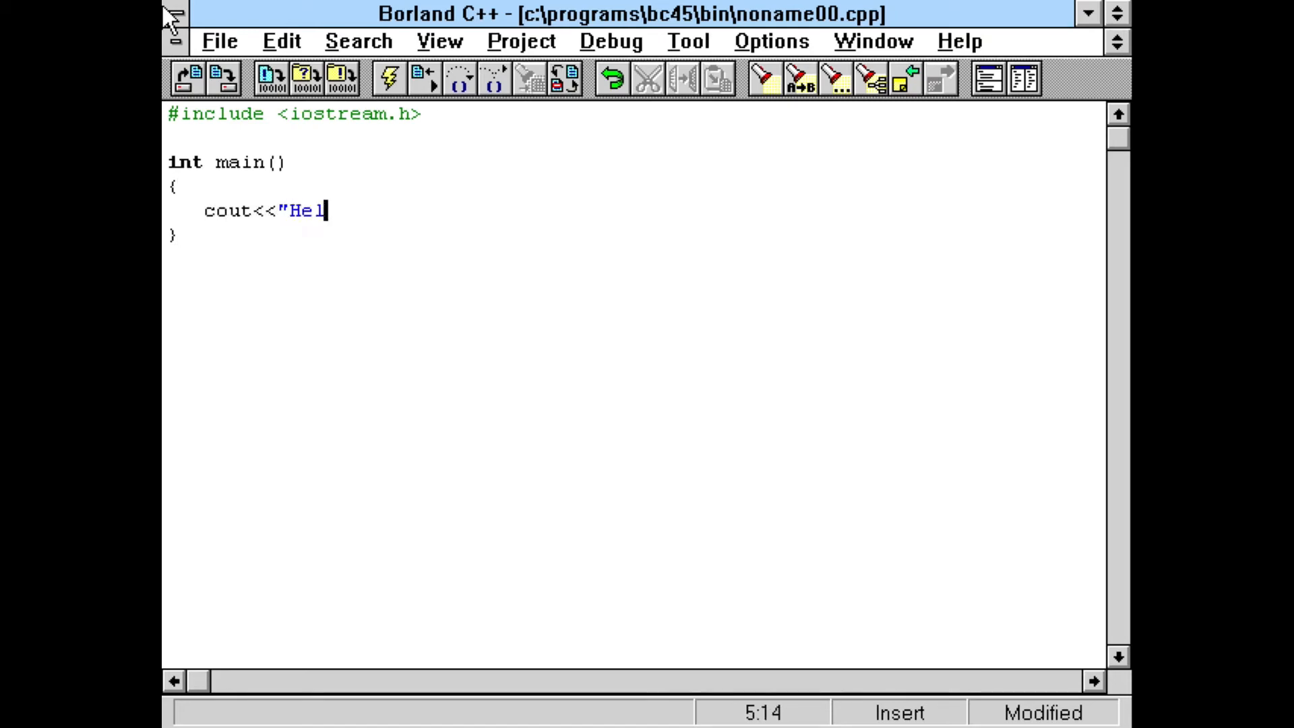
pyautogui.write('lo World!"')
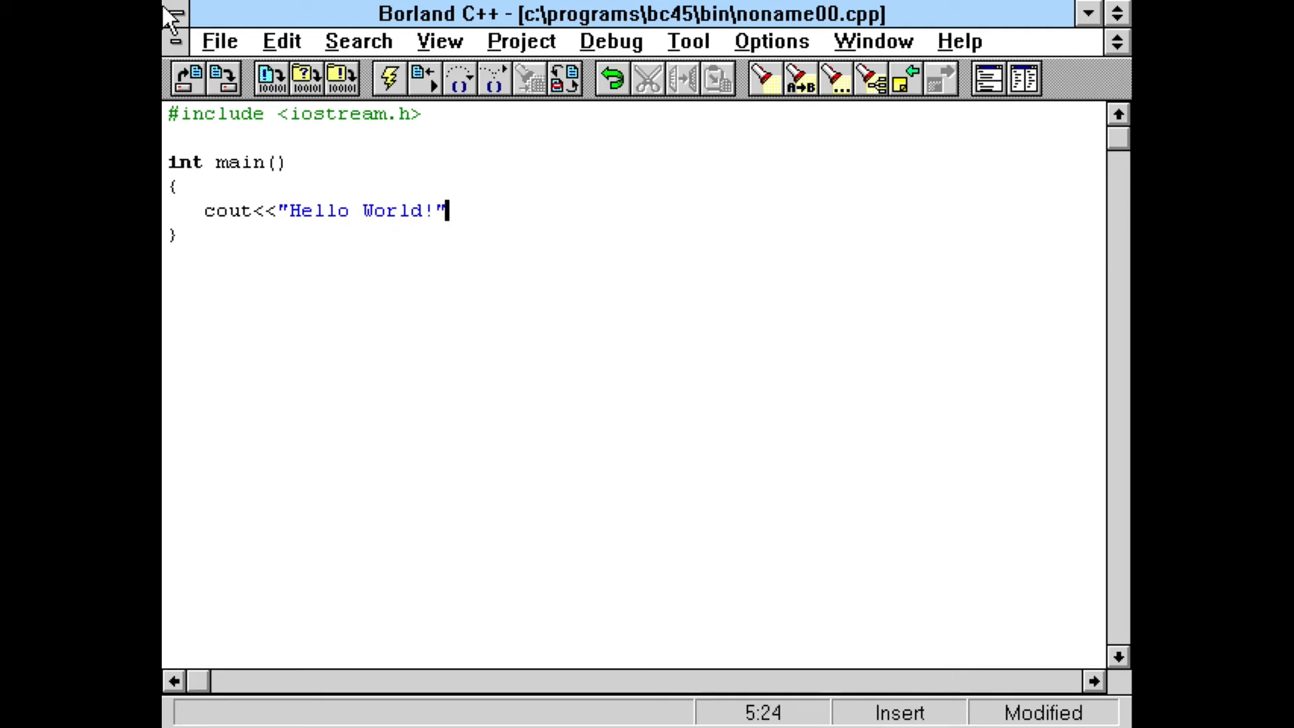
pyautogui.write(';')
pyautogui.write('return 0;')
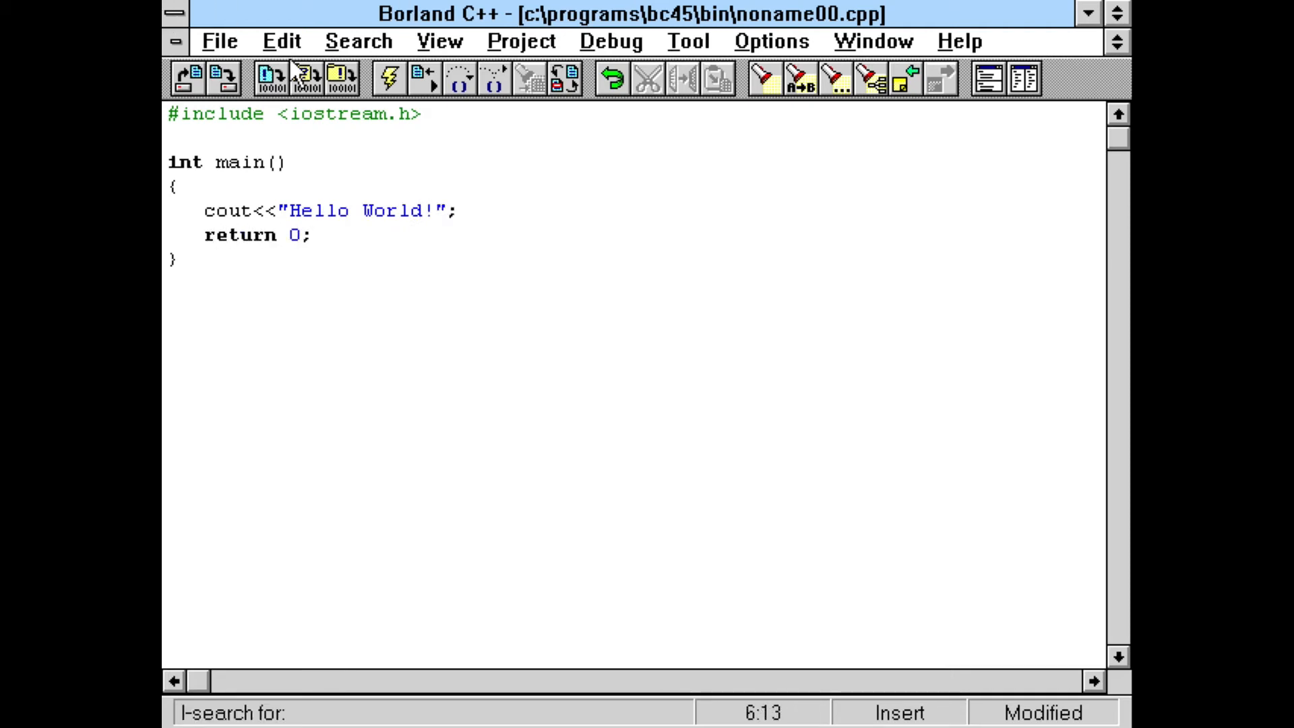
pyautogui.click(386, 78)
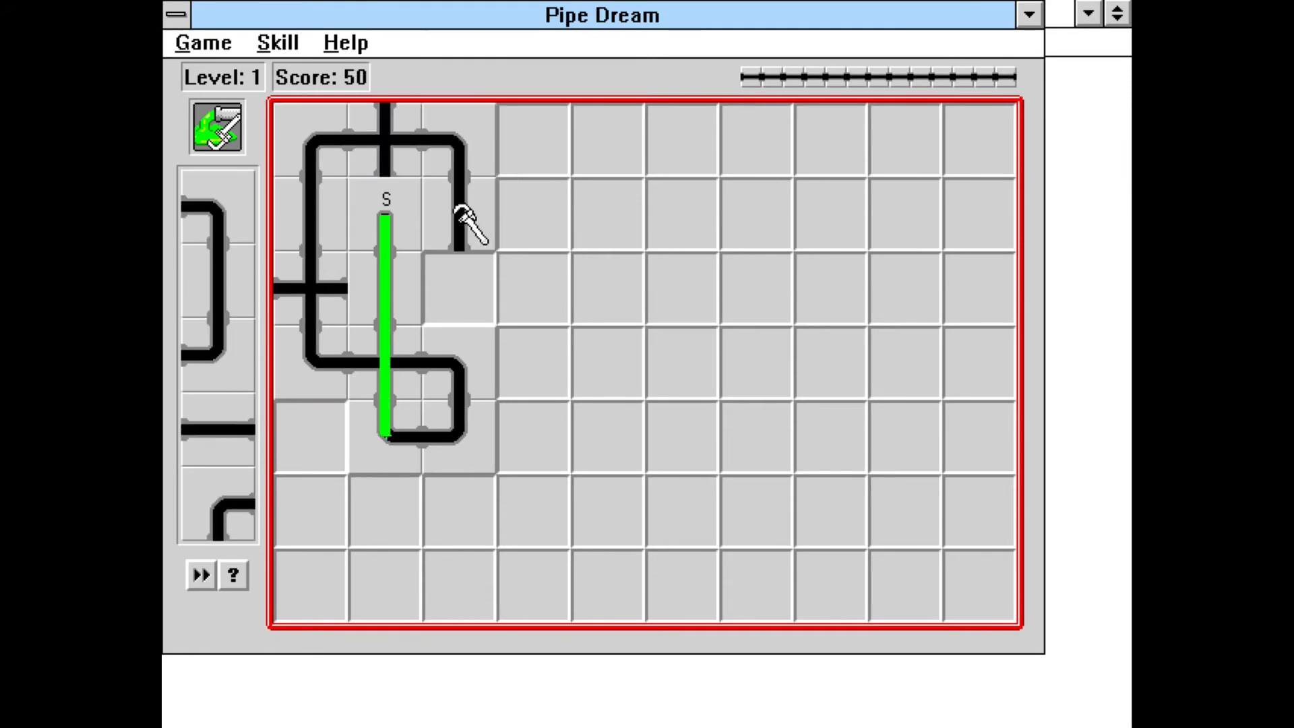
# Step: Place the next pipe section beside the loop on Pipe Dream level 1
pyautogui.click(610, 289)
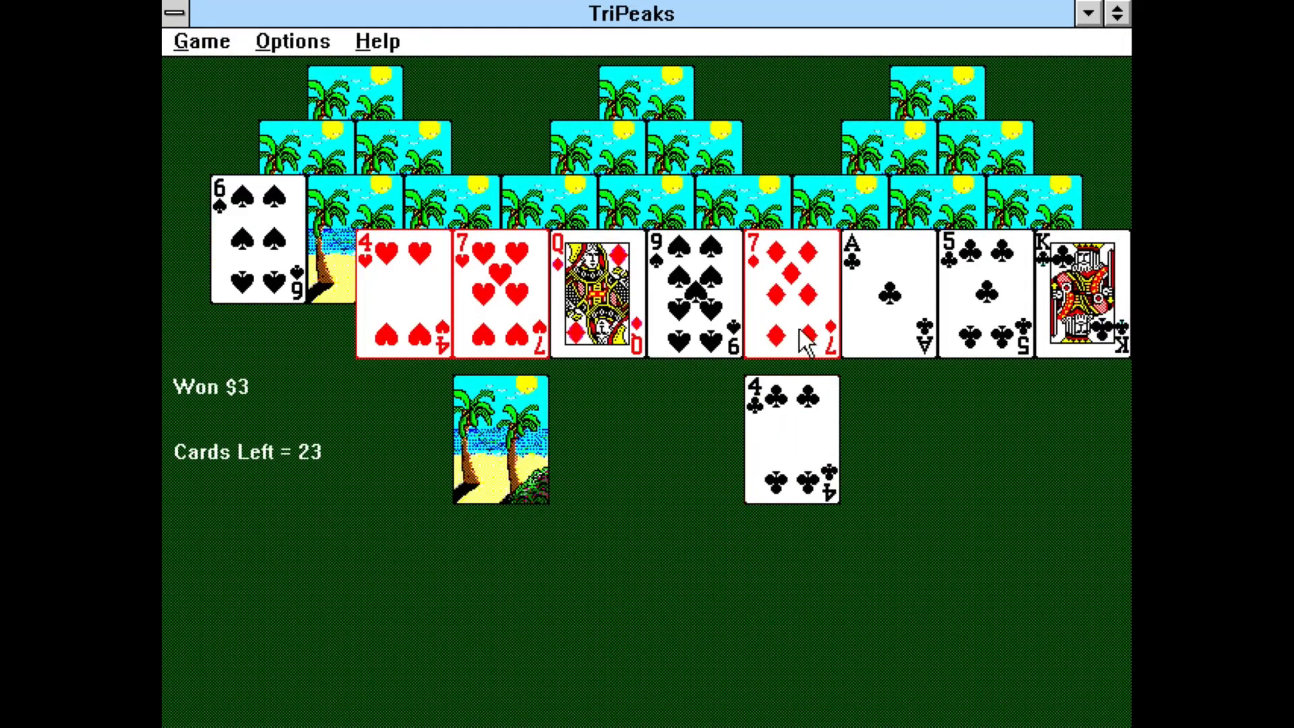
# Step: Clear TriPeaks cards, playing the nine of spades onto the eight of clubs
pyautogui.click(792, 293)
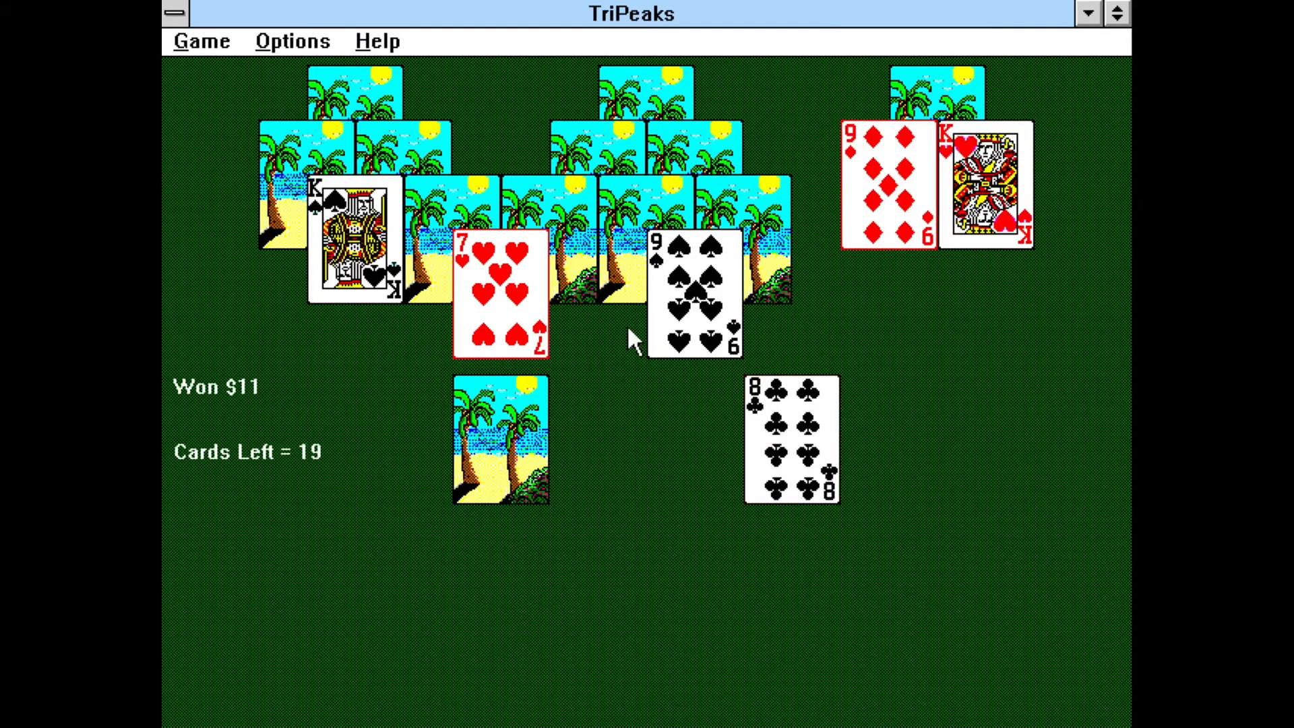
pyautogui.click(694, 297)
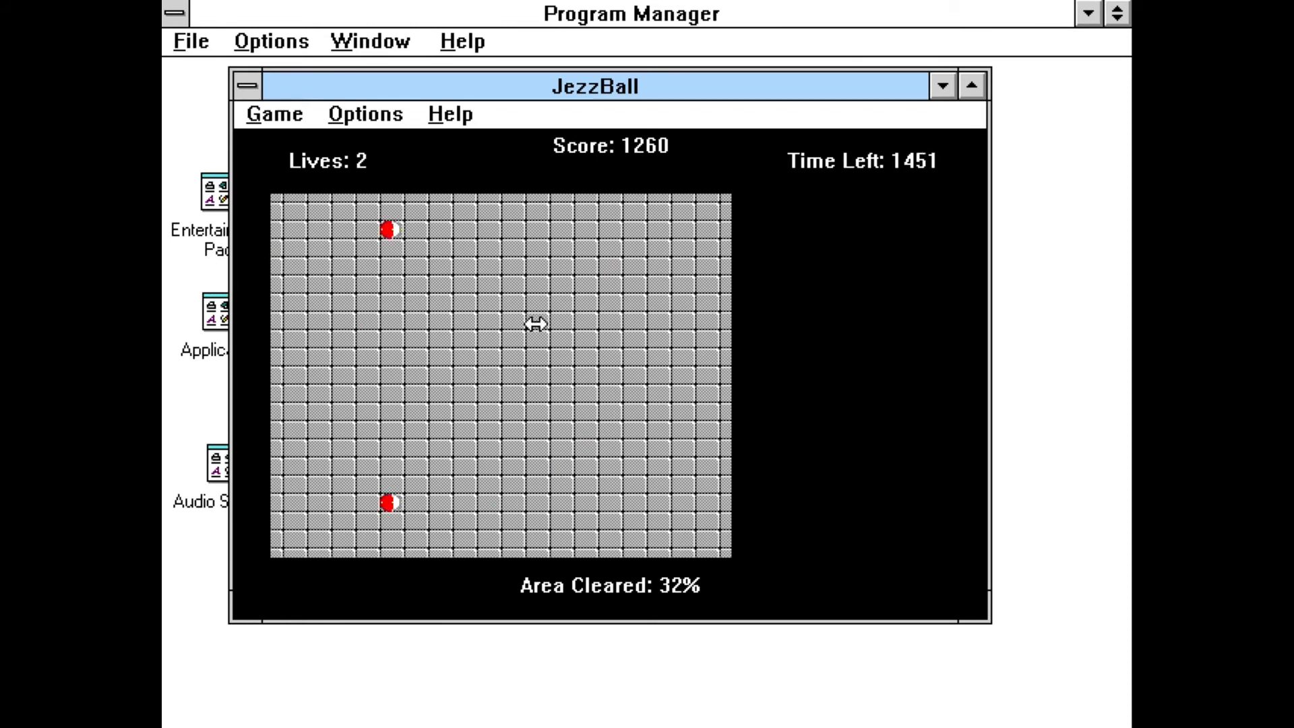
# Step: Build a horizontal JezzBall wall, then move Chip up in Chip's Challenge lesson 1
pyautogui.click(534, 323)
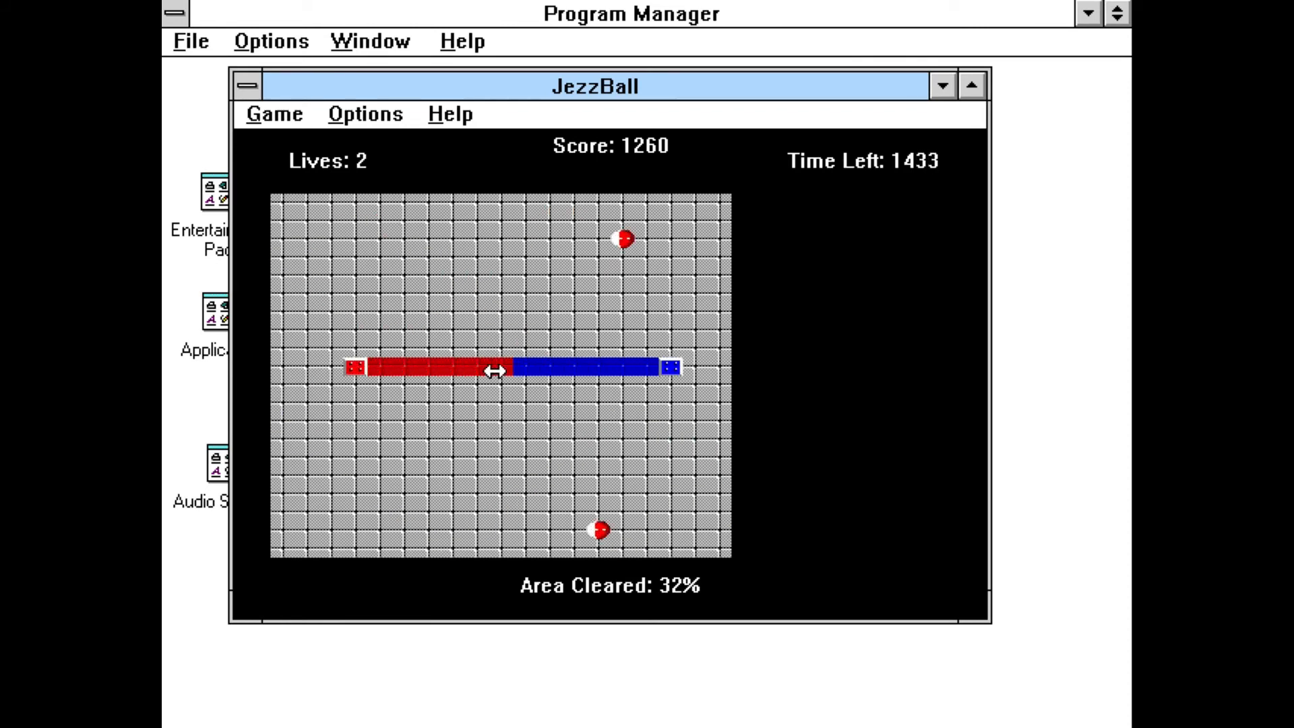
pyautogui.click(496, 370)
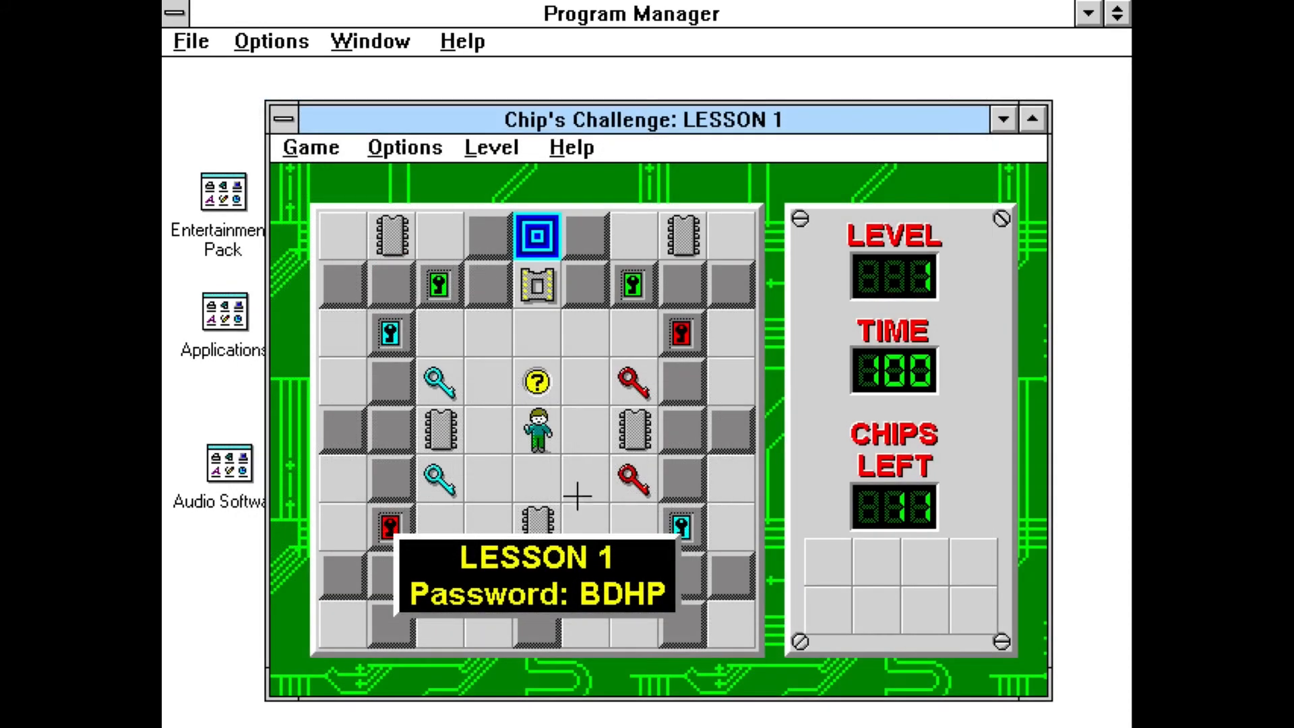
pyautogui.press('up')
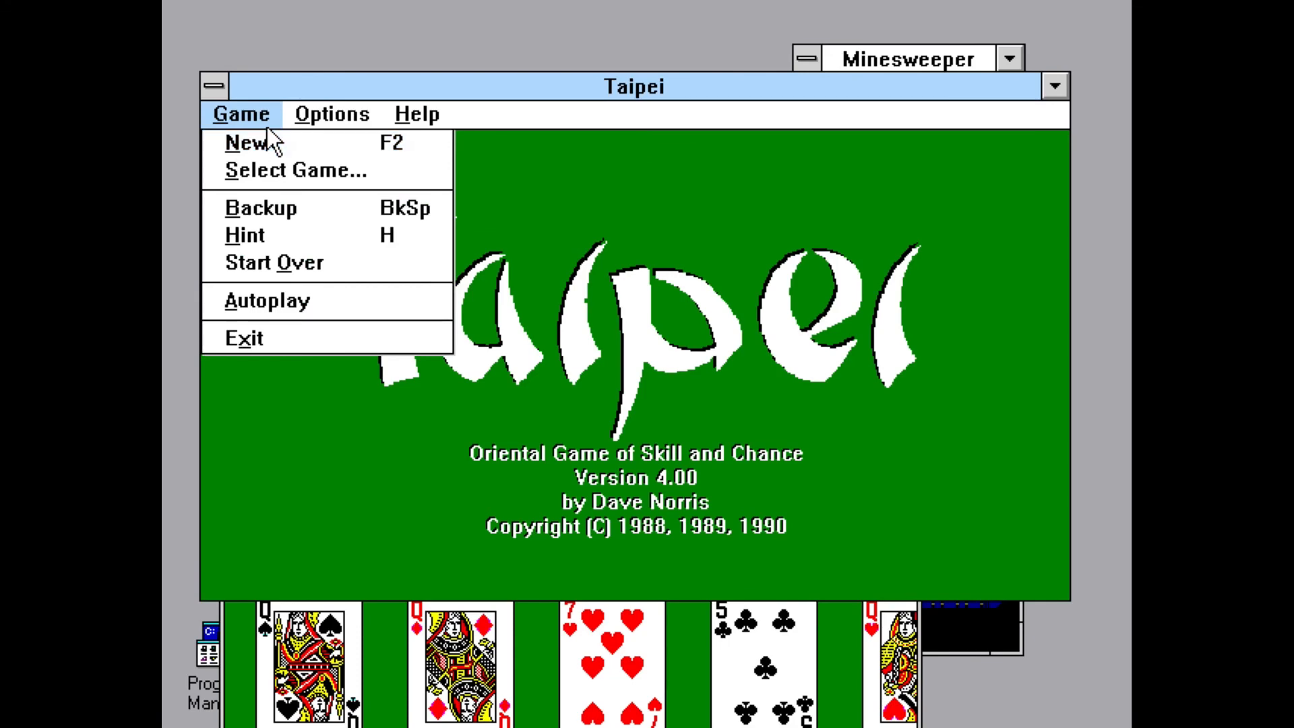
# Step: Start a new Taipei game and launch Chip's Challenge from Entertainment Pack Four
pyautogui.click(240, 143)
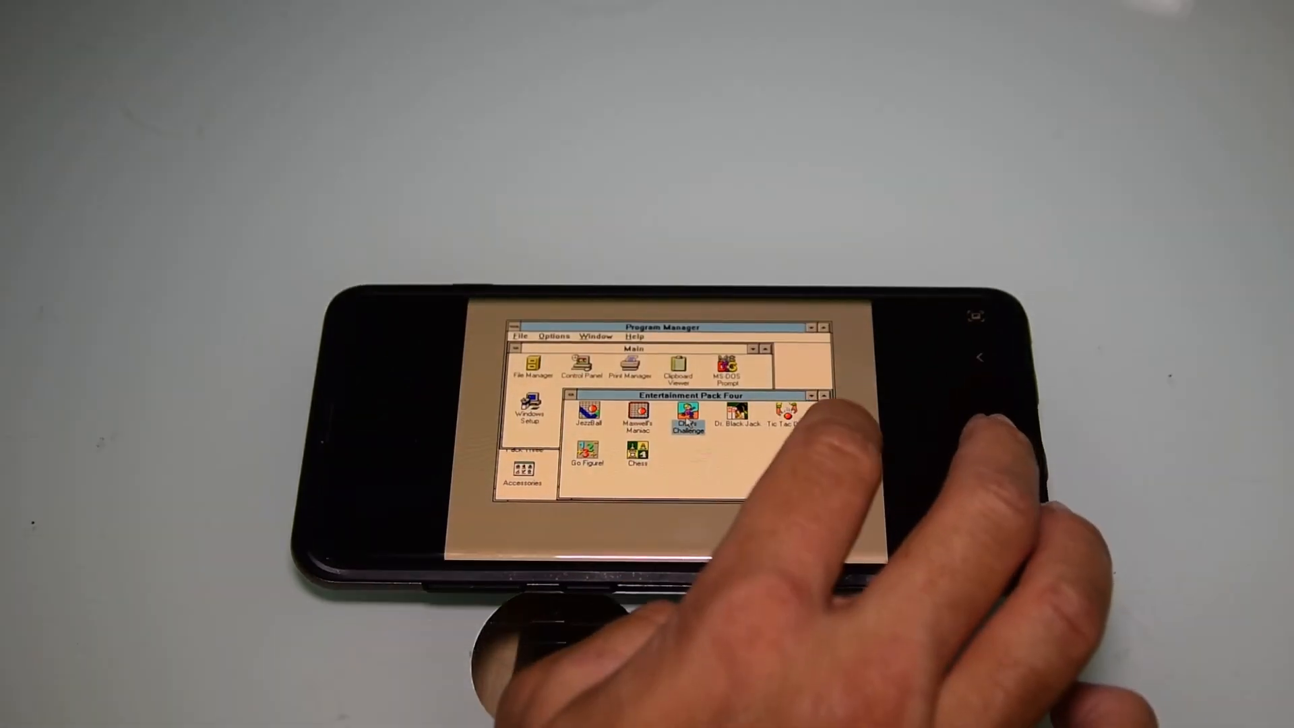
pyautogui.doubleClick(688, 412)
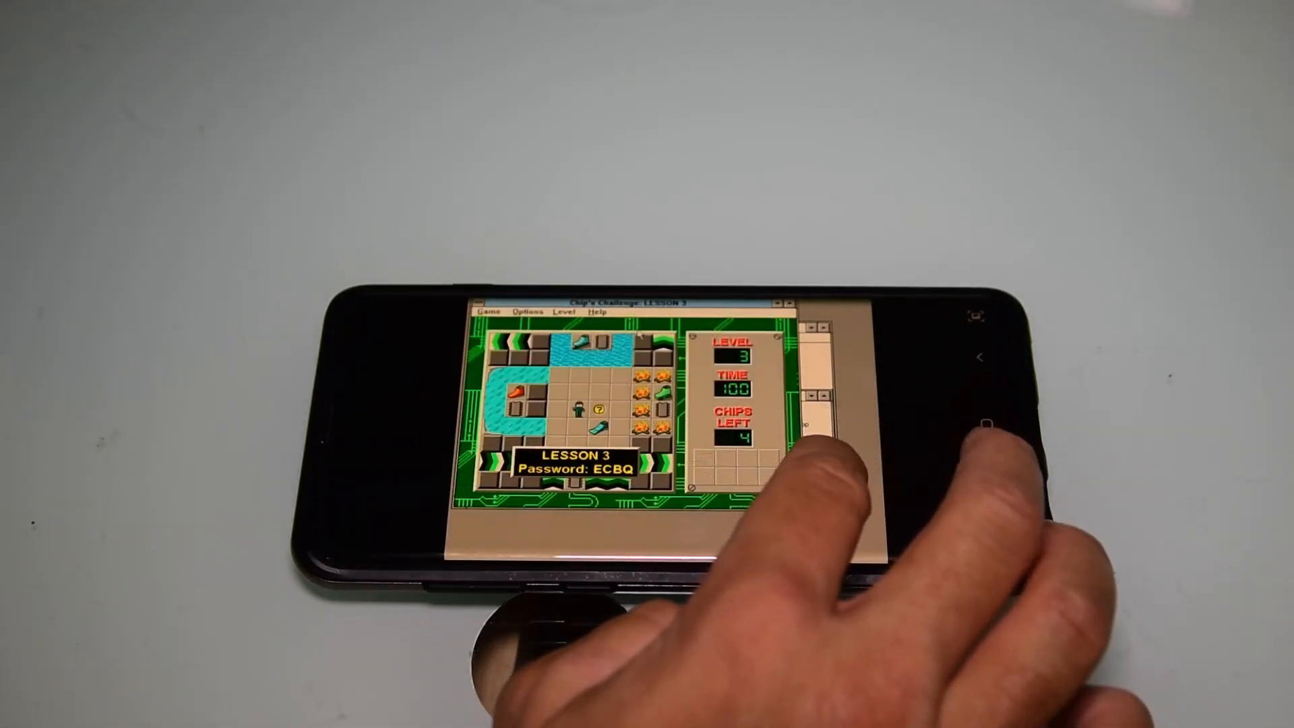